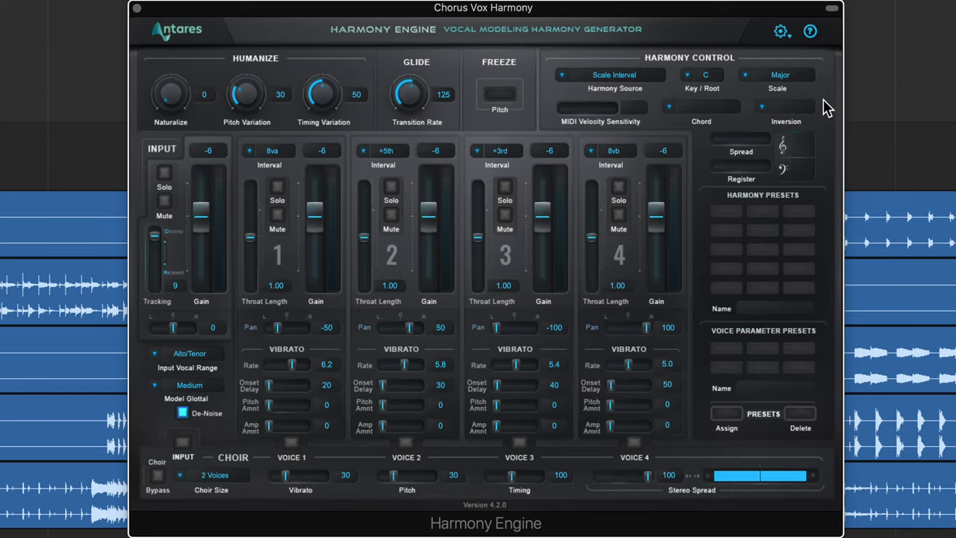
{"action": "mouse_move", "coordinate": [366, 15]}
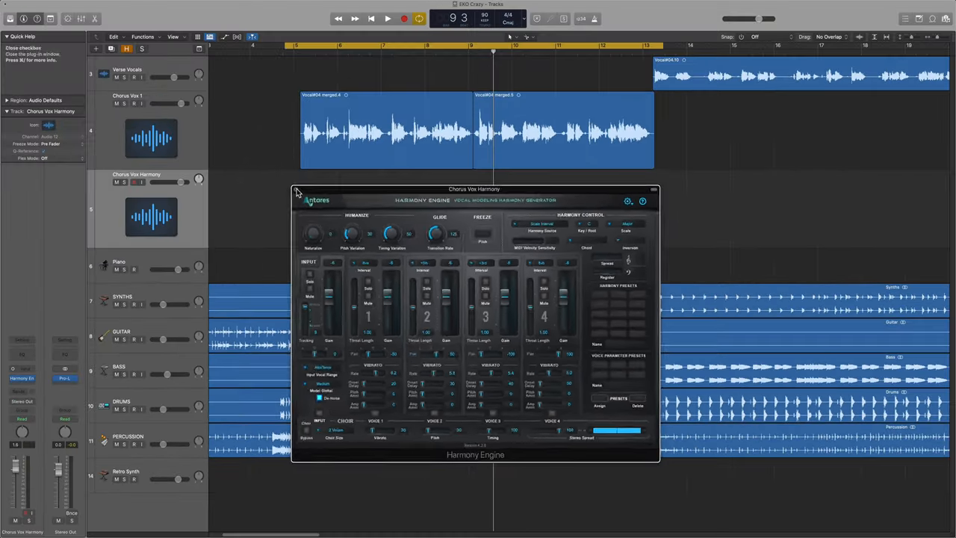
Close Harmony Engine, copy the Vocal#04 merged.4 region to Chorus Vox Harmony, and mute it.
{"action": "left_click", "coordinate": [297, 190]}
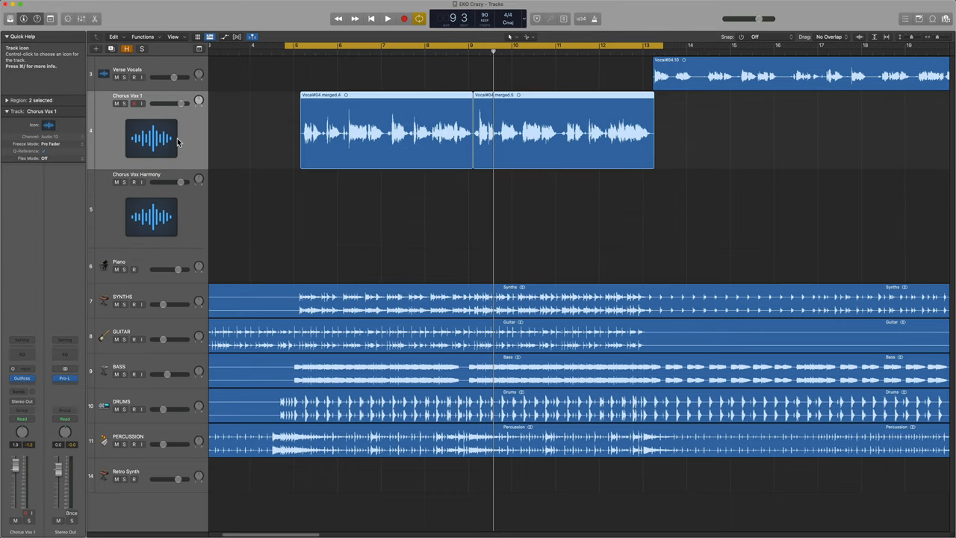
{"action": "mouse_move", "coordinate": [546, 133]}
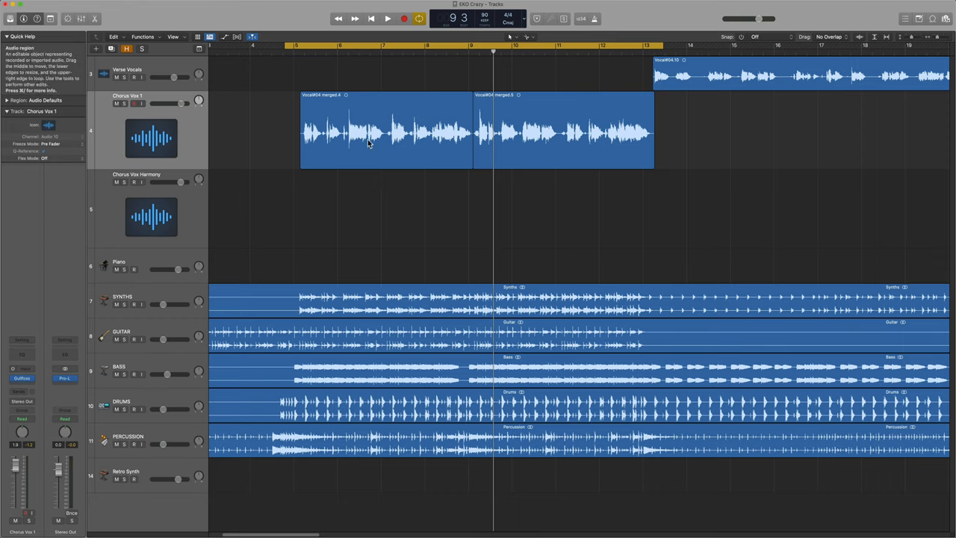
{"action": "left_click_drag", "start_coordinate": [366, 131], "coordinate": [366, 210]}
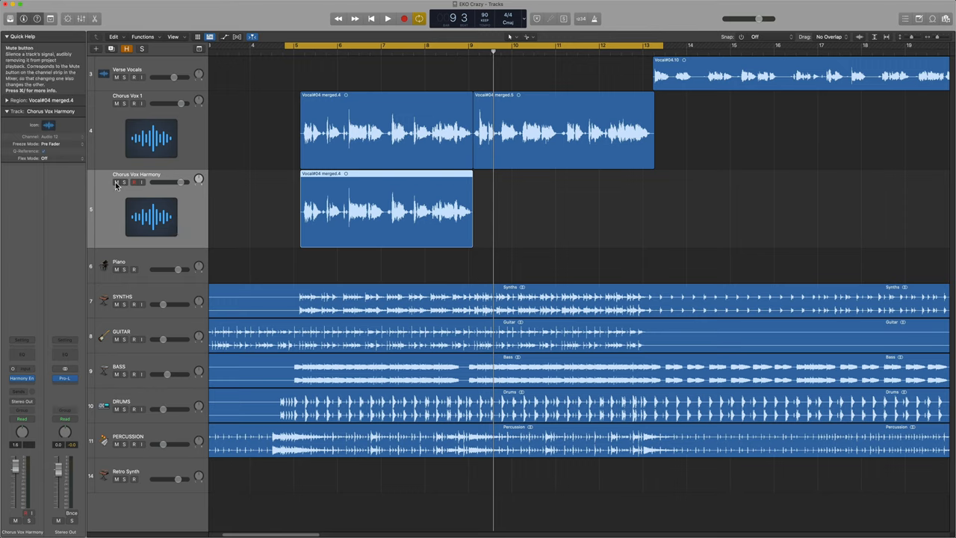
{"action": "left_click", "coordinate": [116, 182]}
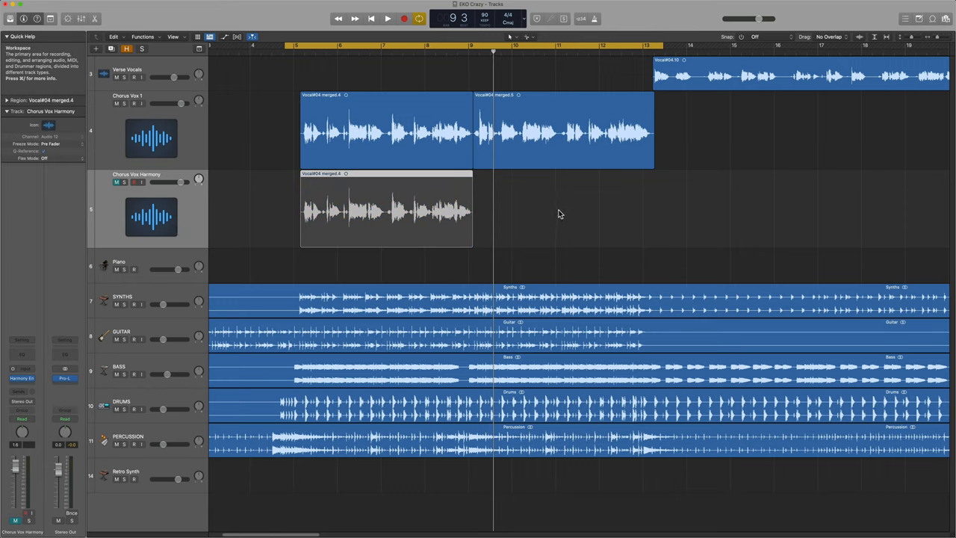
{"action": "left_click", "coordinate": [387, 18]}
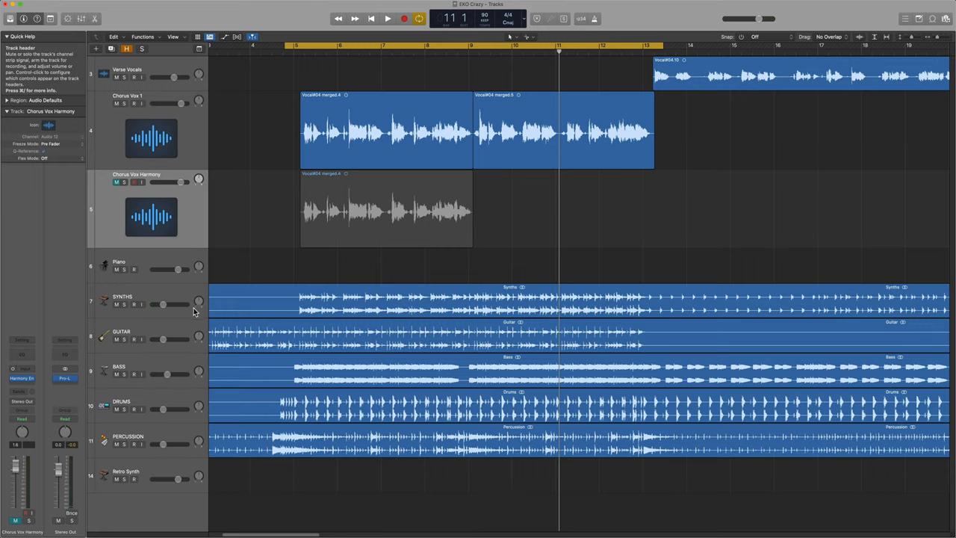
{"action": "mouse_move", "coordinate": [187, 329]}
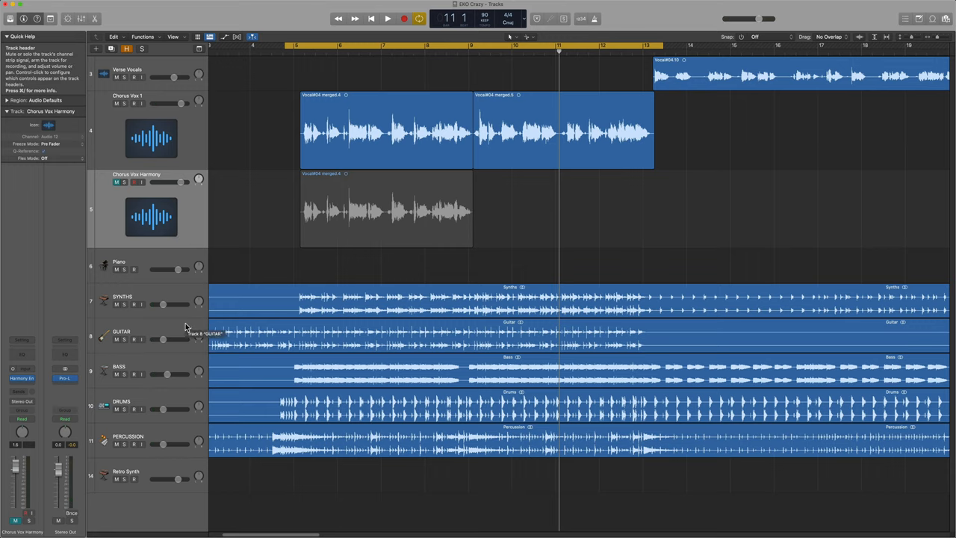
Select the GUITAR track, solo it, and raise its channel-strip volume.
{"action": "left_click", "coordinate": [121, 331]}
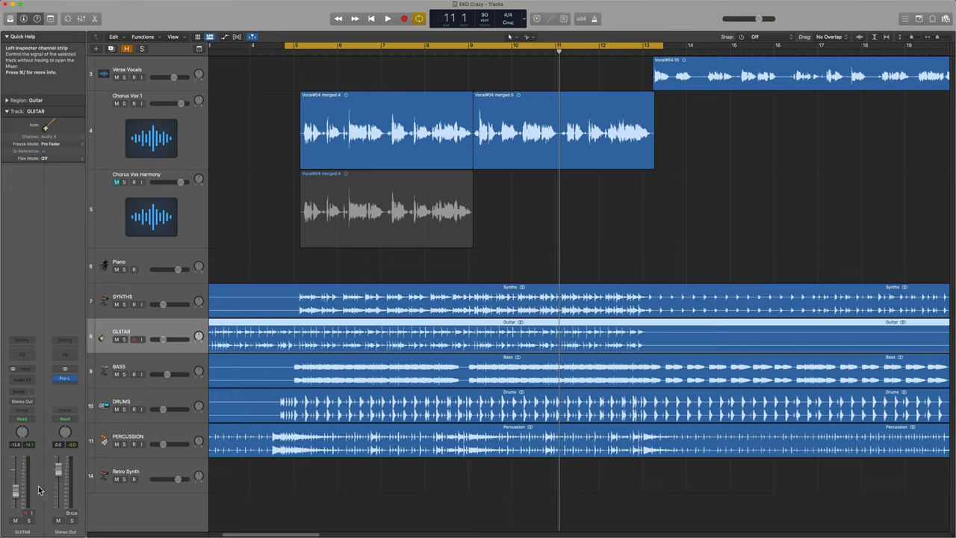
{"action": "left_click_drag", "start_coordinate": [16, 486], "coordinate": [16, 478]}
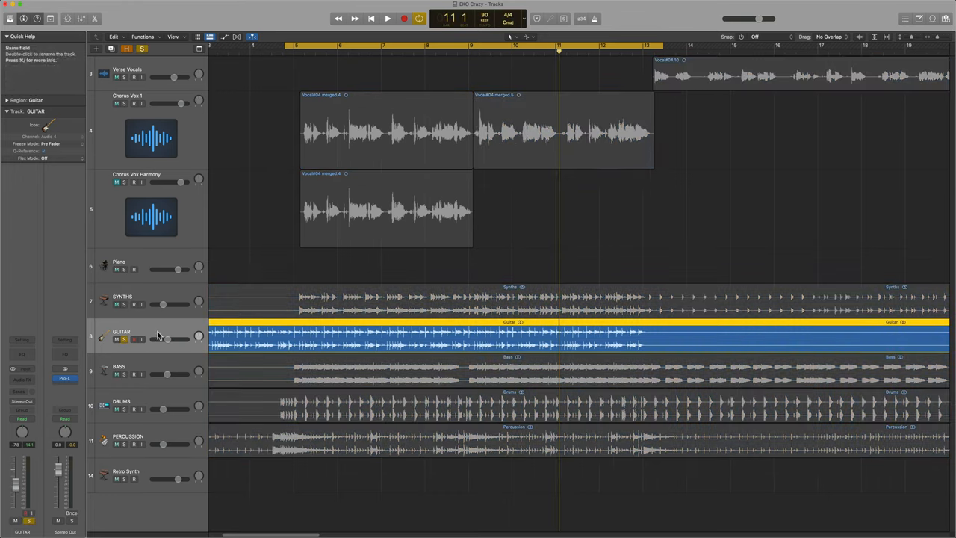
{"action": "mouse_move", "coordinate": [169, 332]}
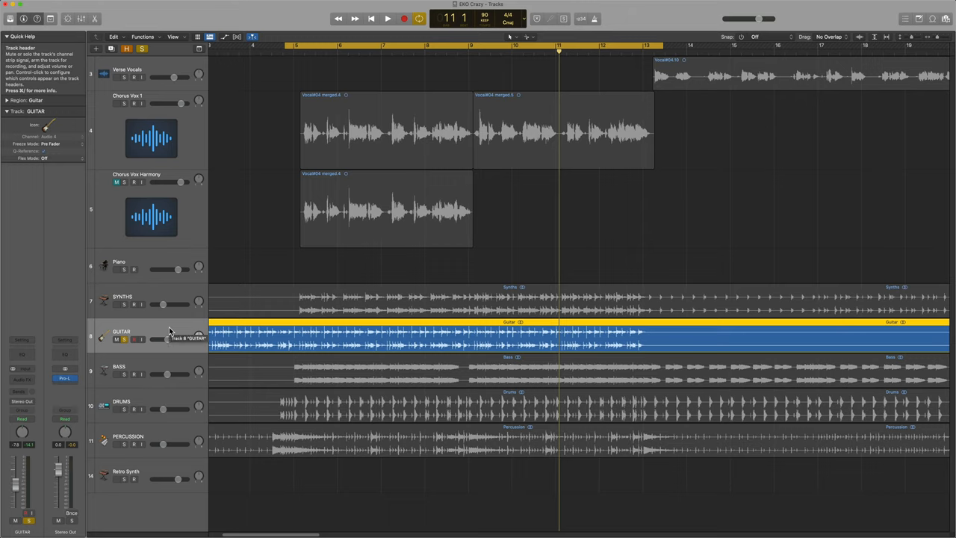
{"action": "left_click", "coordinate": [387, 18]}
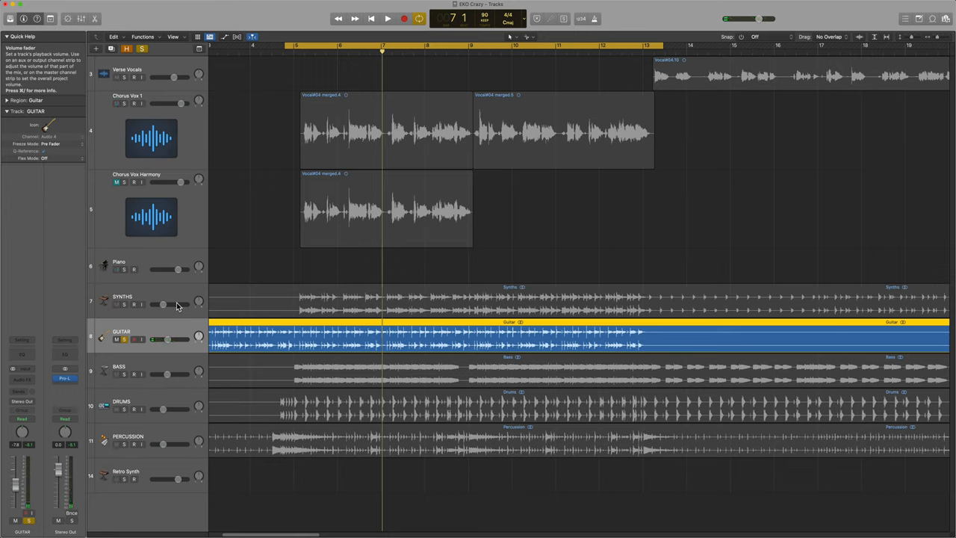
{"action": "left_click", "coordinate": [64, 377]}
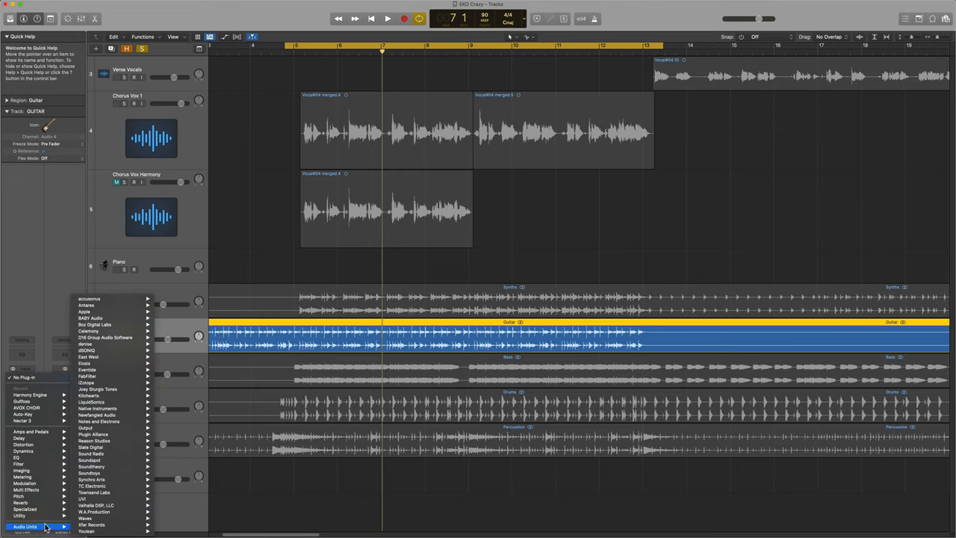
{"action": "mouse_move", "coordinate": [86, 305]}
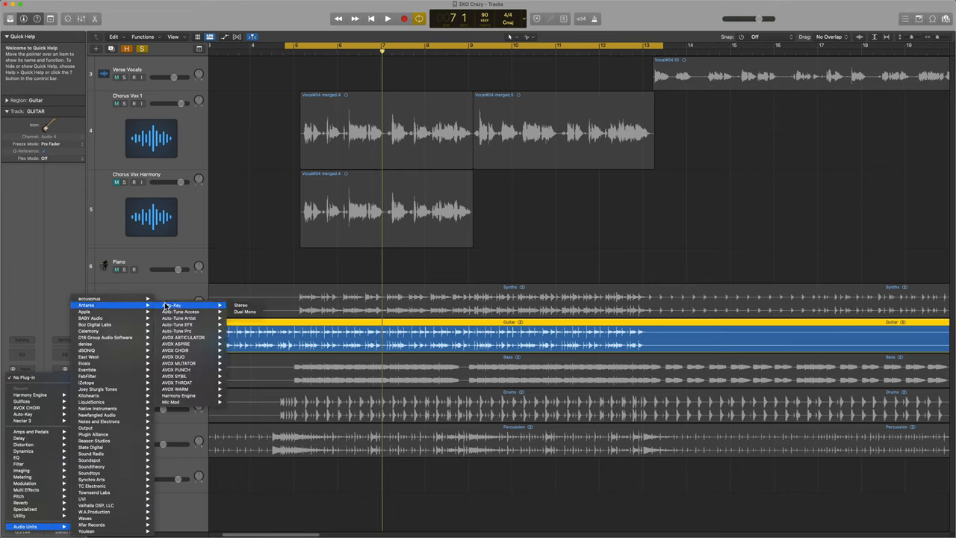
Insert Antares Auto-Key Stereo on GUITAR so it detects C# Minor.
{"action": "left_click", "coordinate": [172, 305]}
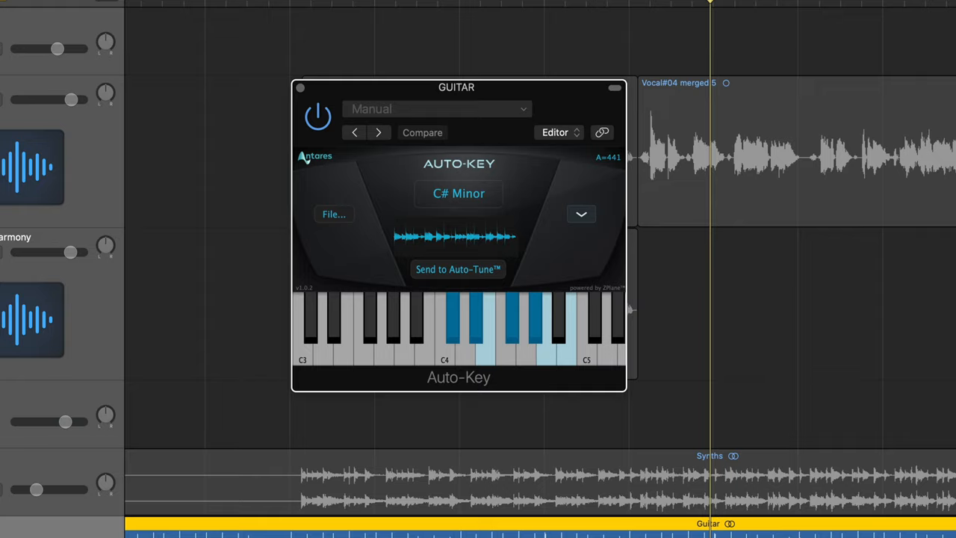
{"action": "mouse_move", "coordinate": [571, 269]}
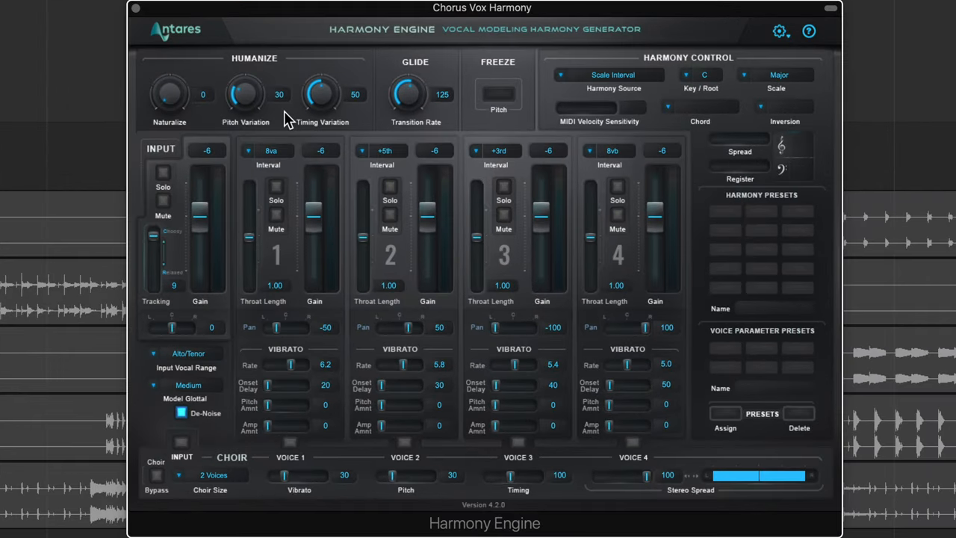
{"action": "mouse_move", "coordinate": [445, 314]}
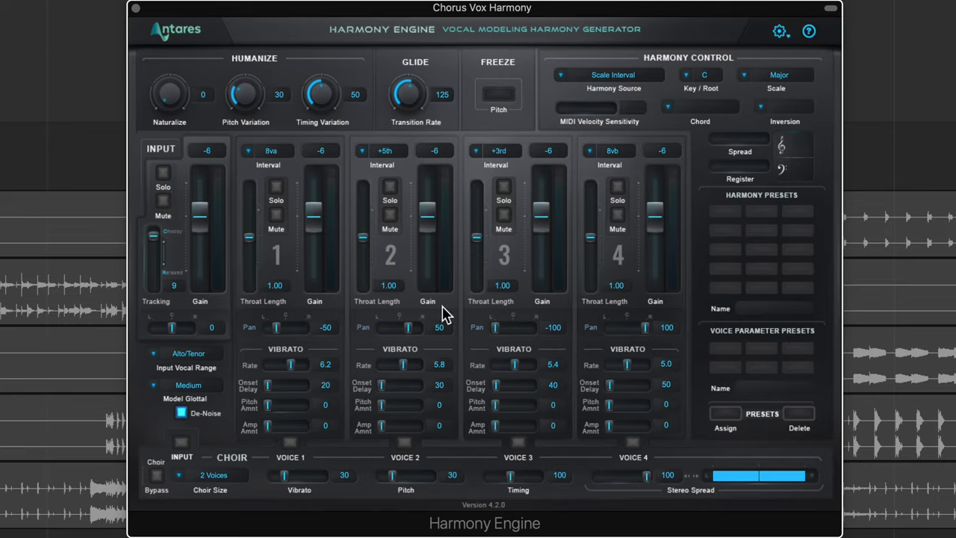
{"action": "mouse_move", "coordinate": [598, 310]}
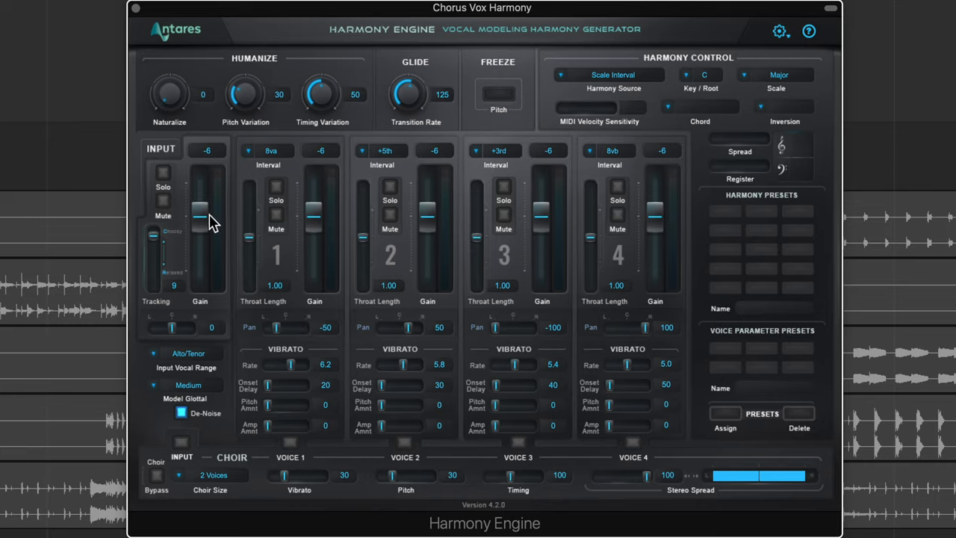
{"action": "mouse_move", "coordinate": [303, 238]}
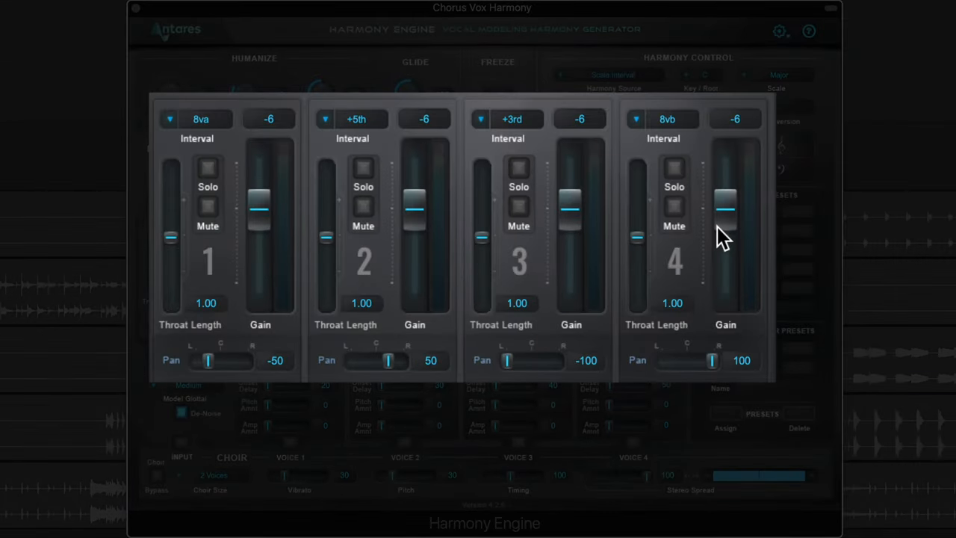
{"action": "mouse_move", "coordinate": [706, 224]}
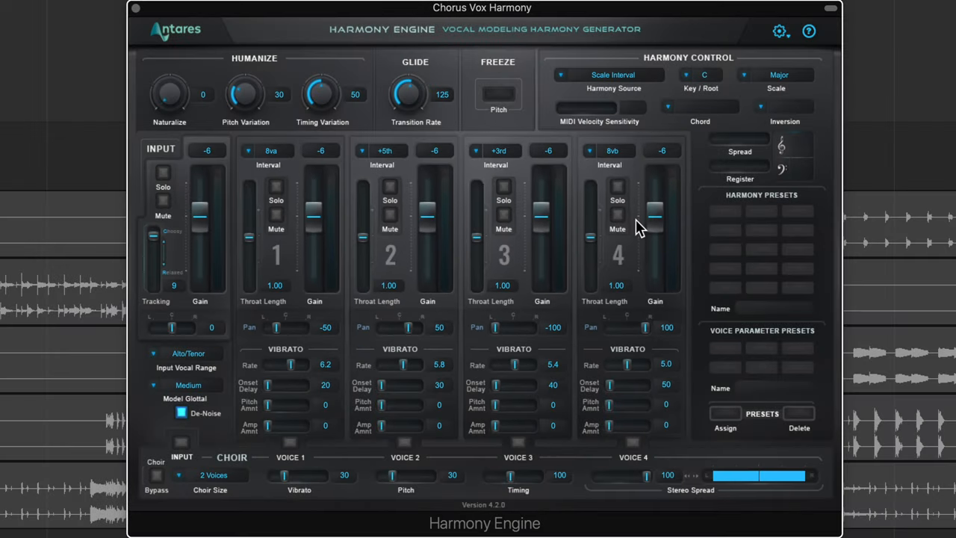
{"action": "mouse_move", "coordinate": [199, 185]}
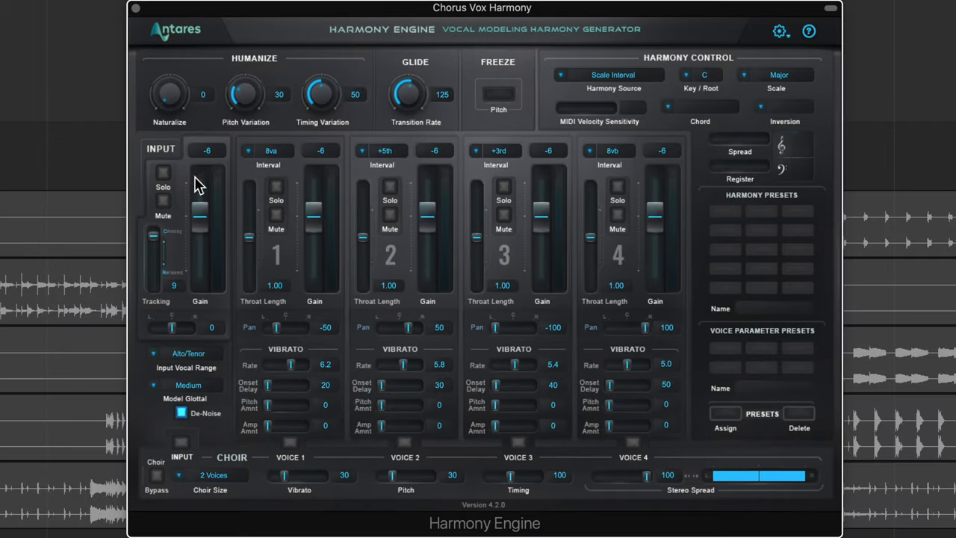
{"action": "mouse_move", "coordinate": [221, 215]}
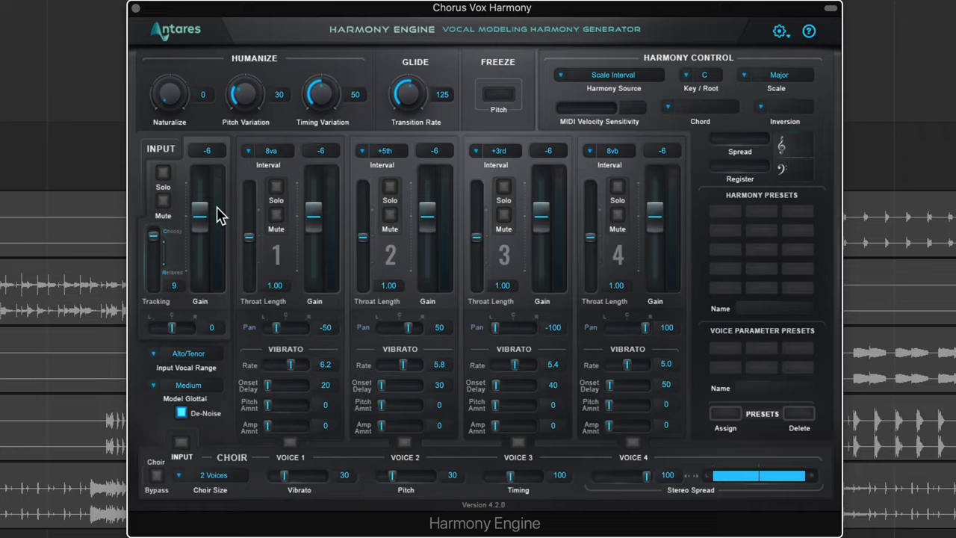
Solo harmony voice 1 briefly to audition it, then turn the solo off.
{"action": "left_click", "coordinate": [276, 186]}
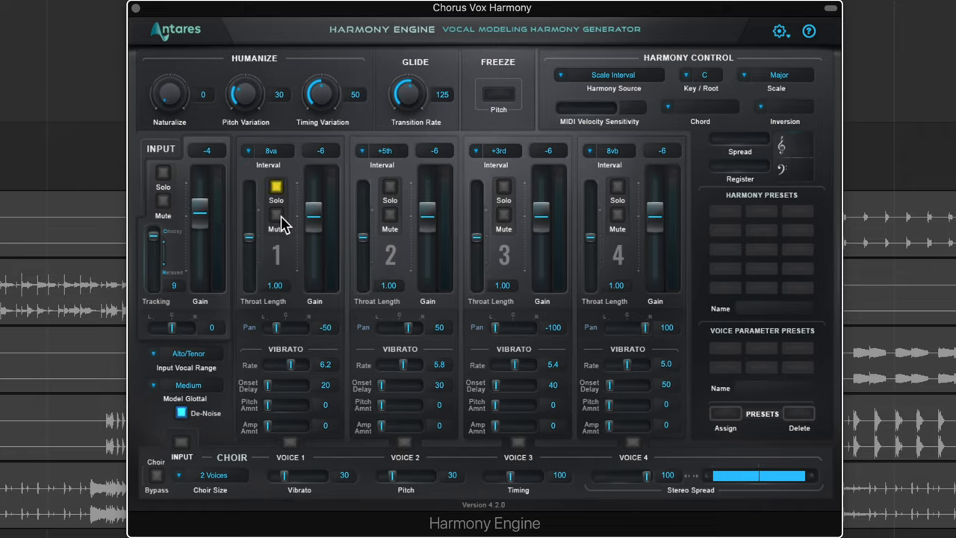
{"action": "left_click", "coordinate": [275, 186]}
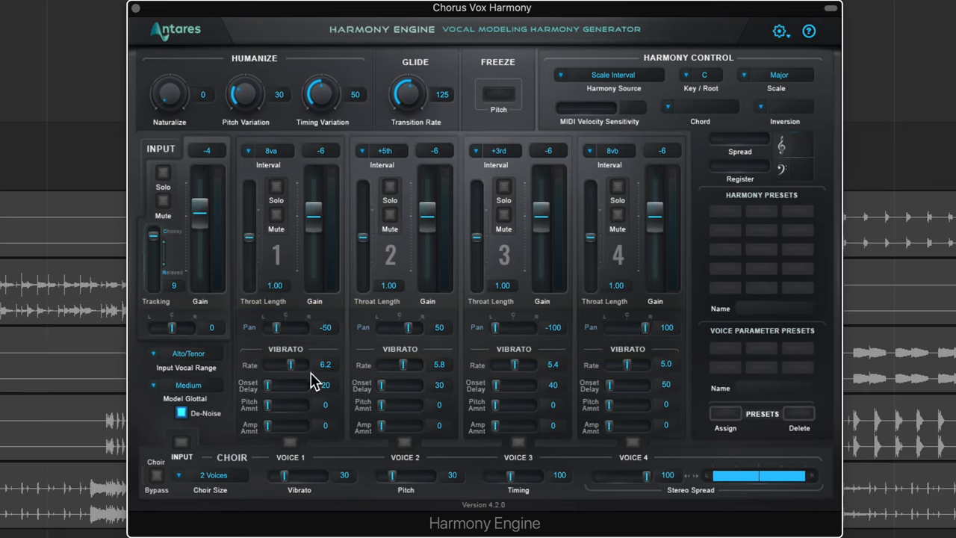
{"action": "mouse_move", "coordinate": [269, 388]}
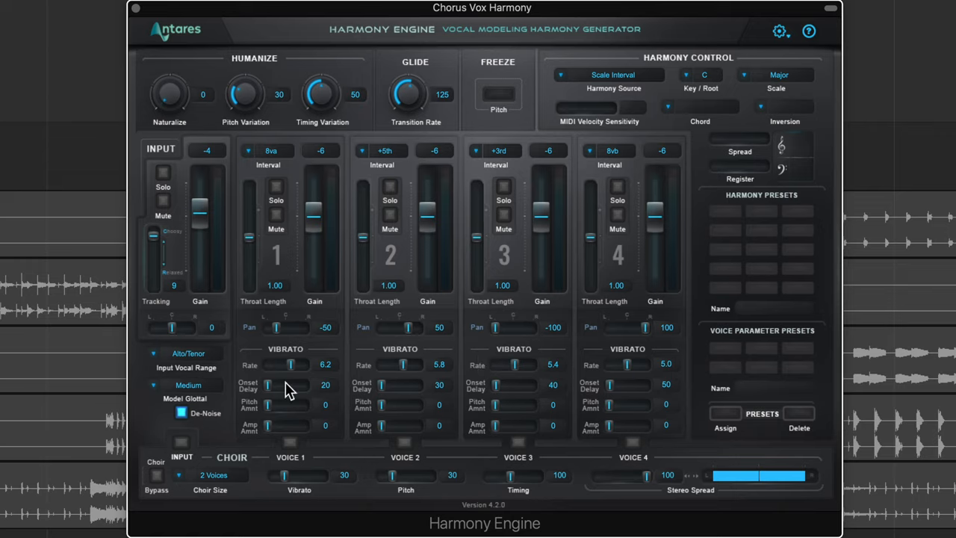
{"action": "mouse_move", "coordinate": [484, 357]}
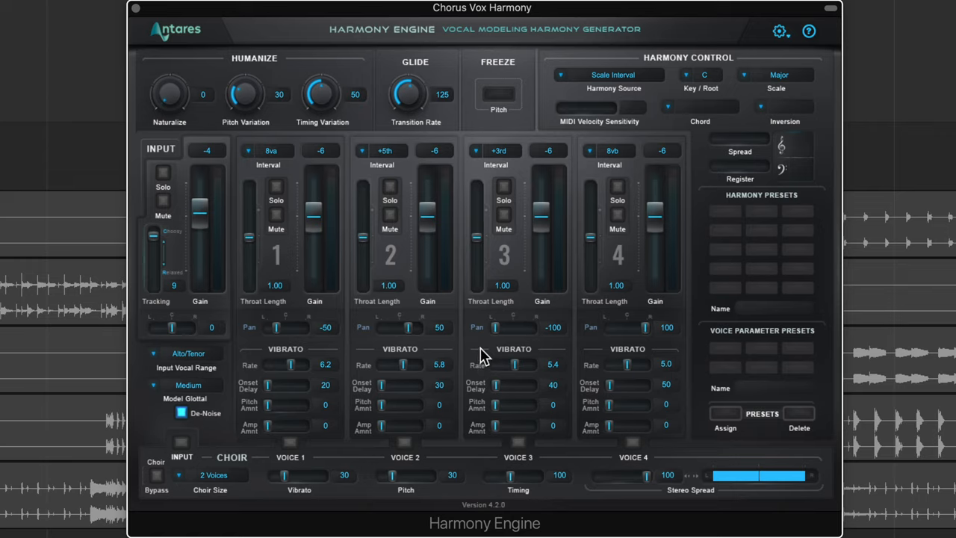
{"action": "mouse_move", "coordinate": [355, 357]}
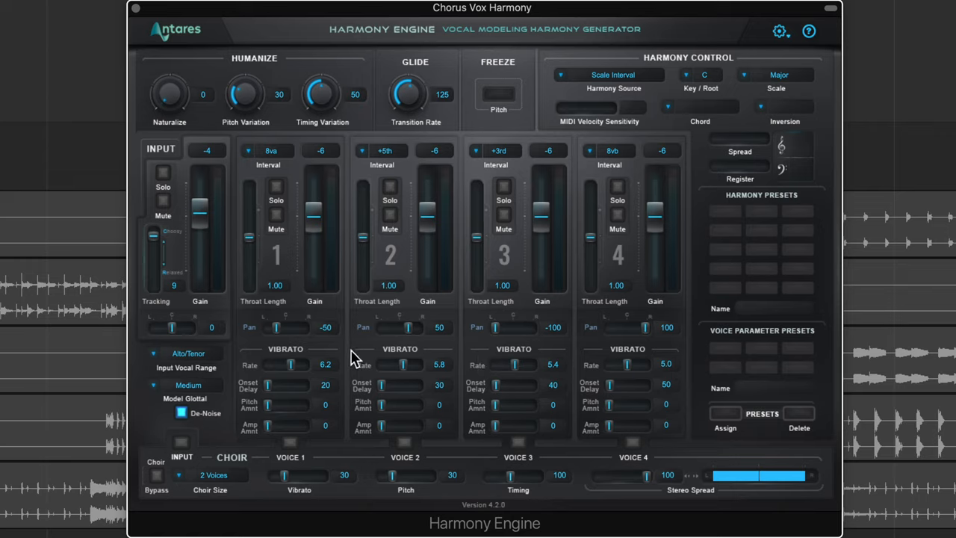
Change Harmony Engine's input vocal range from Alto/Tenor to Soprano.
{"action": "left_click", "coordinate": [155, 353]}
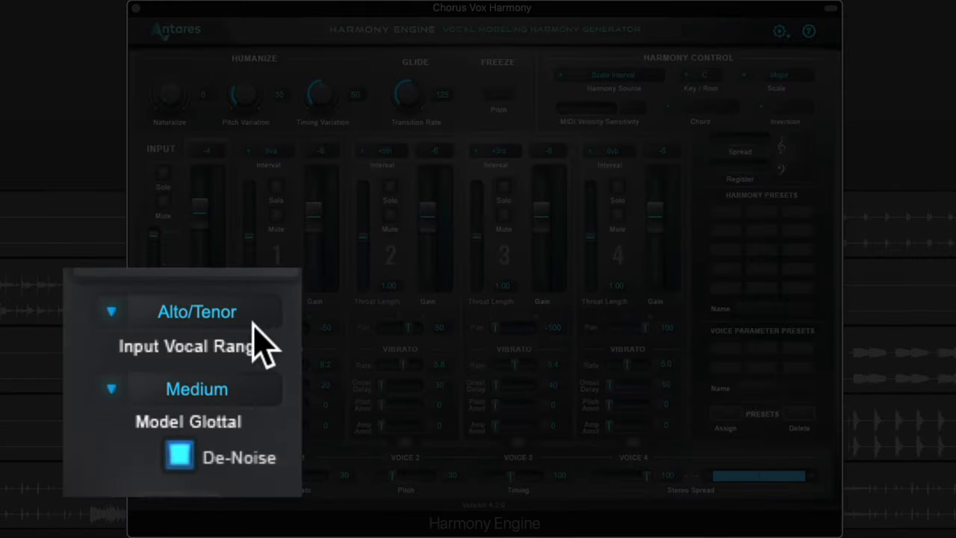
{"action": "mouse_move", "coordinate": [262, 329]}
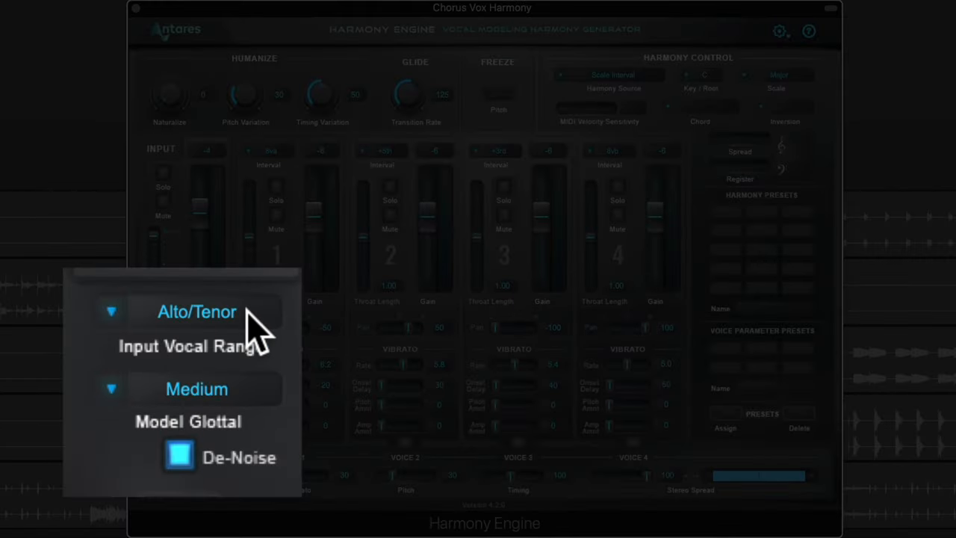
{"action": "left_click", "coordinate": [196, 311]}
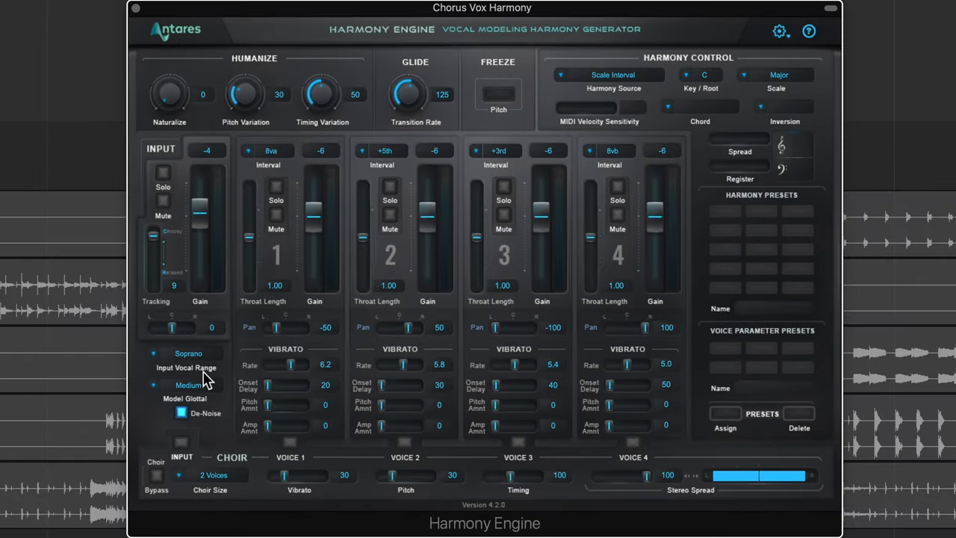
{"action": "mouse_move", "coordinate": [205, 378]}
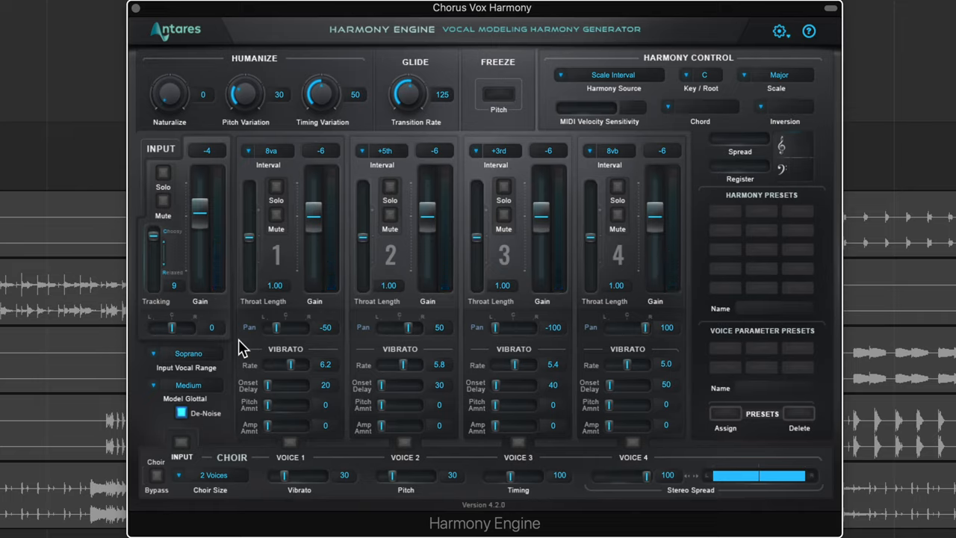
{"action": "mouse_move", "coordinate": [708, 140]}
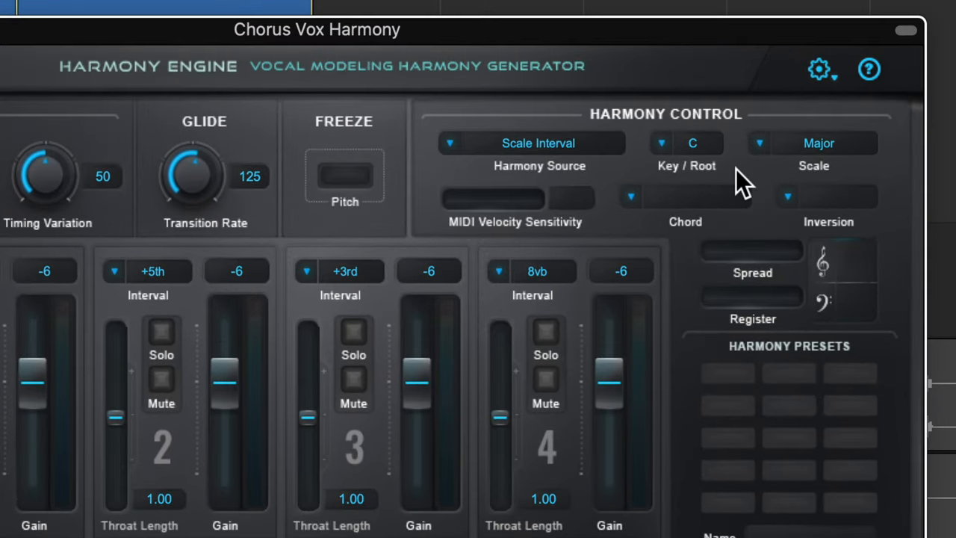
{"action": "mouse_move", "coordinate": [516, 175]}
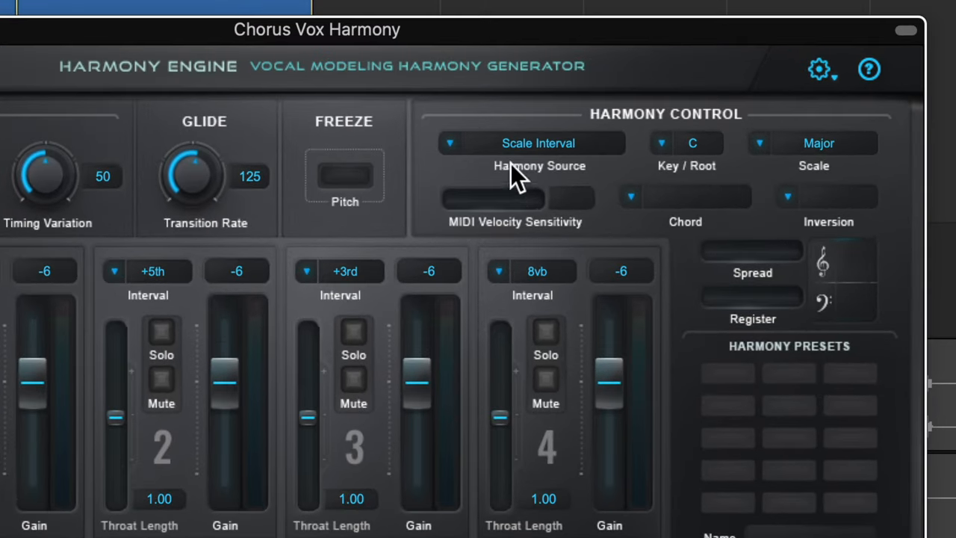
Keep Scale Interval as harmony source, with key Db and a Natural Minor scale.
{"action": "left_click", "coordinate": [538, 143]}
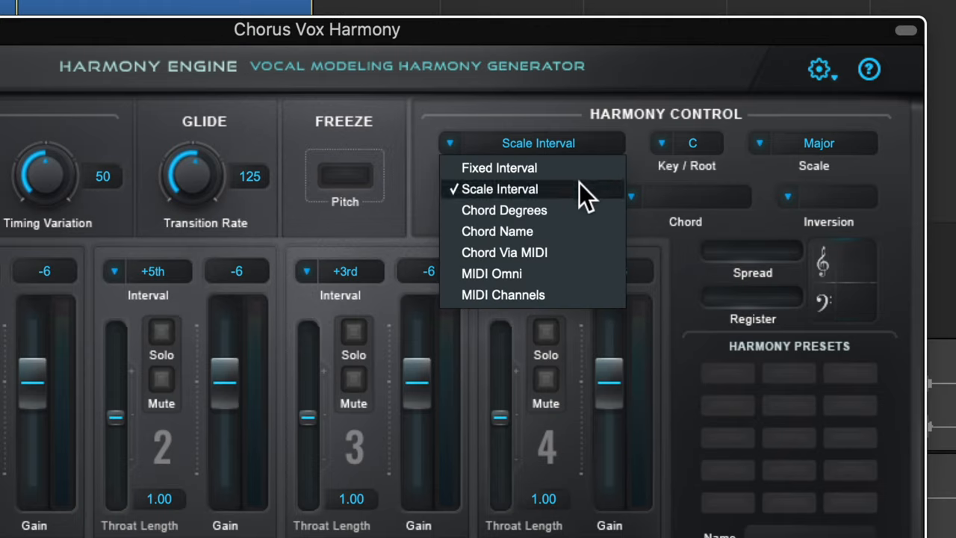
{"action": "left_click", "coordinate": [500, 189]}
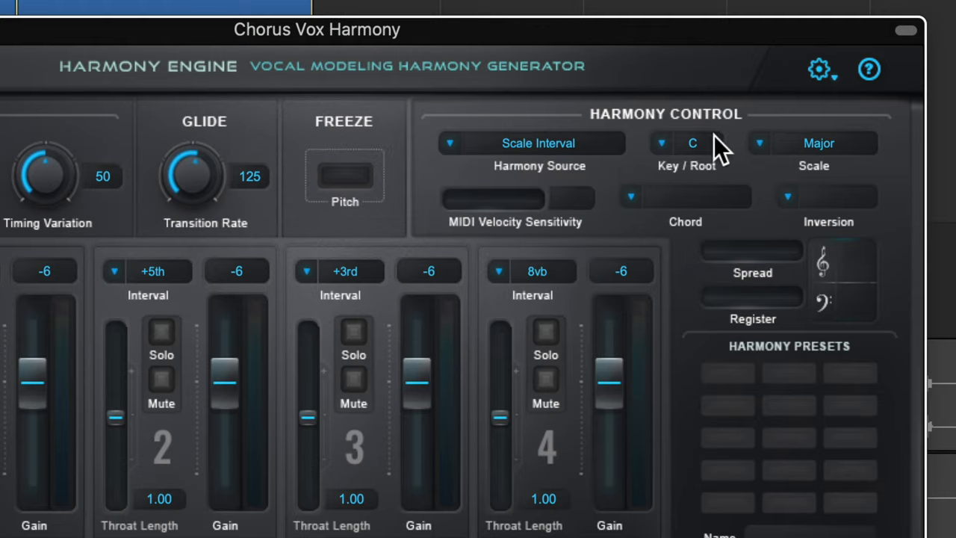
{"action": "left_click", "coordinate": [691, 143]}
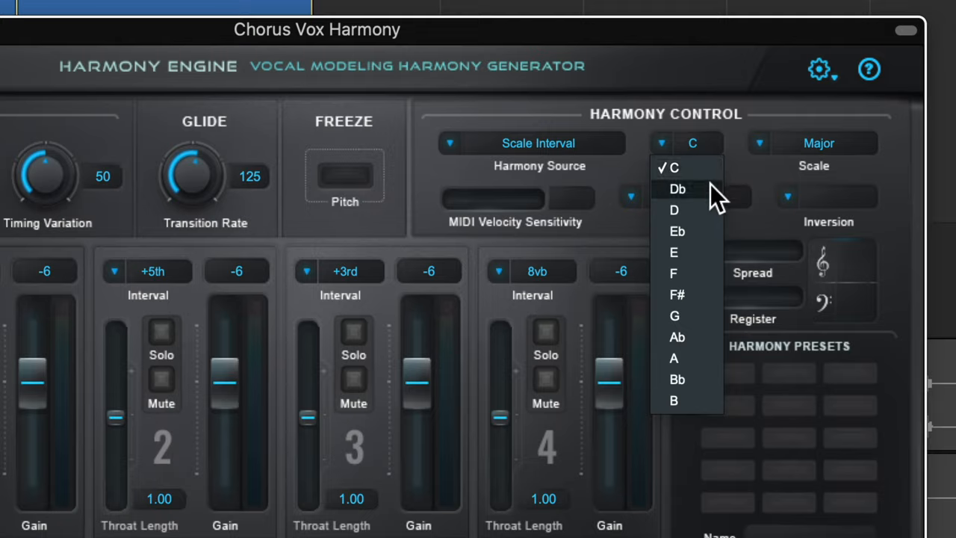
{"action": "left_click", "coordinate": [676, 188]}
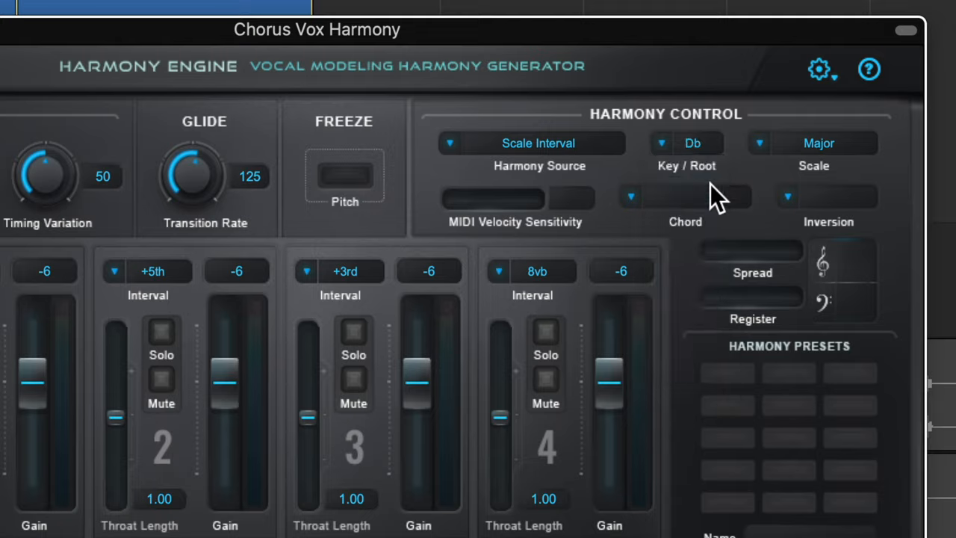
{"action": "mouse_move", "coordinate": [811, 187]}
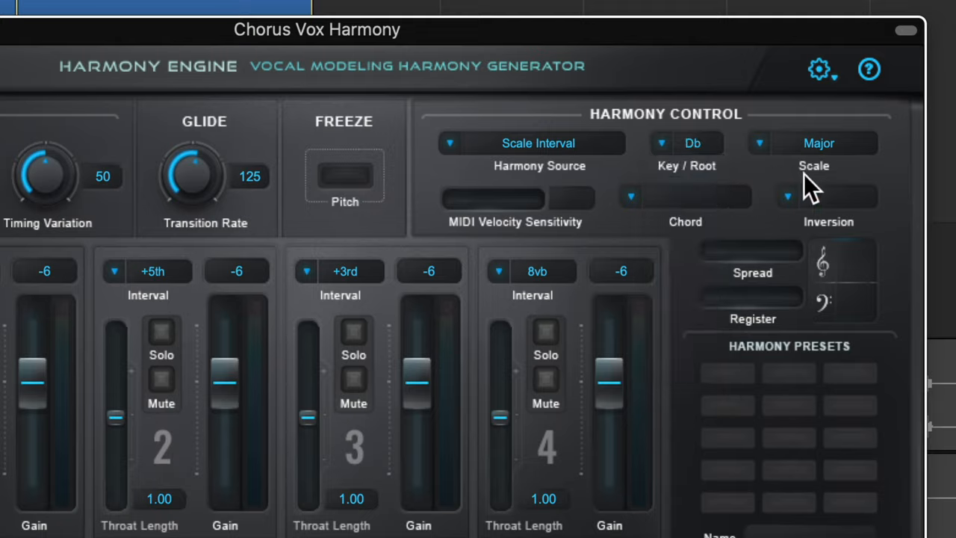
{"action": "left_click", "coordinate": [819, 143]}
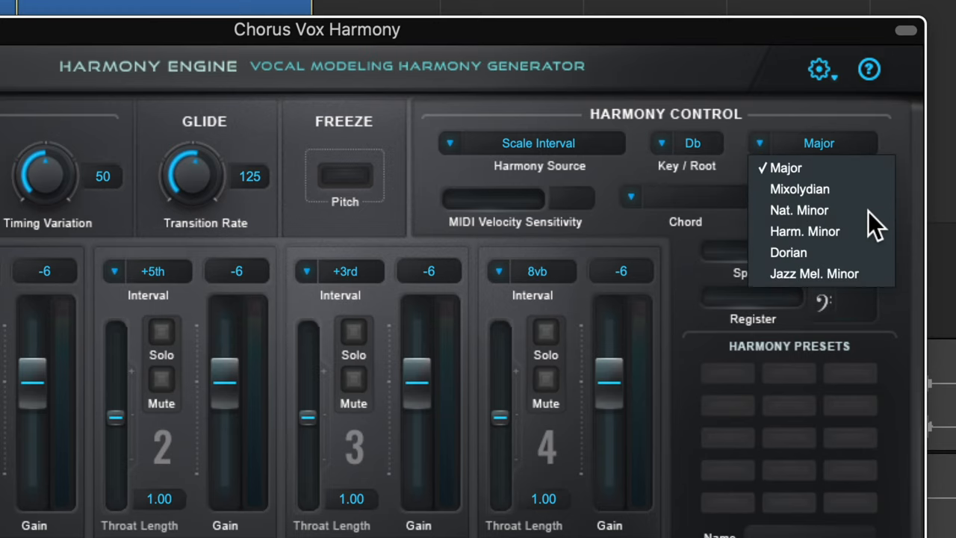
{"action": "left_click", "coordinate": [798, 210]}
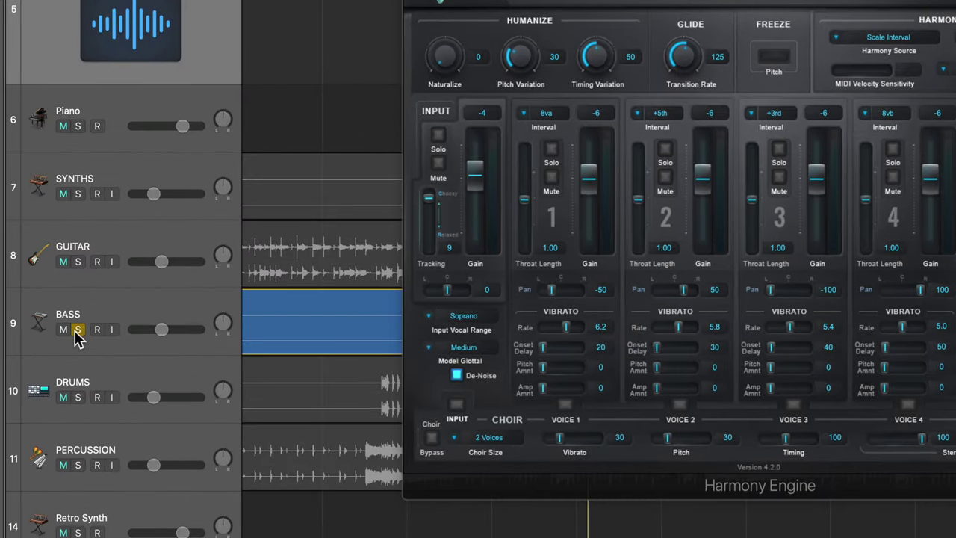
{"action": "mouse_move", "coordinate": [78, 329]}
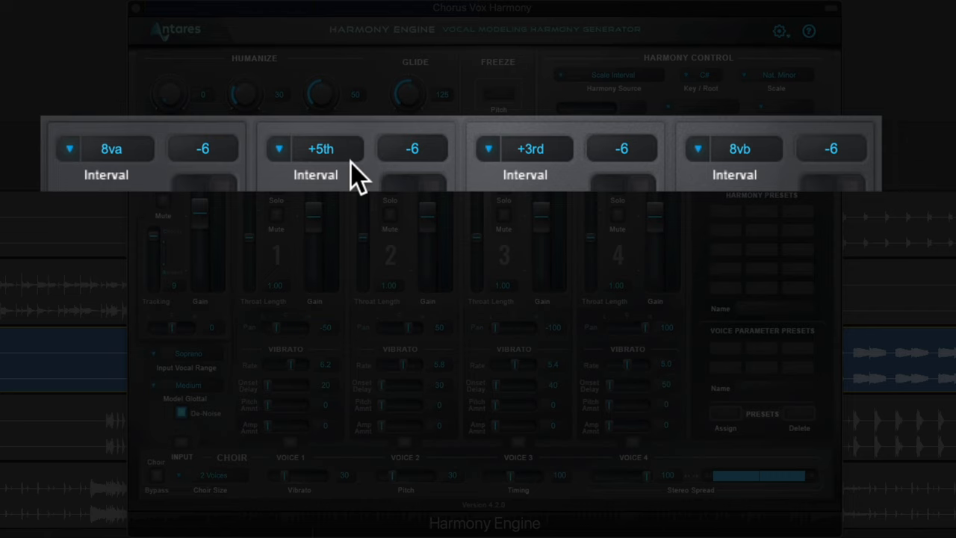
{"action": "mouse_move", "coordinate": [760, 179]}
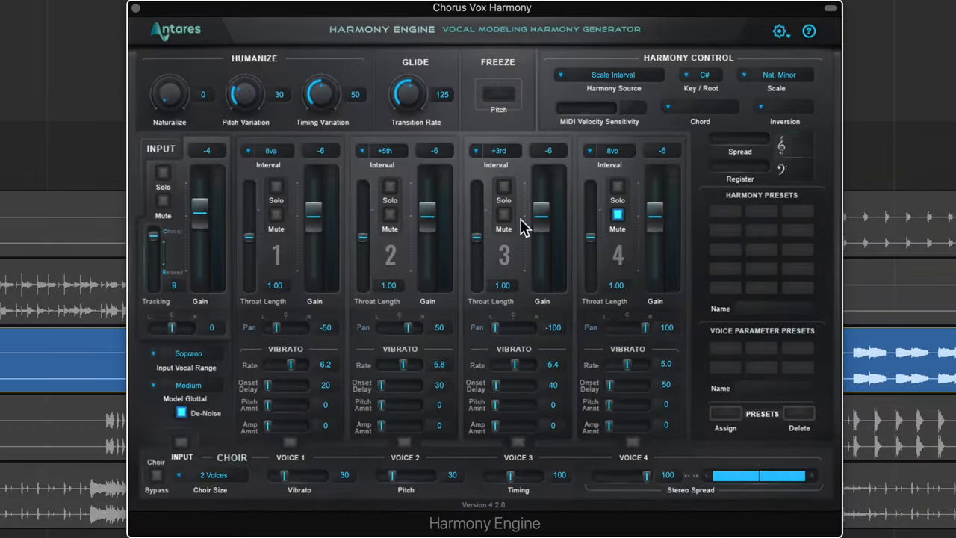
Mute harmony voice 3 and review voice 1's interval choices.
{"action": "left_click", "coordinate": [390, 215]}
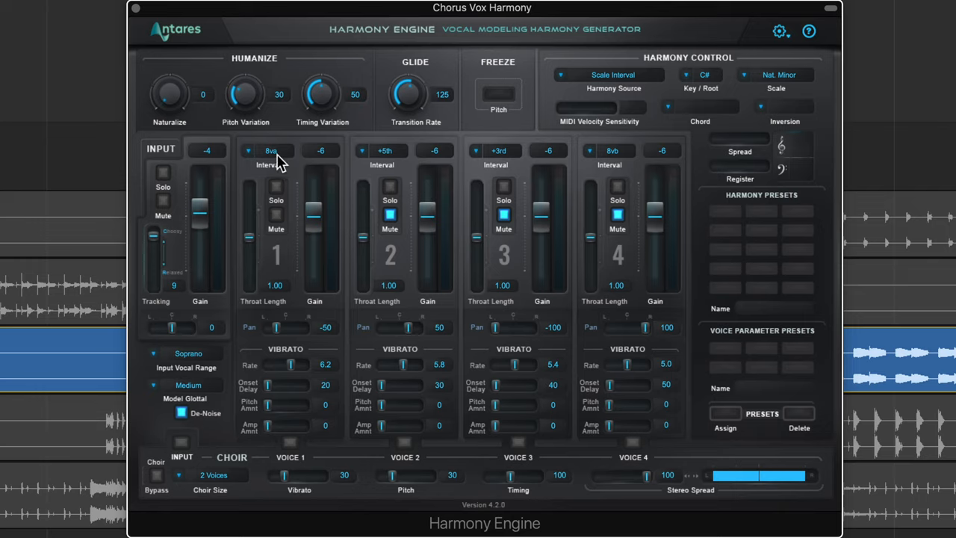
{"action": "left_click", "coordinate": [270, 150]}
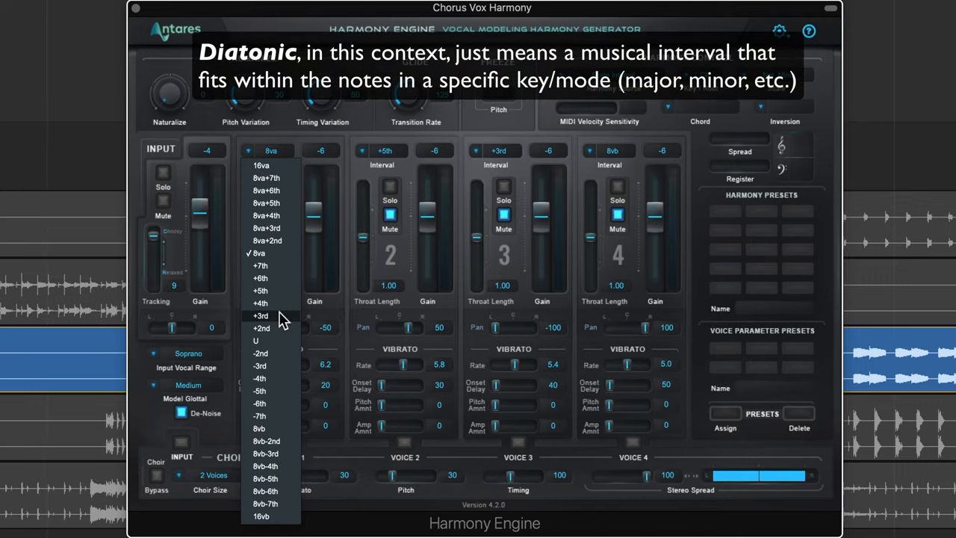
{"action": "mouse_move", "coordinate": [270, 366]}
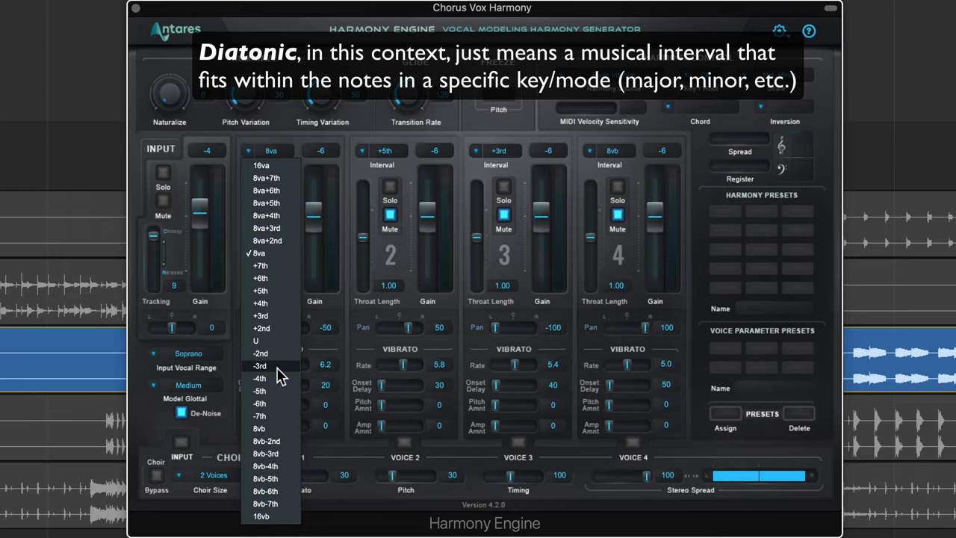
{"action": "left_click", "coordinate": [261, 316]}
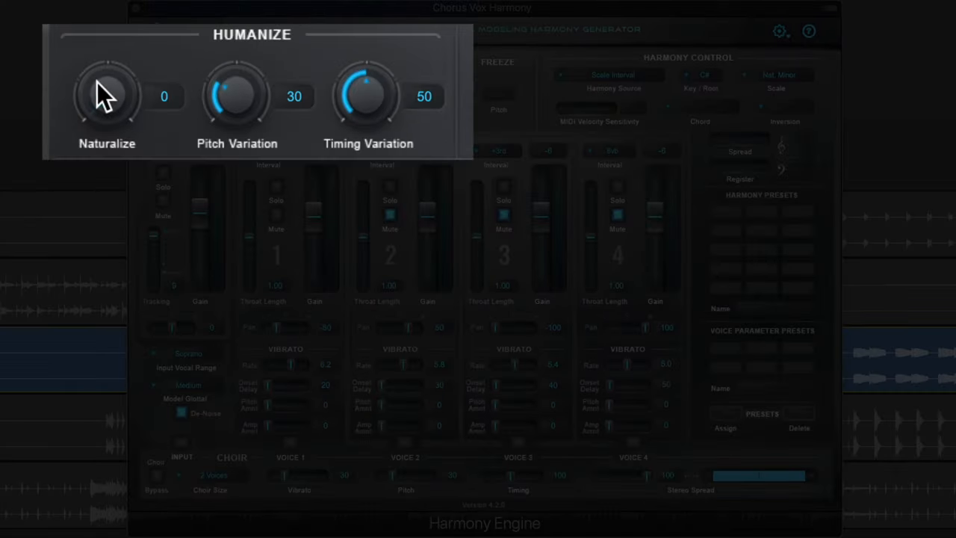
{"action": "mouse_move", "coordinate": [388, 112]}
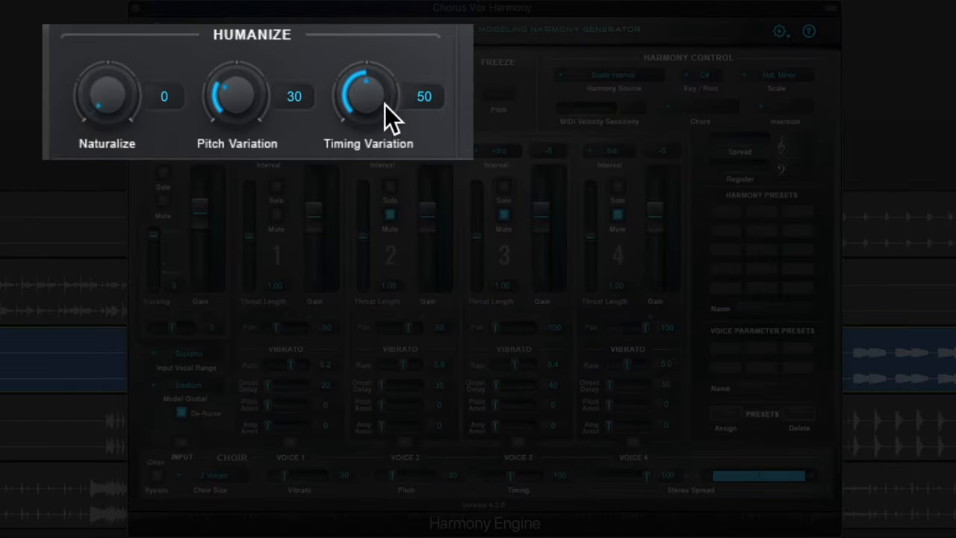
{"action": "mouse_move", "coordinate": [374, 108]}
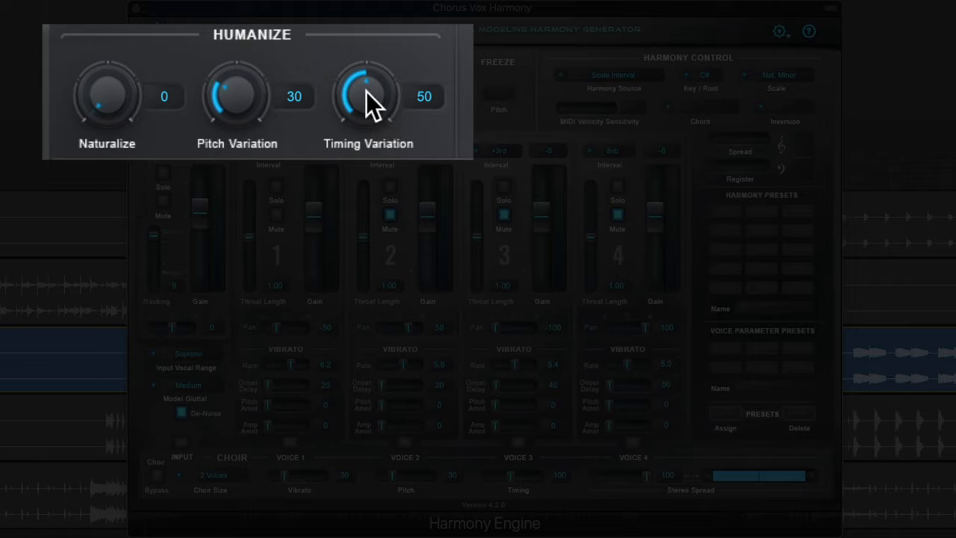
Lower the humanize amounts and set the glide transition rate to 57.
{"action": "left_click_drag", "start_coordinate": [365, 93], "coordinate": [365, 131]}
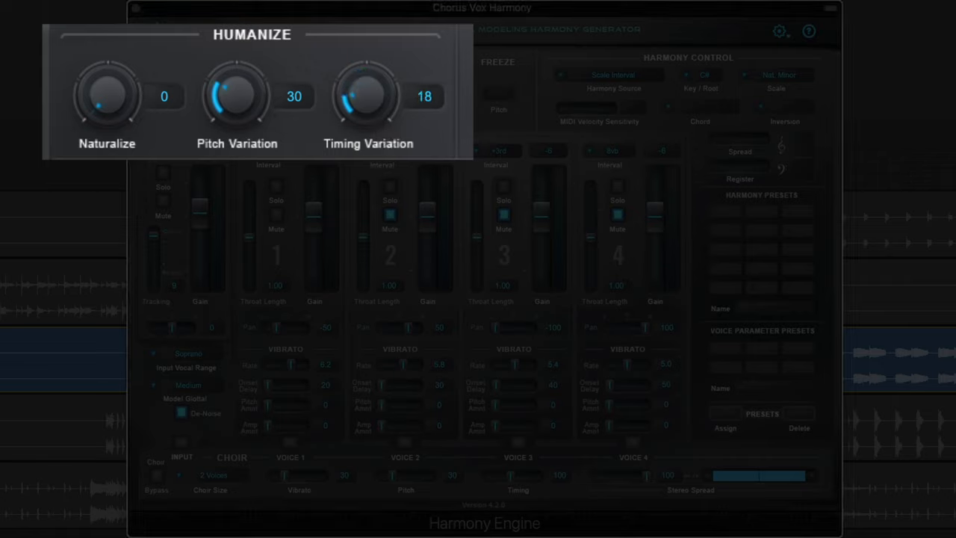
{"action": "left_click_drag", "start_coordinate": [364, 96], "coordinate": [365, 112]}
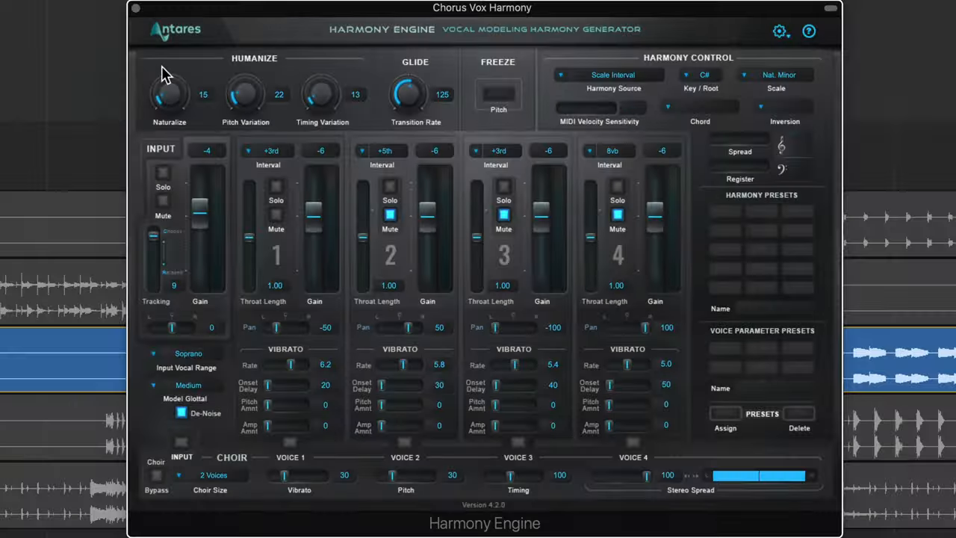
{"action": "mouse_move", "coordinate": [459, 71]}
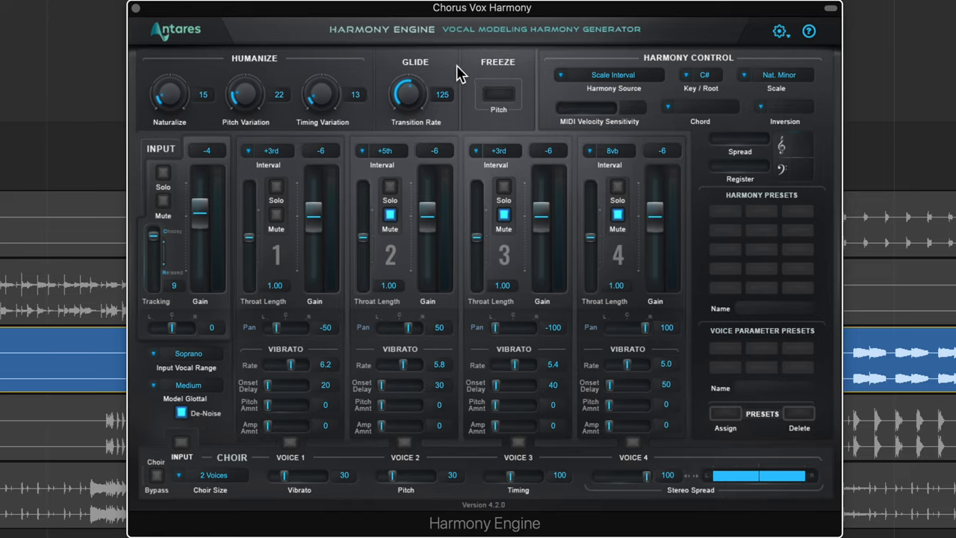
{"action": "mouse_move", "coordinate": [647, 222]}
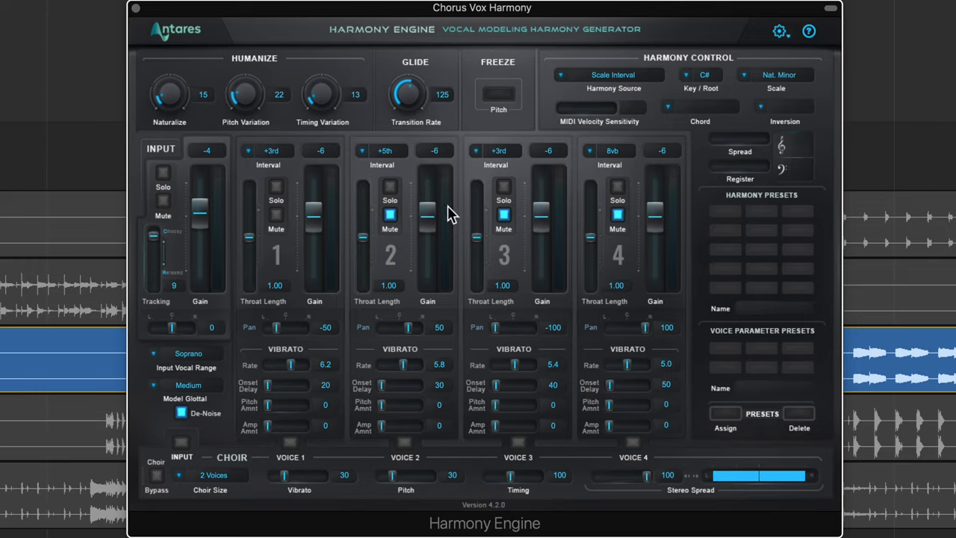
{"action": "mouse_move", "coordinate": [464, 220]}
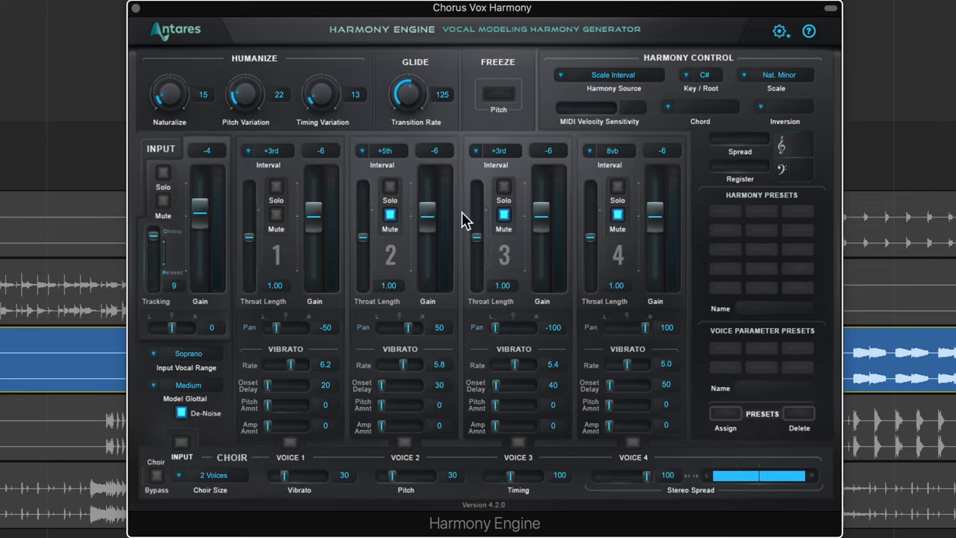
{"action": "left_click_drag", "start_coordinate": [416, 93], "coordinate": [415, 67]}
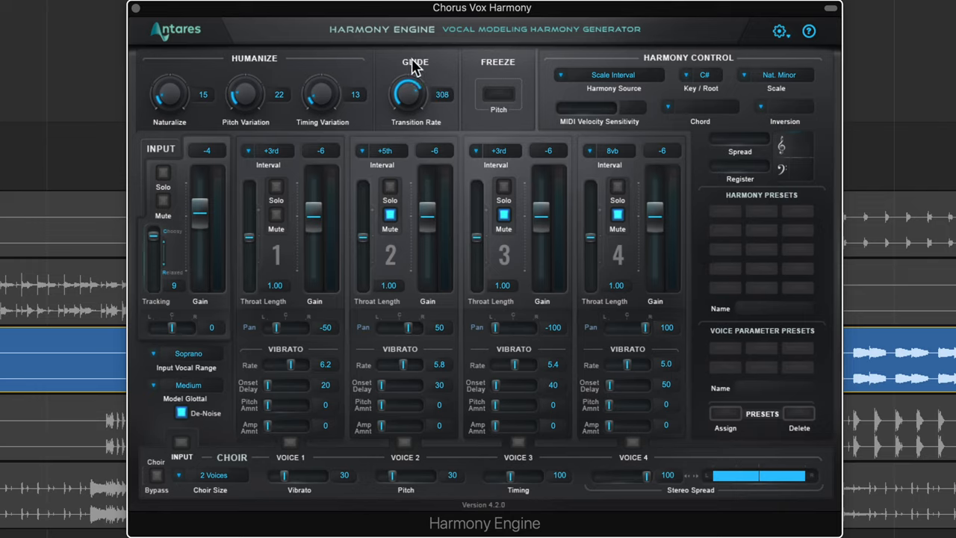
{"action": "left_click_drag", "start_coordinate": [416, 89], "coordinate": [407, 112]}
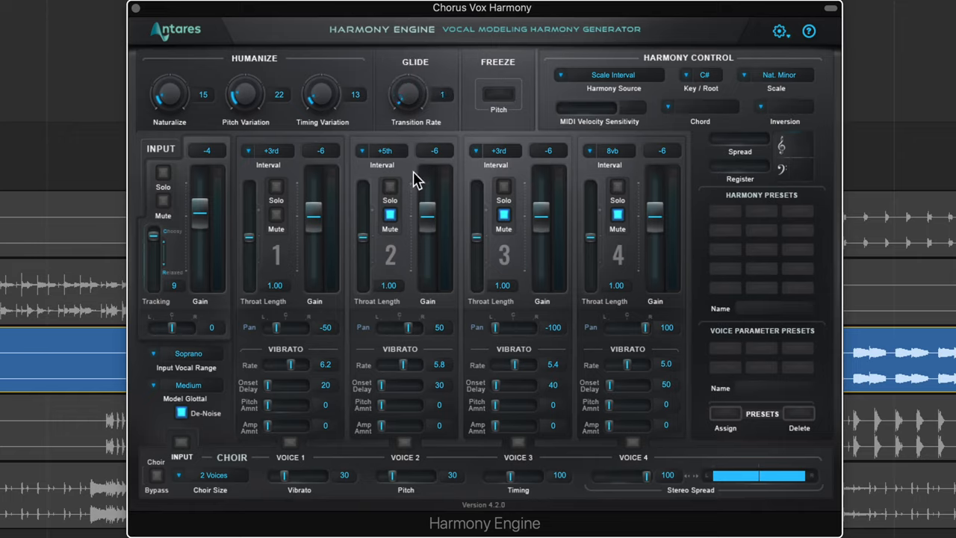
{"action": "left_click", "coordinate": [442, 94]}
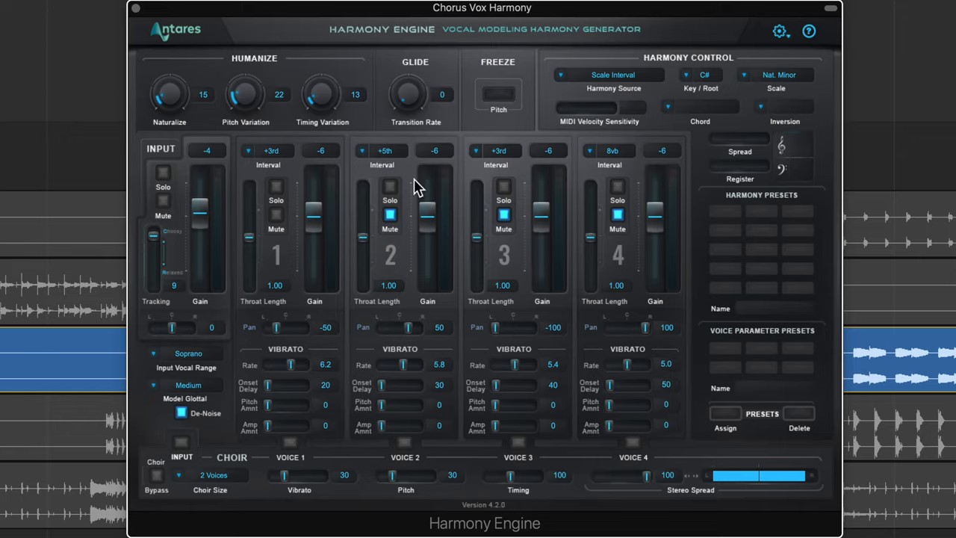
{"action": "mouse_move", "coordinate": [411, 78]}
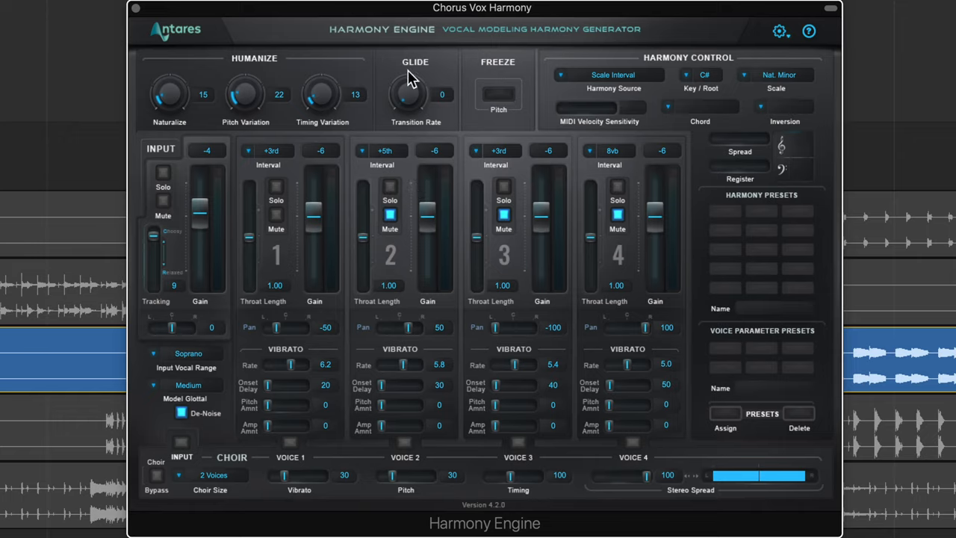
{"action": "left_click_drag", "start_coordinate": [409, 93], "coordinate": [409, 74]}
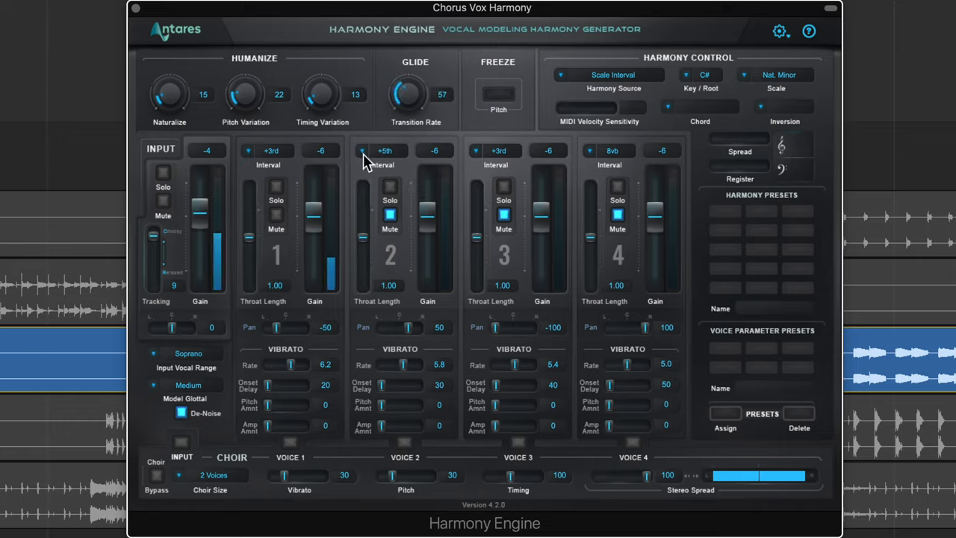
{"action": "left_click_drag", "start_coordinate": [332, 269], "coordinate": [330, 242]}
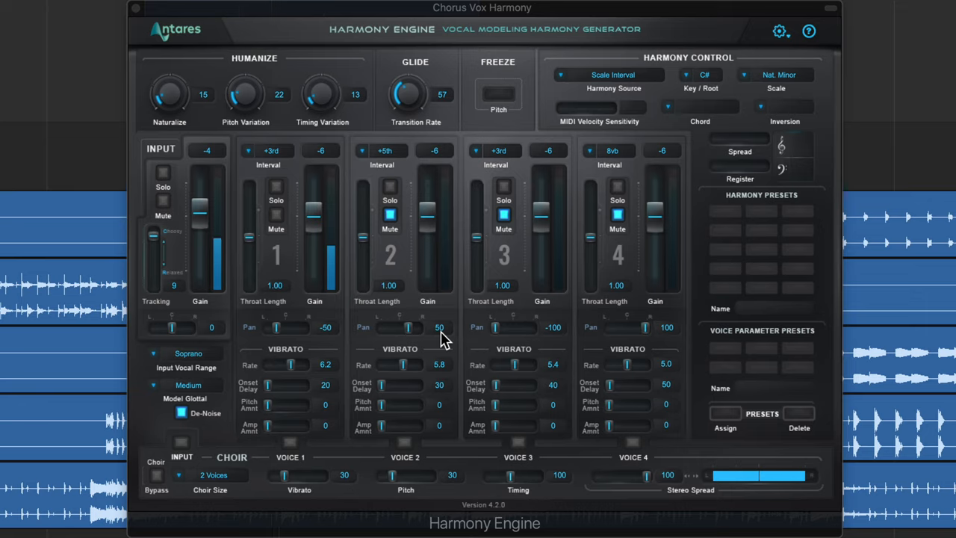
{"action": "left_click_drag", "start_coordinate": [314, 232], "coordinate": [314, 257]}
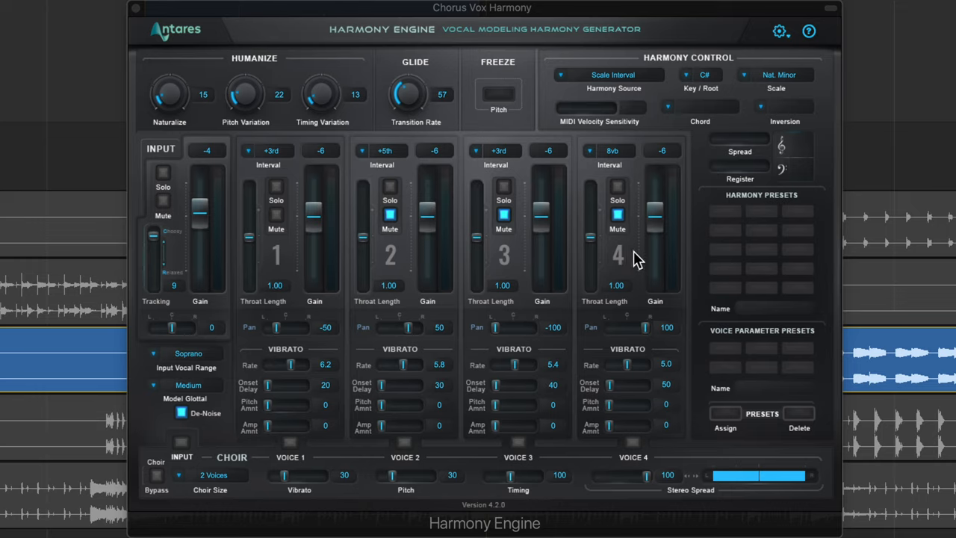
{"action": "mouse_move", "coordinate": [415, 258]}
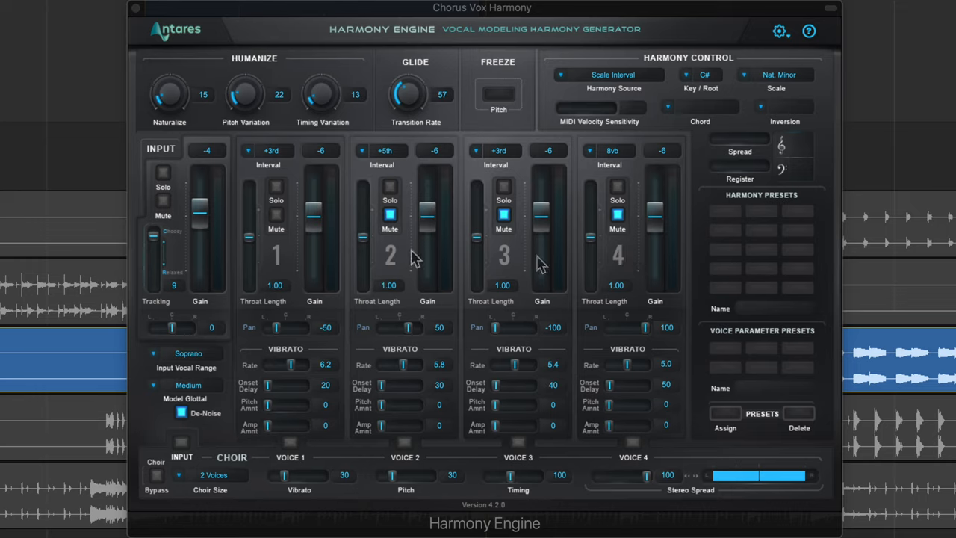
{"action": "mouse_move", "coordinate": [415, 257]}
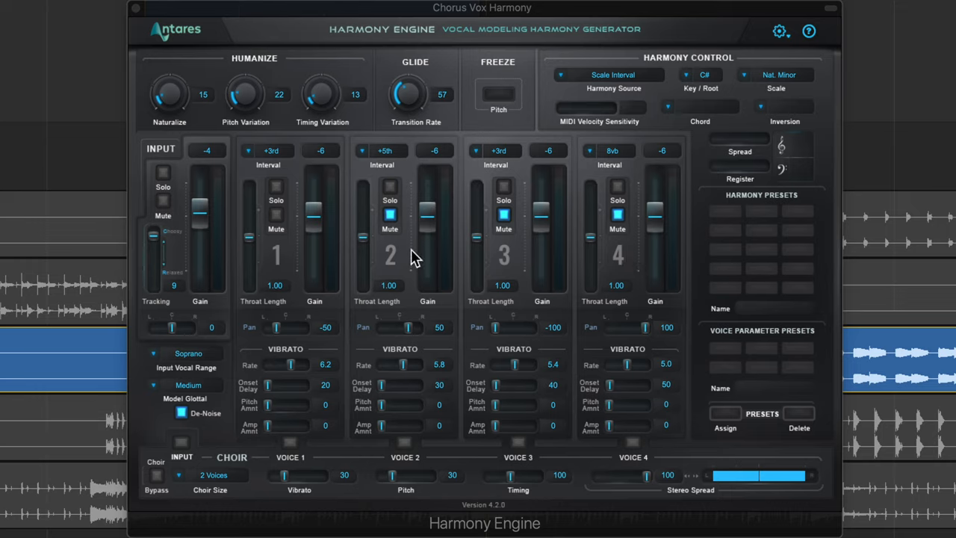
Unmute harmony voice 2 and set its interval to -3rd.
{"action": "left_click", "coordinate": [390, 214]}
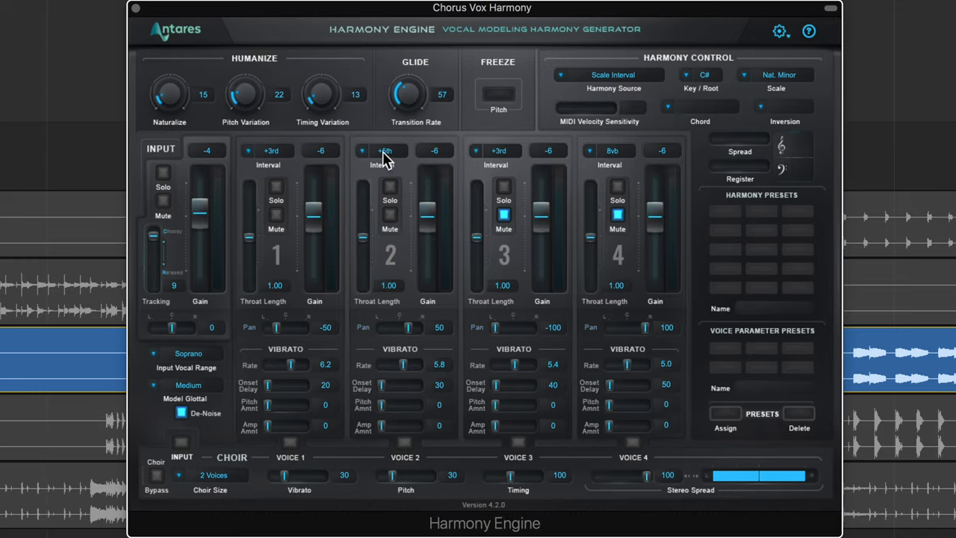
{"action": "mouse_move", "coordinate": [396, 170]}
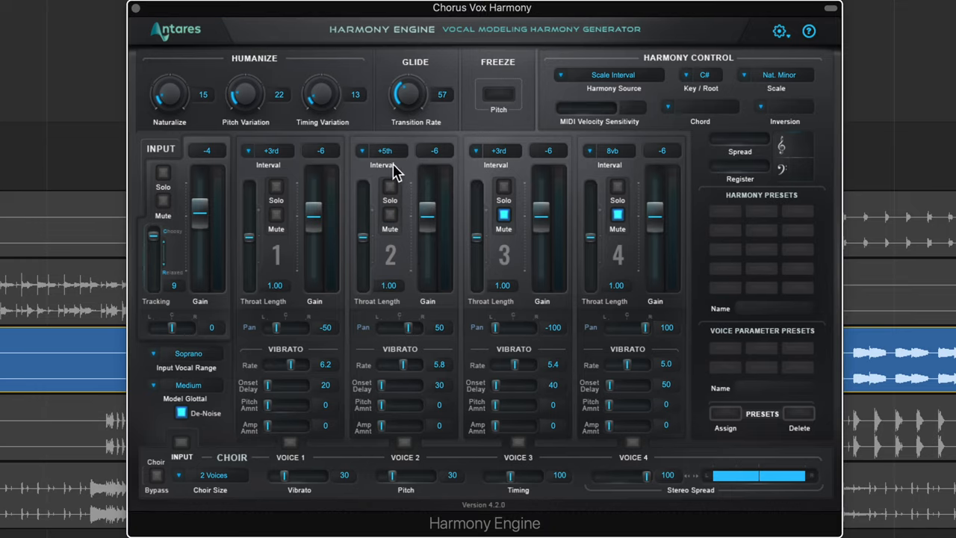
{"action": "left_click", "coordinate": [385, 150]}
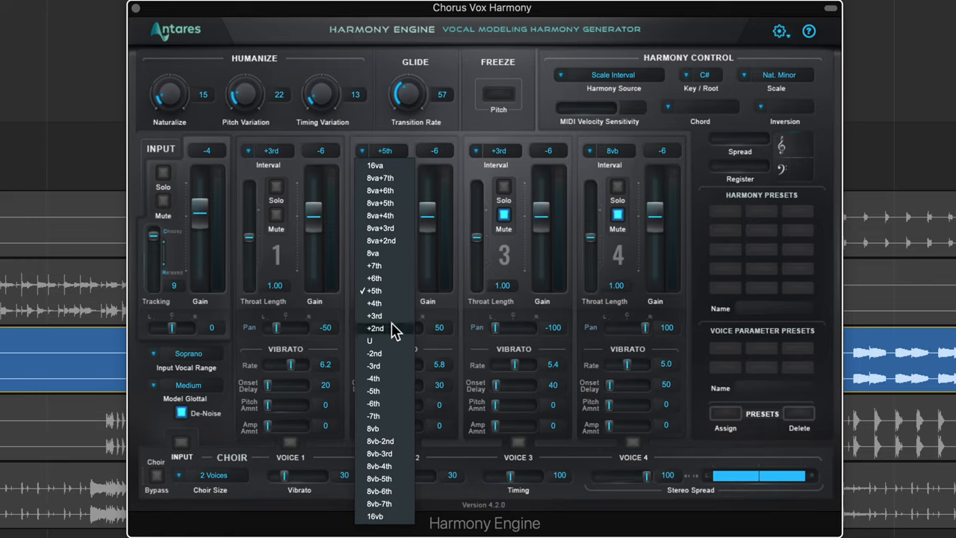
{"action": "left_click", "coordinate": [373, 365]}
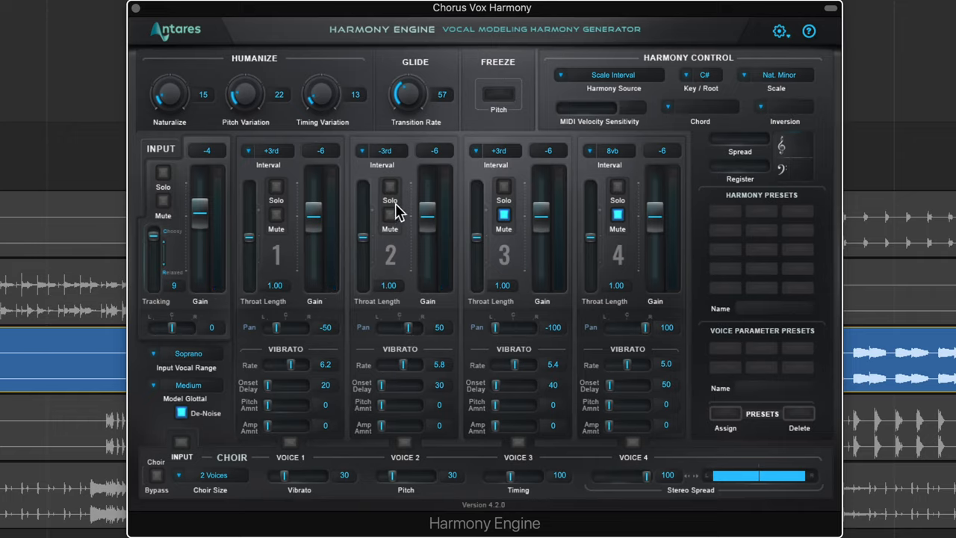
Set voice 2's interval to -6th and shorten its throat length slightly.
{"action": "left_click", "coordinate": [385, 150]}
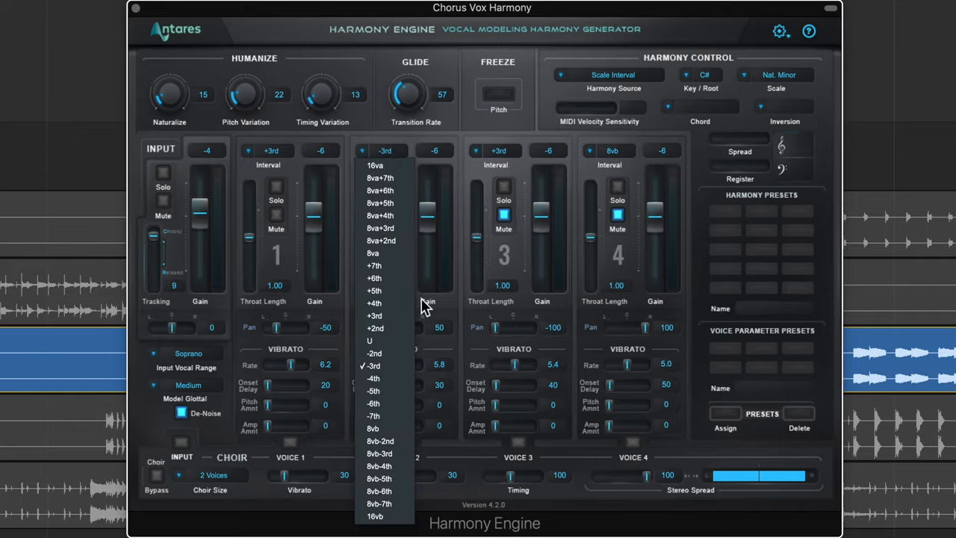
{"action": "left_click", "coordinate": [373, 404]}
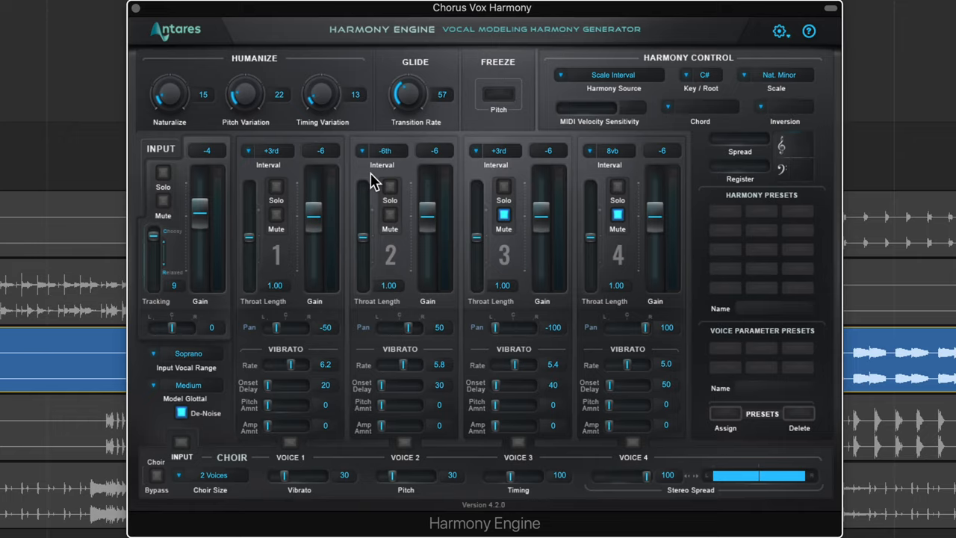
{"action": "mouse_move", "coordinate": [314, 172]}
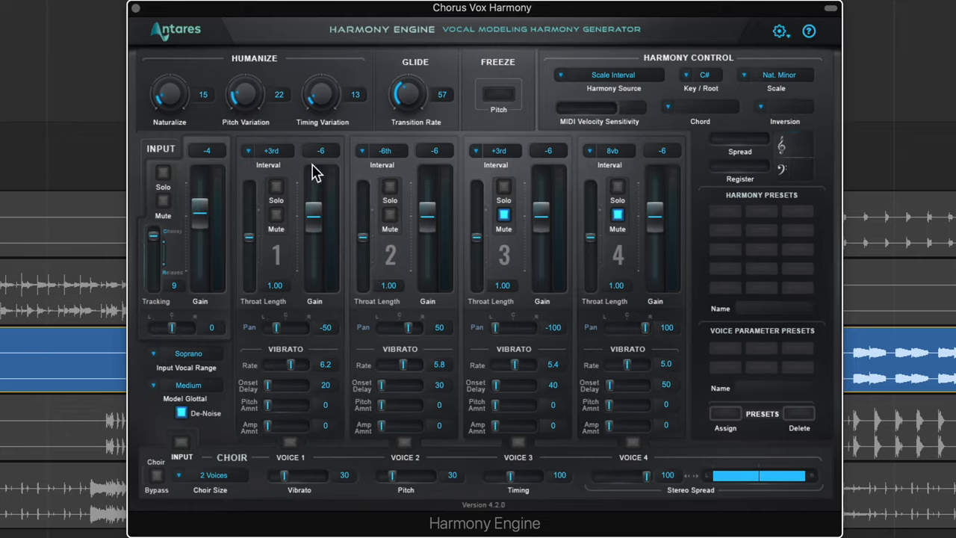
{"action": "mouse_move", "coordinate": [384, 164]}
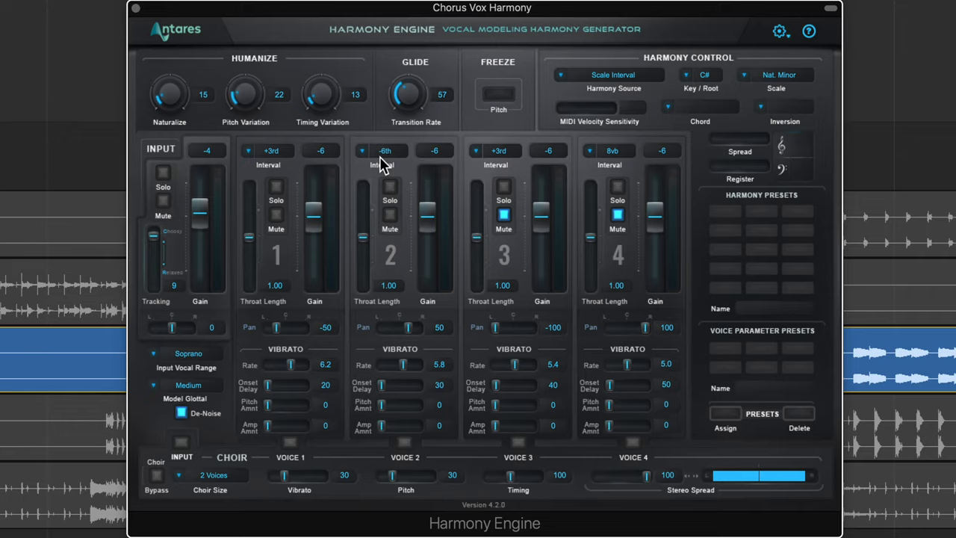
{"action": "mouse_move", "coordinate": [376, 186]}
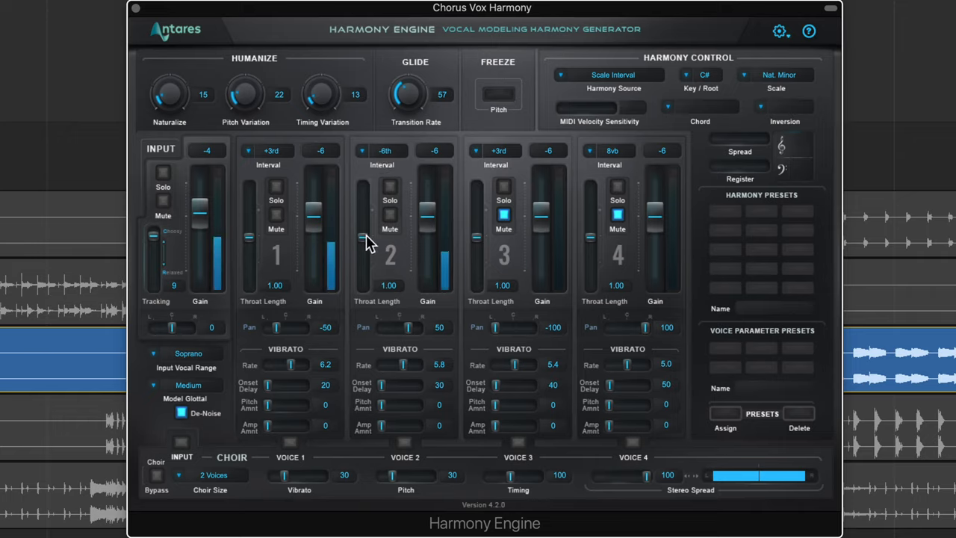
{"action": "left_click_drag", "start_coordinate": [366, 239], "coordinate": [366, 254]}
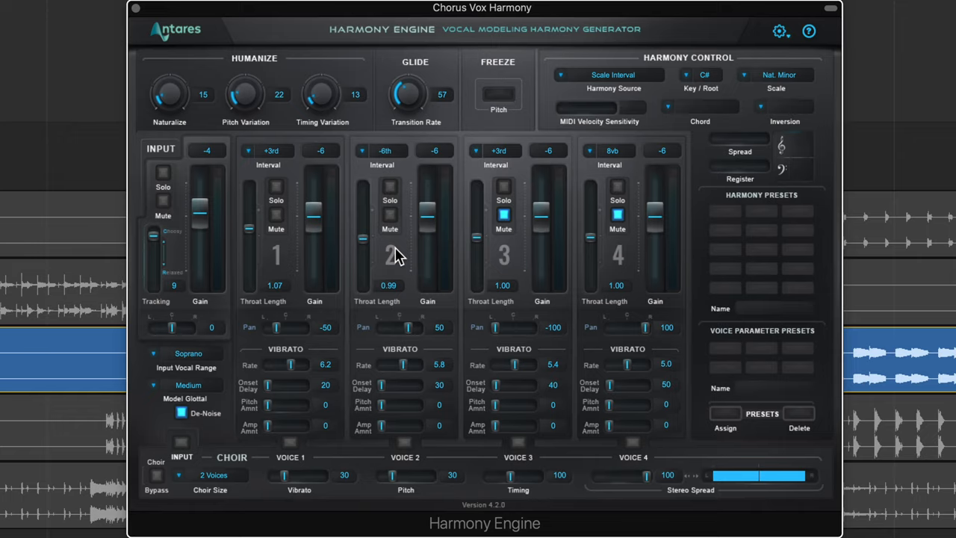
{"action": "mouse_move", "coordinate": [366, 246]}
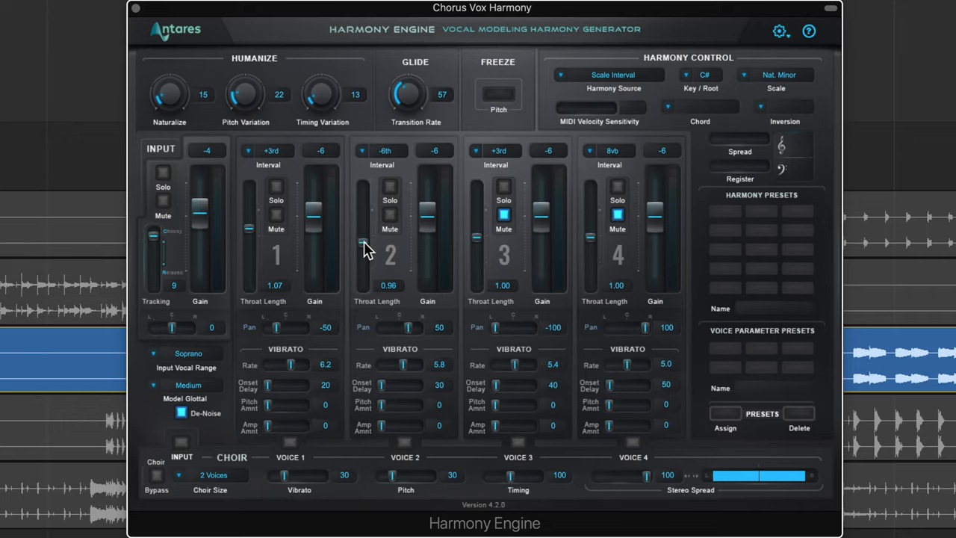
Unmute harmony voice 3 and set its interval to -4th.
{"action": "left_click", "coordinate": [504, 214]}
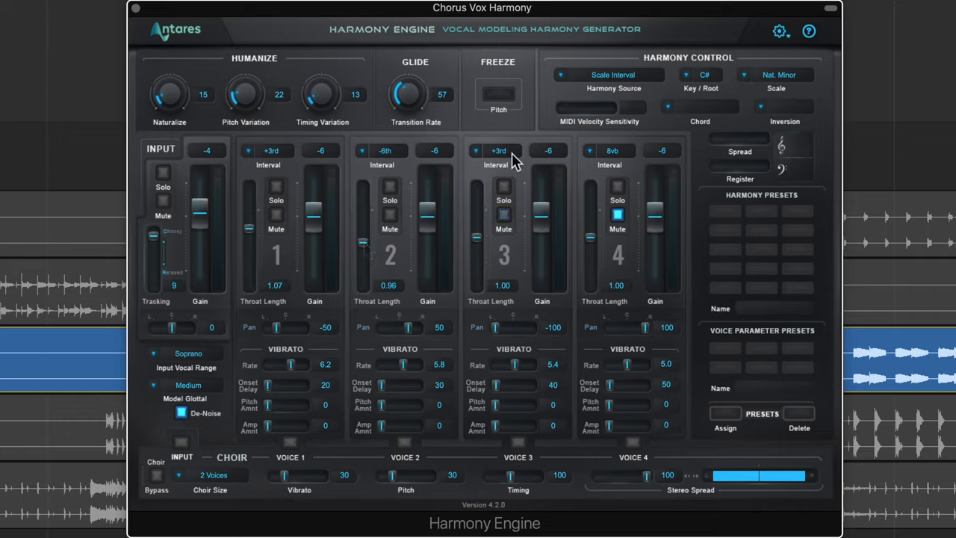
{"action": "left_click", "coordinate": [499, 150]}
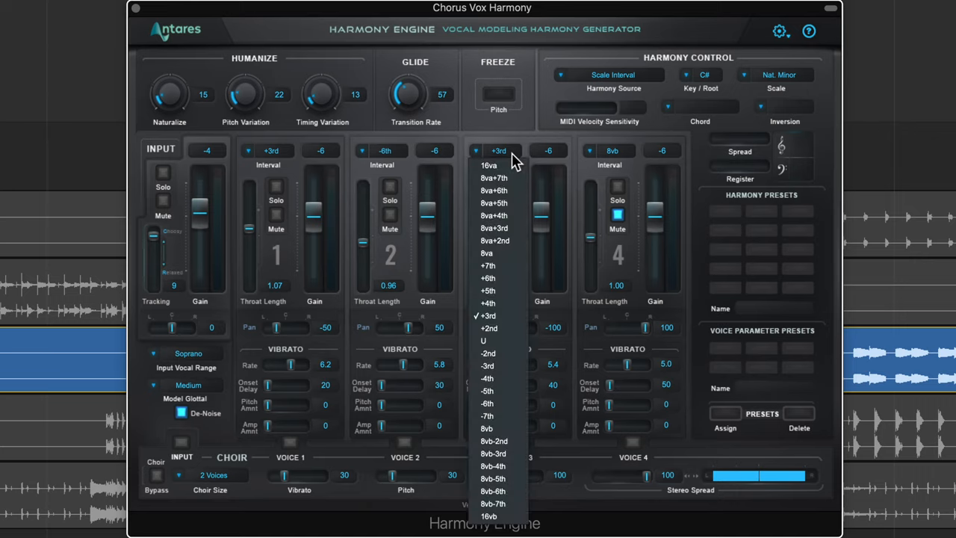
{"action": "mouse_move", "coordinate": [488, 365]}
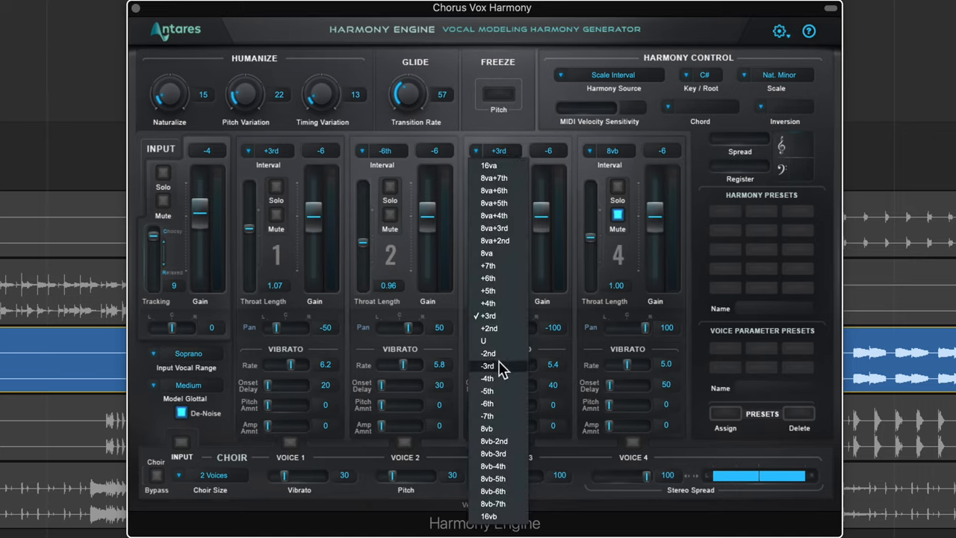
{"action": "left_click", "coordinate": [488, 366]}
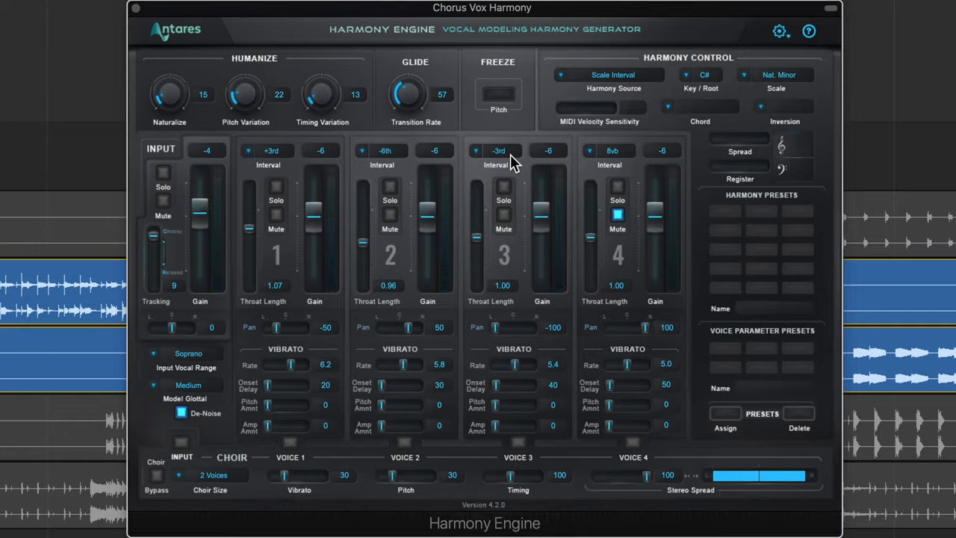
{"action": "left_click", "coordinate": [499, 150]}
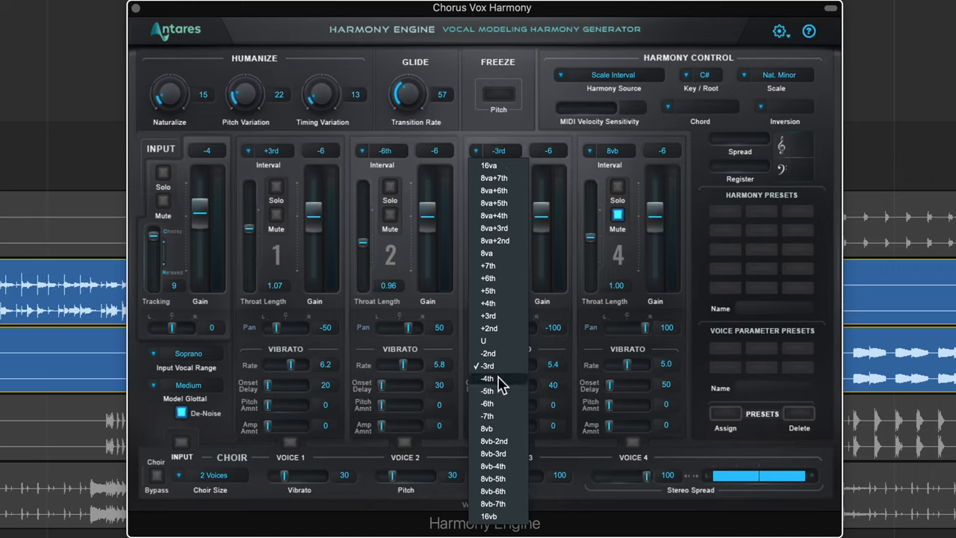
{"action": "left_click", "coordinate": [486, 378]}
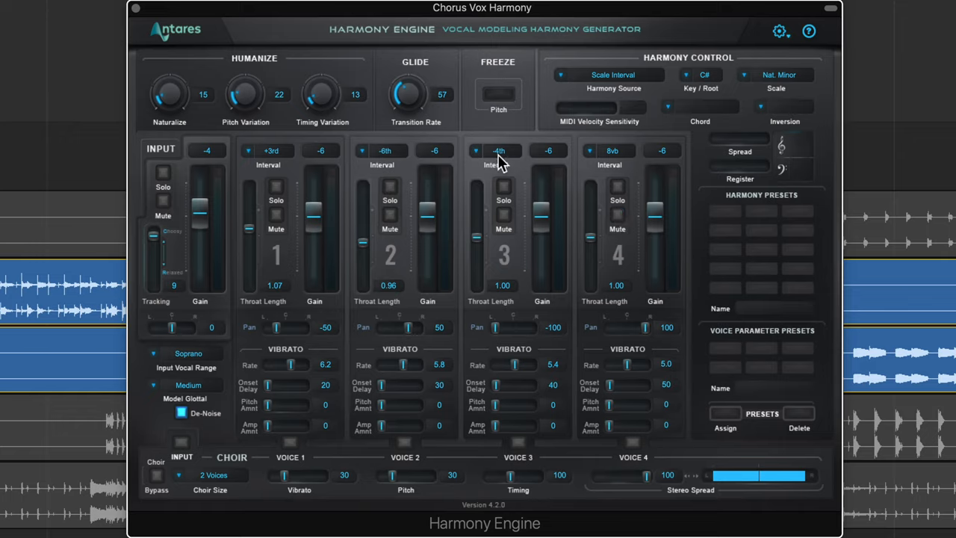
{"action": "mouse_move", "coordinate": [639, 173]}
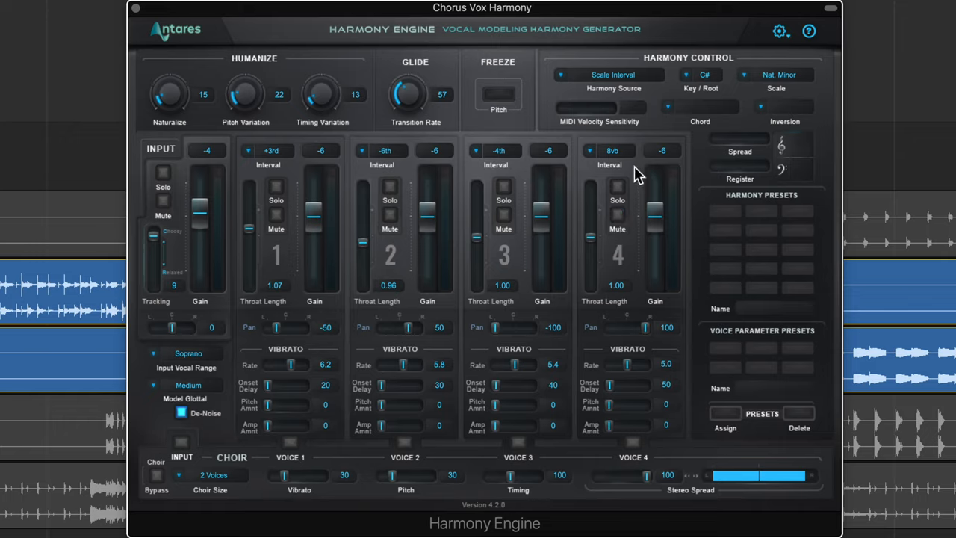
Set voice 4 to 8va, lower voice 3 and 4 gains, and pan voice 4 inward.
{"action": "left_click", "coordinate": [613, 150]}
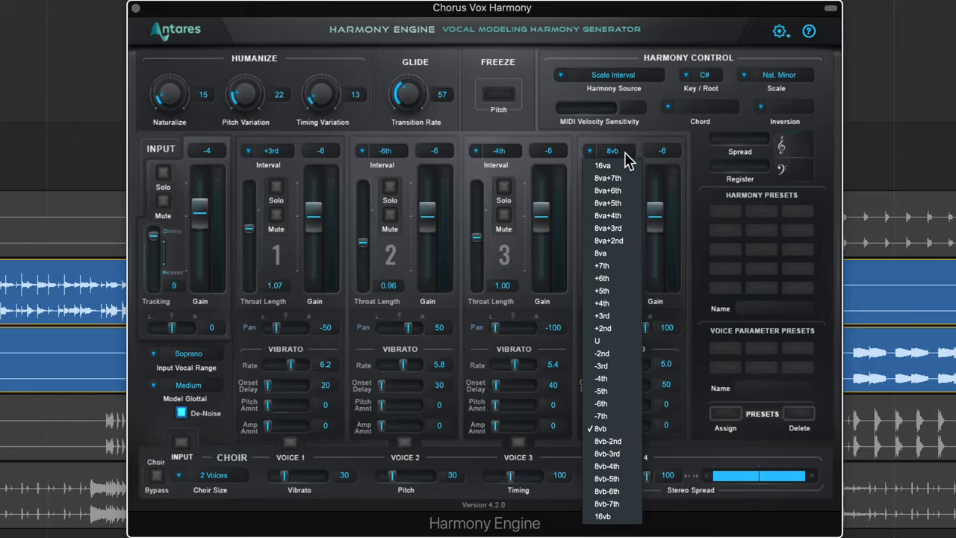
{"action": "mouse_move", "coordinate": [622, 253]}
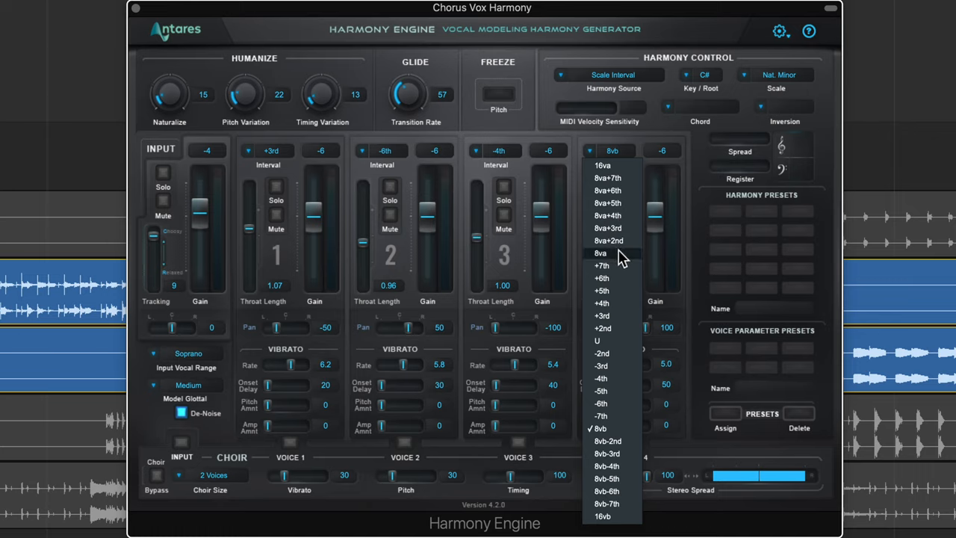
{"action": "left_click", "coordinate": [601, 252]}
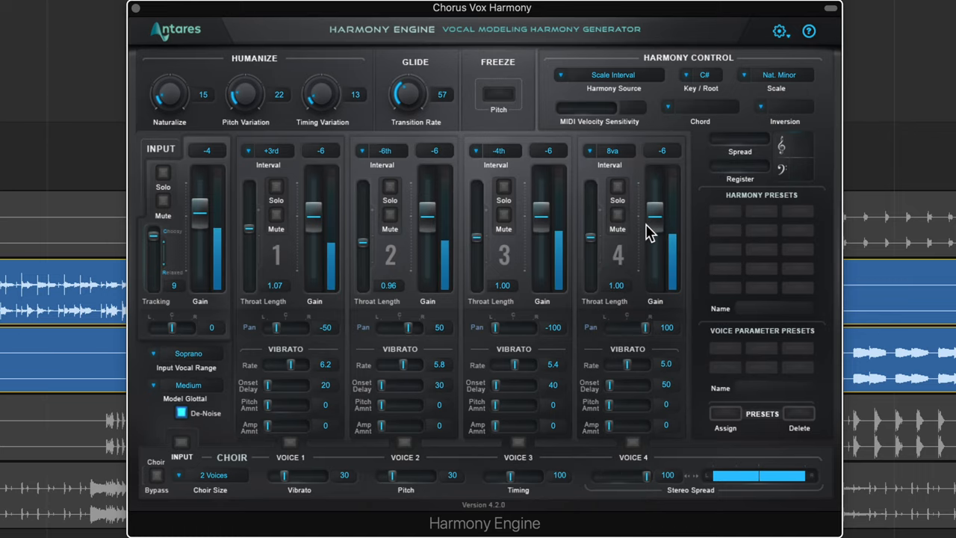
{"action": "left_click_drag", "start_coordinate": [655, 209], "coordinate": [655, 224]}
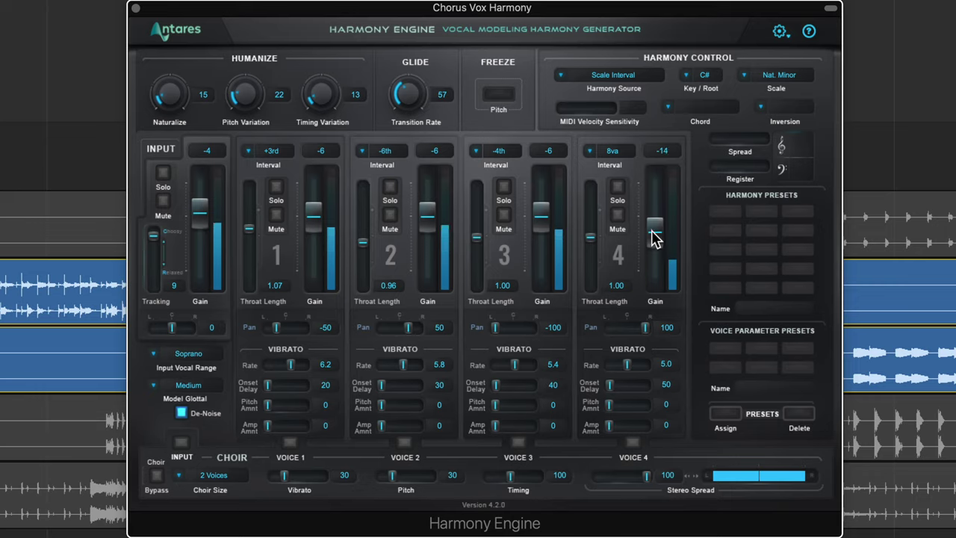
{"action": "left_click_drag", "start_coordinate": [542, 230], "coordinate": [542, 217]}
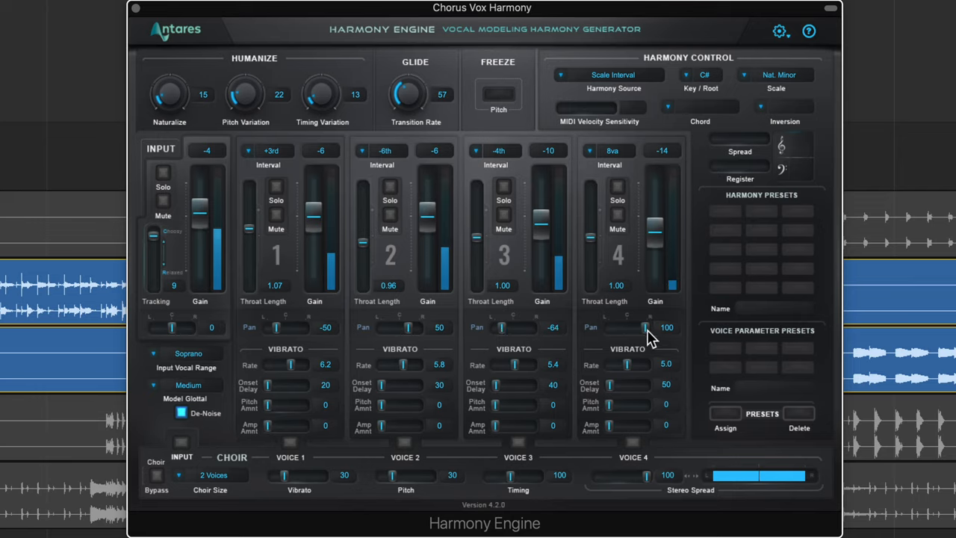
{"action": "left_click_drag", "start_coordinate": [665, 328], "coordinate": [643, 328]}
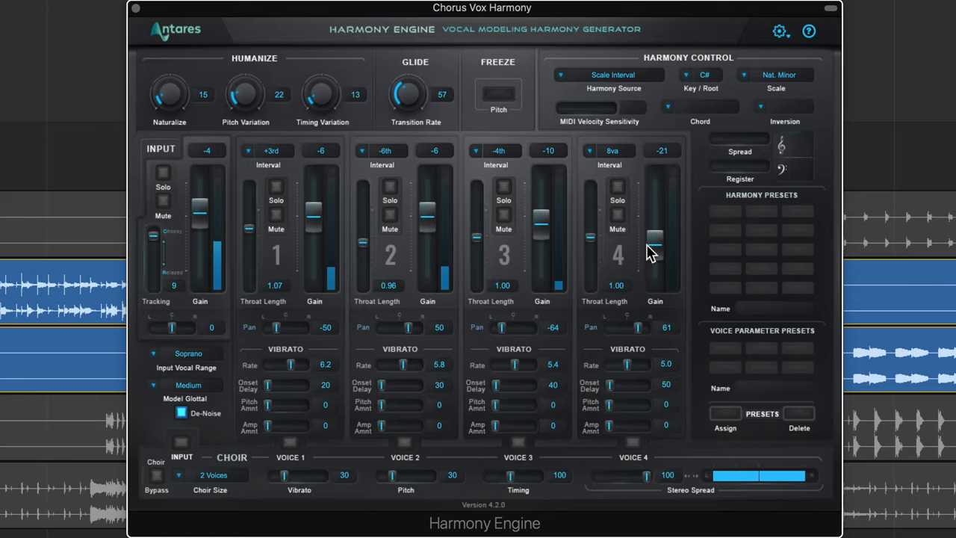
{"action": "left_click_drag", "start_coordinate": [655, 250], "coordinate": [655, 236]}
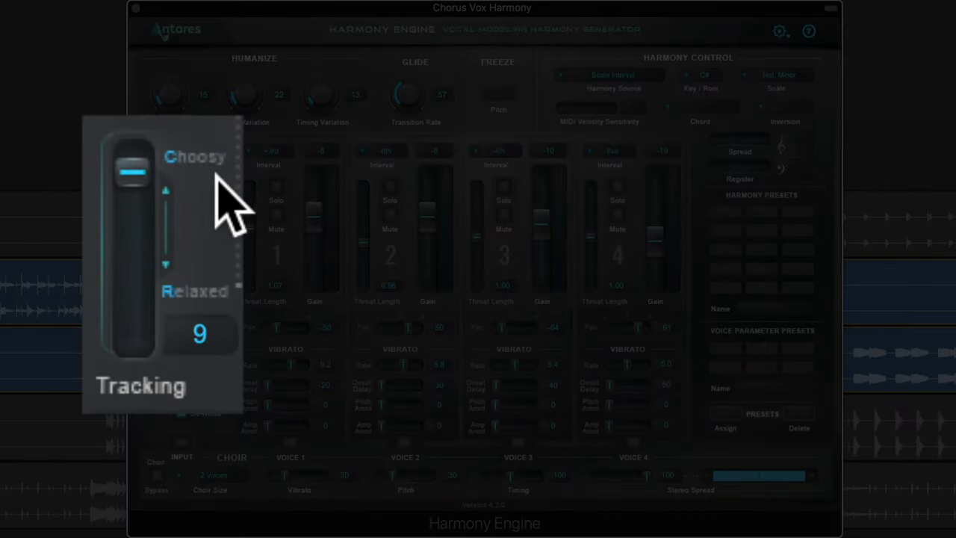
{"action": "mouse_move", "coordinate": [142, 201]}
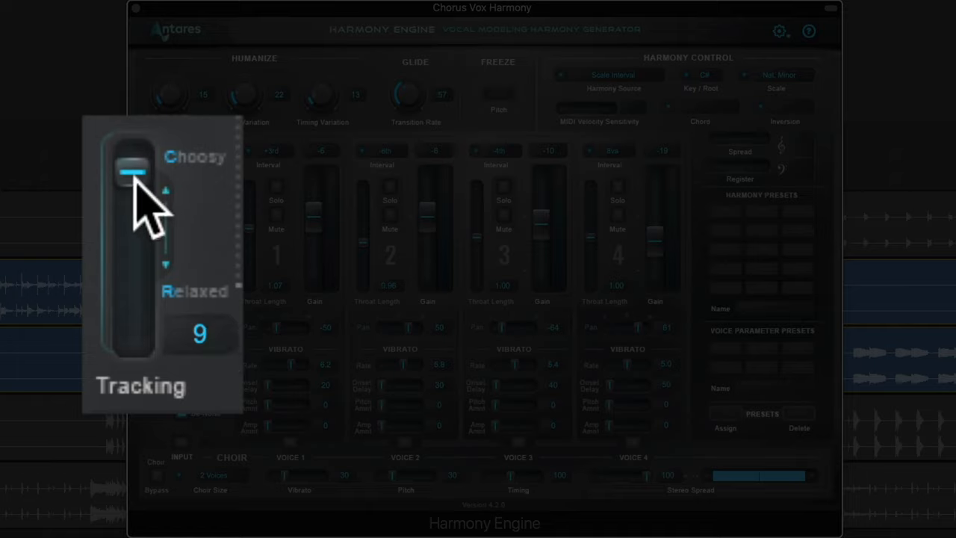
Bring the Tracking slider to 45 and the Glide Transition Rate to 76.
{"action": "left_click_drag", "start_coordinate": [133, 172], "coordinate": [132, 200]}
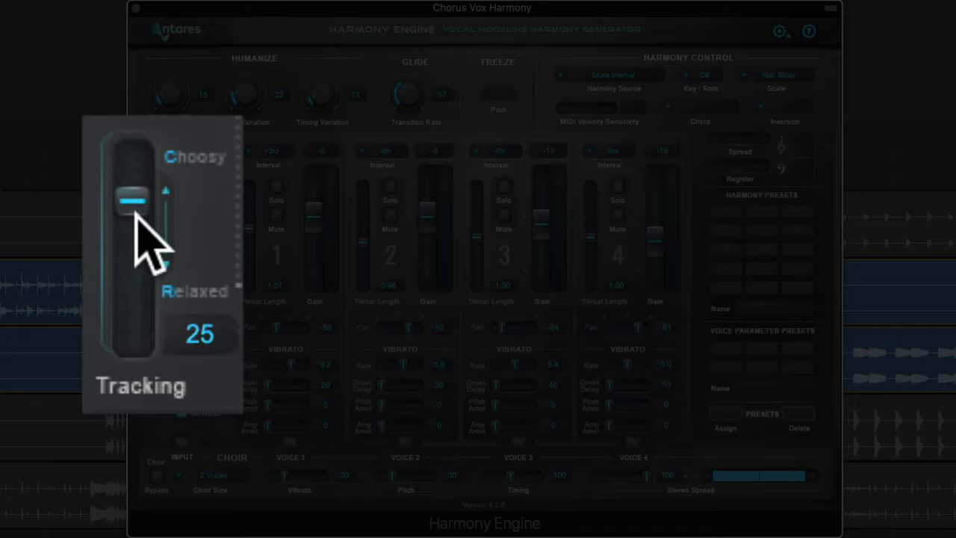
{"action": "left_click_drag", "start_coordinate": [133, 201], "coordinate": [133, 217]}
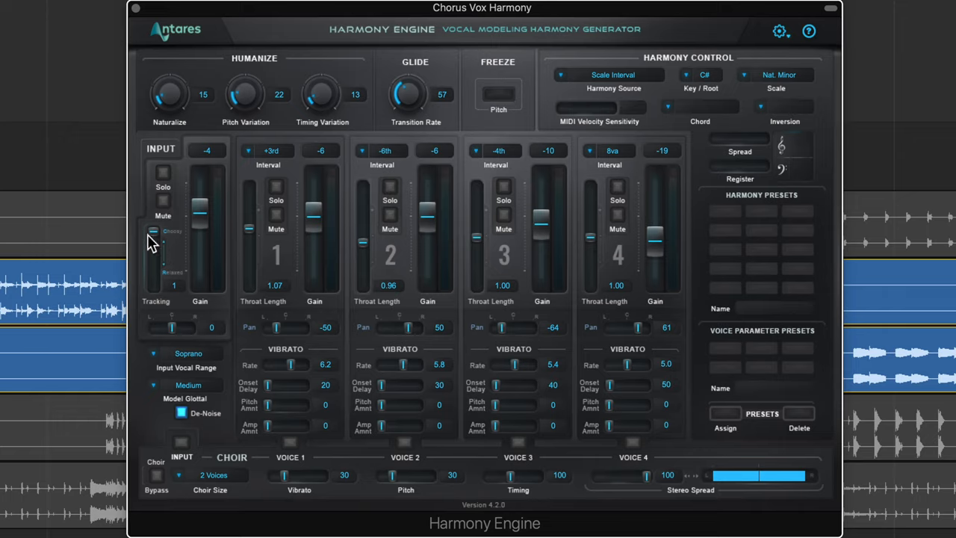
{"action": "left_click_drag", "start_coordinate": [153, 232], "coordinate": [155, 258]}
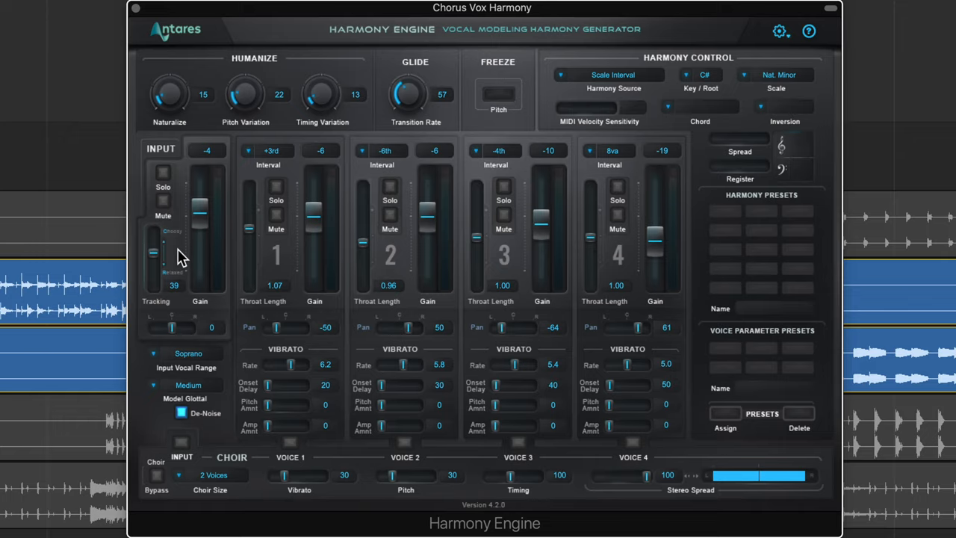
{"action": "left_click_drag", "start_coordinate": [154, 254], "coordinate": [153, 248]}
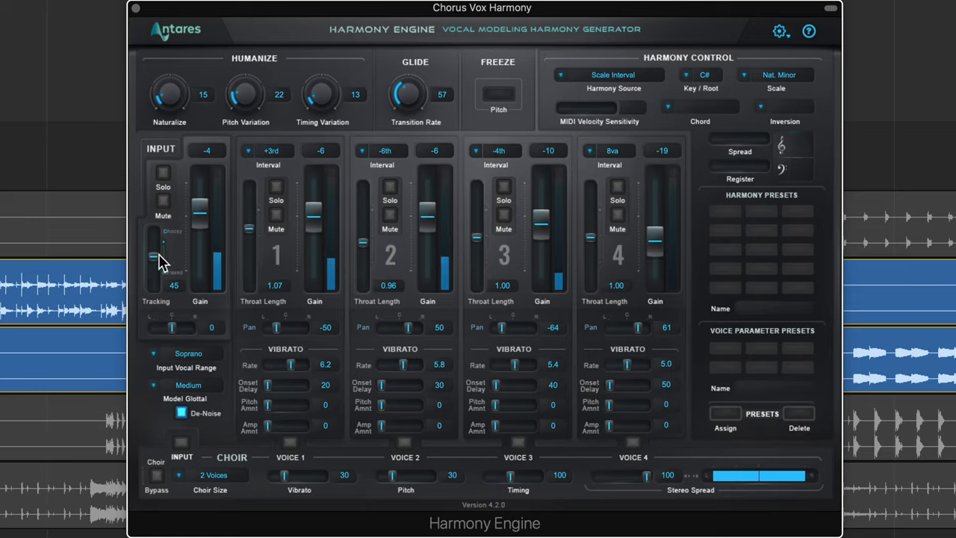
{"action": "left_click_drag", "start_coordinate": [415, 93], "coordinate": [415, 86]}
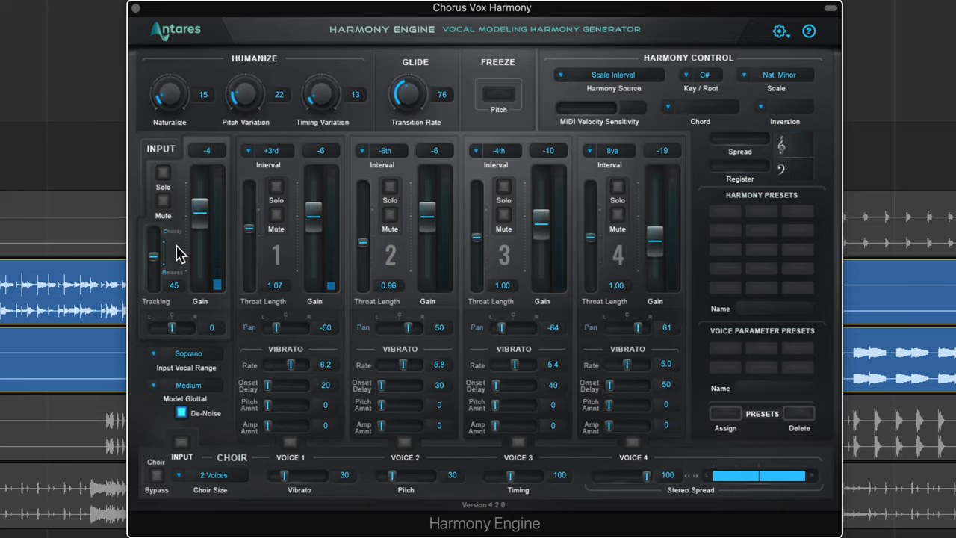
Mute the input vocal, select Chorus Vox 1, play the chorus and solo it.
{"action": "left_click", "coordinate": [163, 200]}
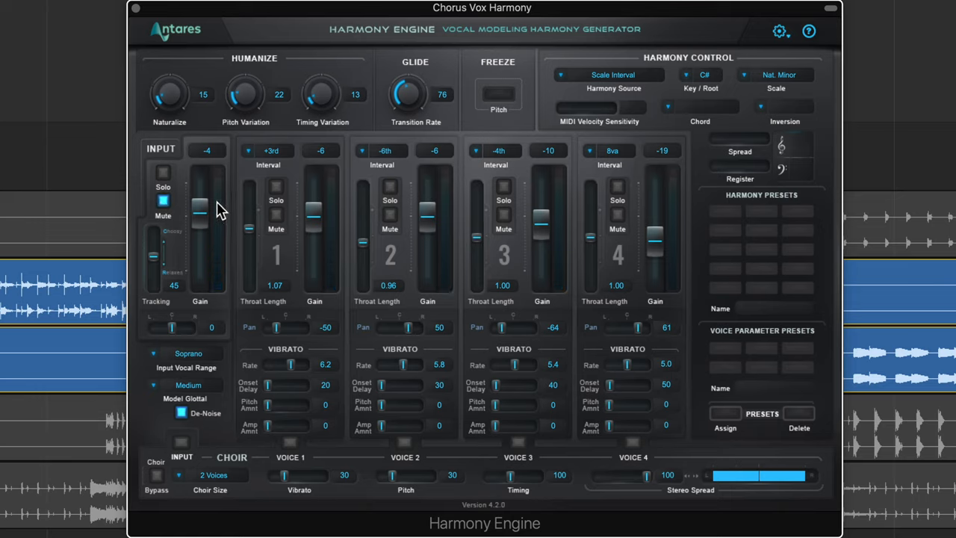
{"action": "mouse_move", "coordinate": [206, 172]}
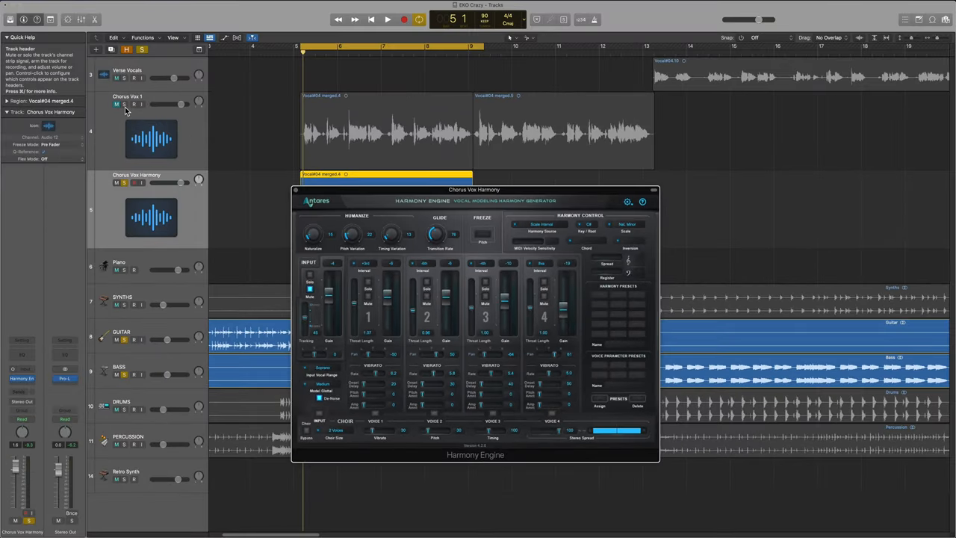
{"action": "left_click", "coordinate": [411, 134]}
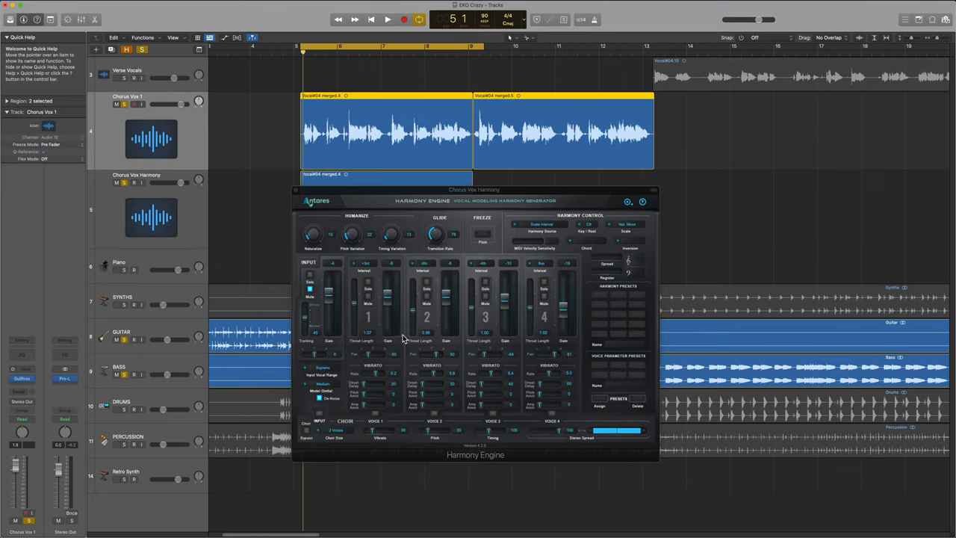
{"action": "left_click", "coordinate": [387, 19]}
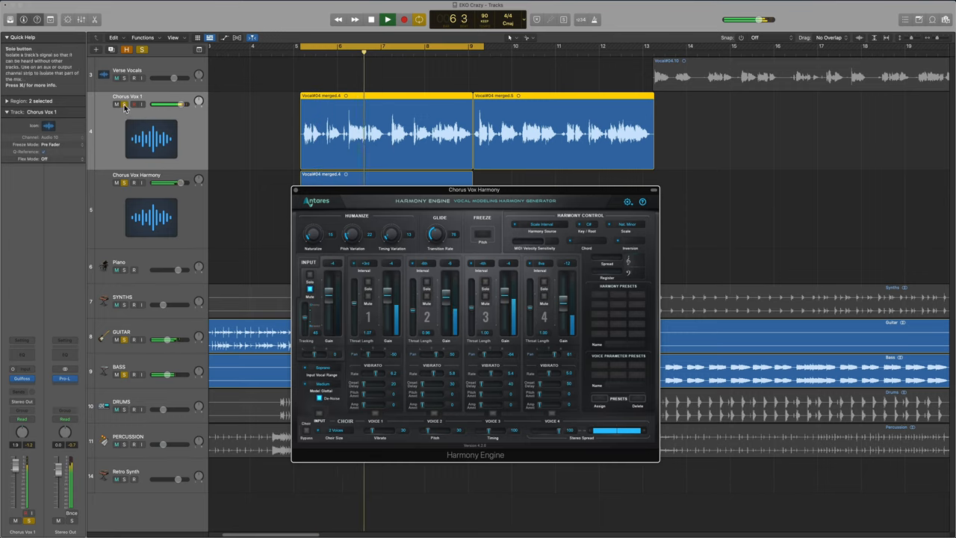
{"action": "left_click", "coordinate": [371, 19]}
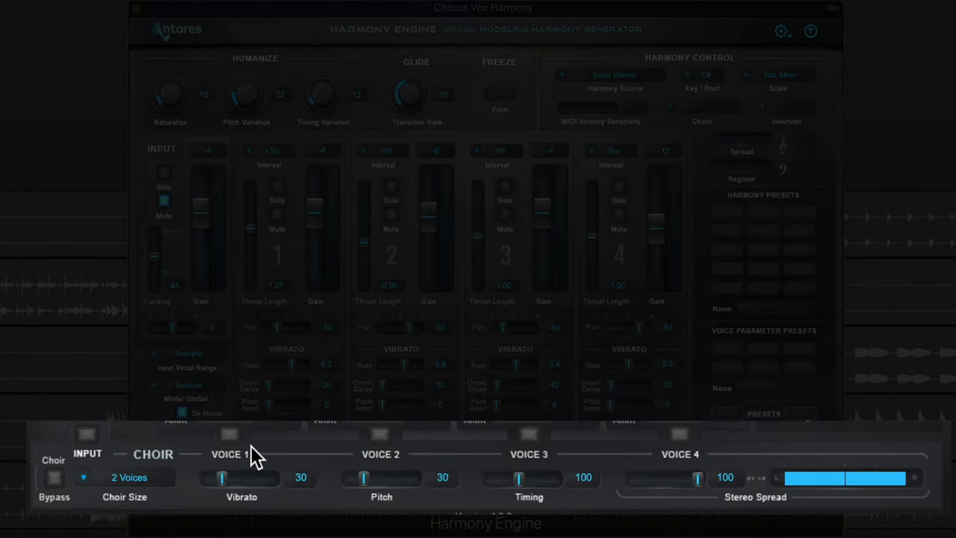
Enable Choir on harmony voices 1 to 4 and show the AVOX Choir size options.
{"action": "left_click", "coordinate": [229, 435]}
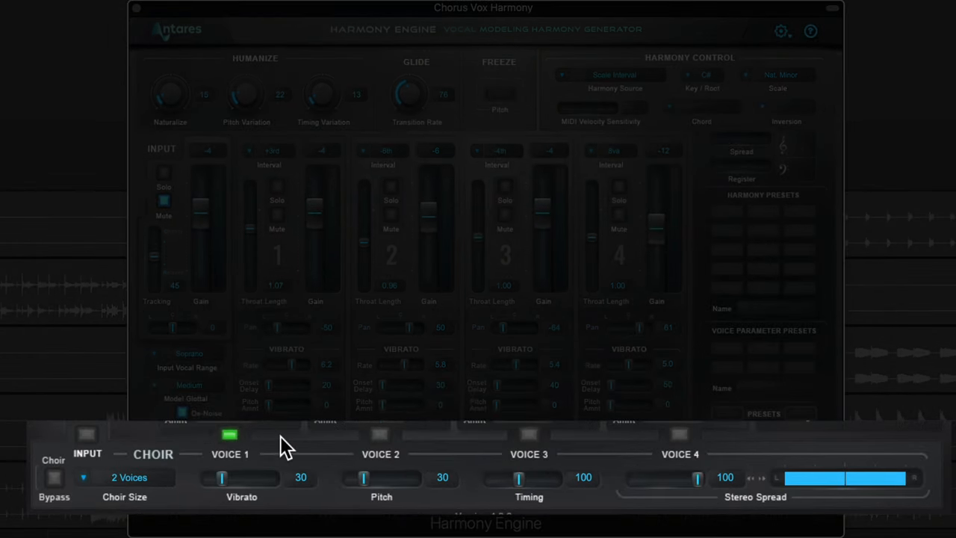
{"action": "left_click", "coordinate": [380, 435]}
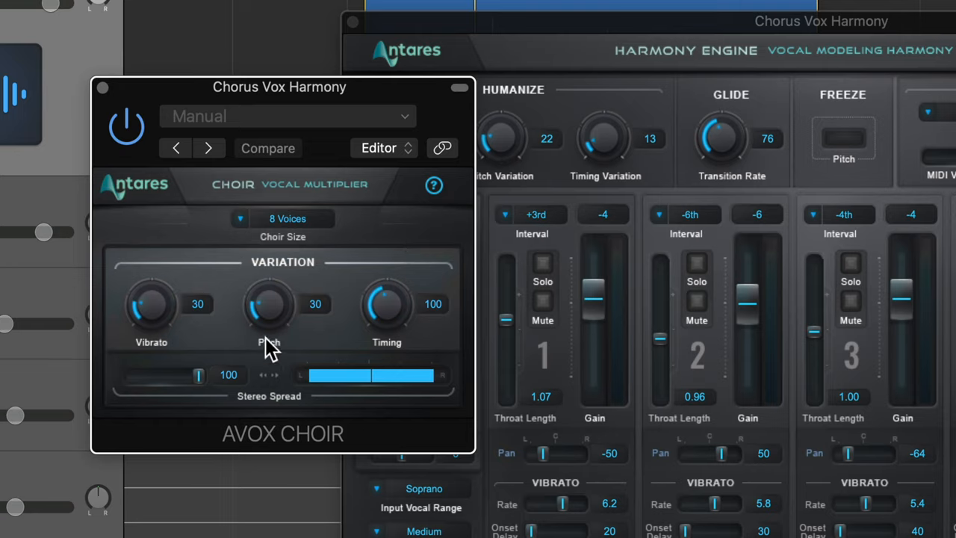
{"action": "left_click", "coordinate": [287, 218]}
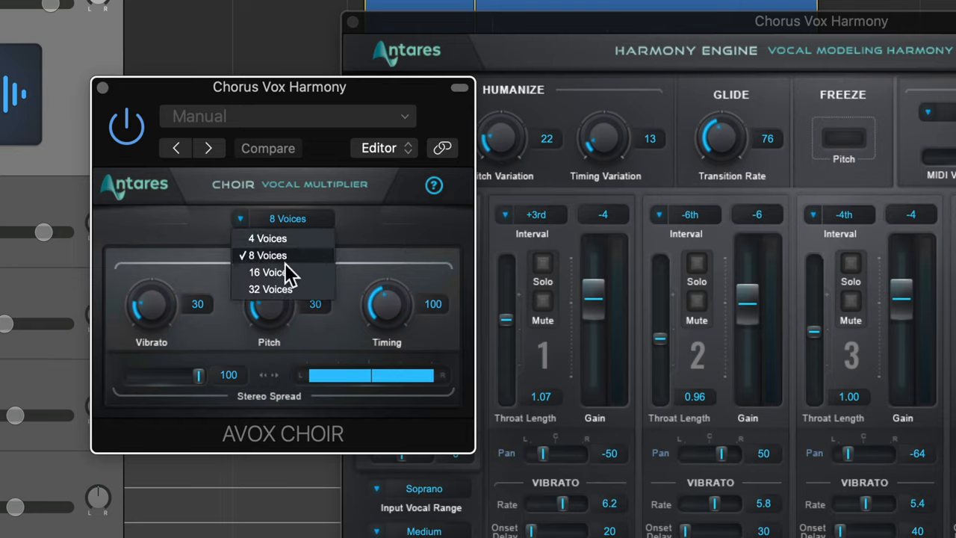
{"action": "mouse_move", "coordinate": [270, 272]}
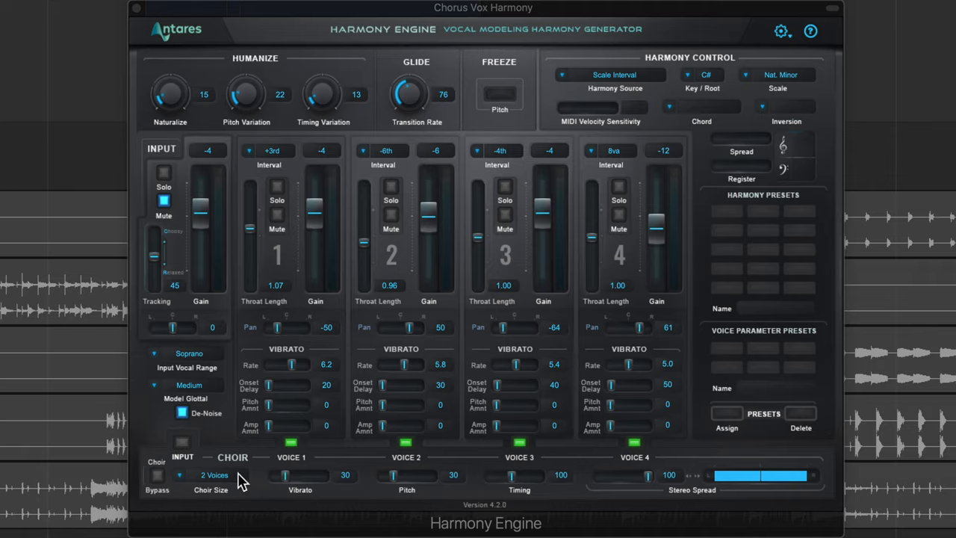
Choose an 8-voice choir size and narrow the choir stereo spread to 81.
{"action": "left_click", "coordinate": [215, 475]}
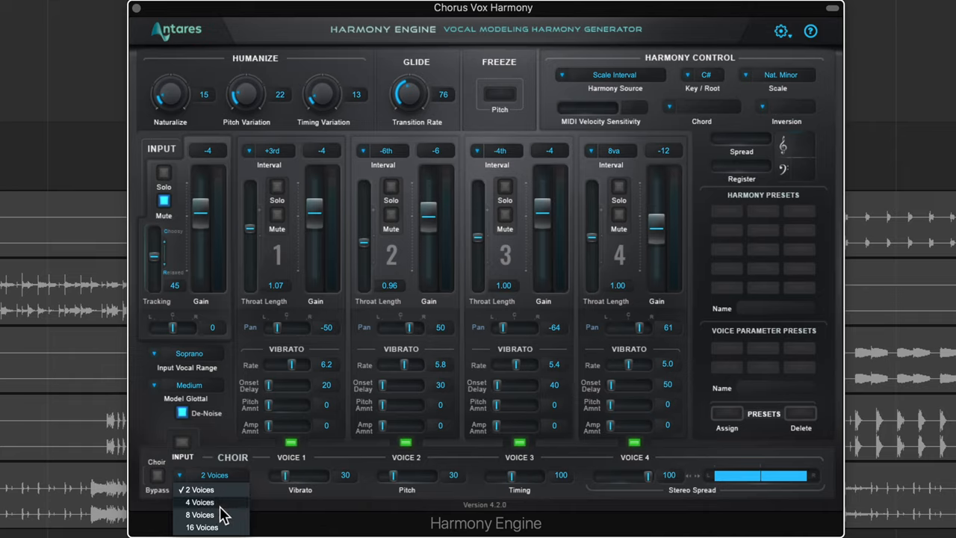
{"action": "left_click", "coordinate": [199, 514]}
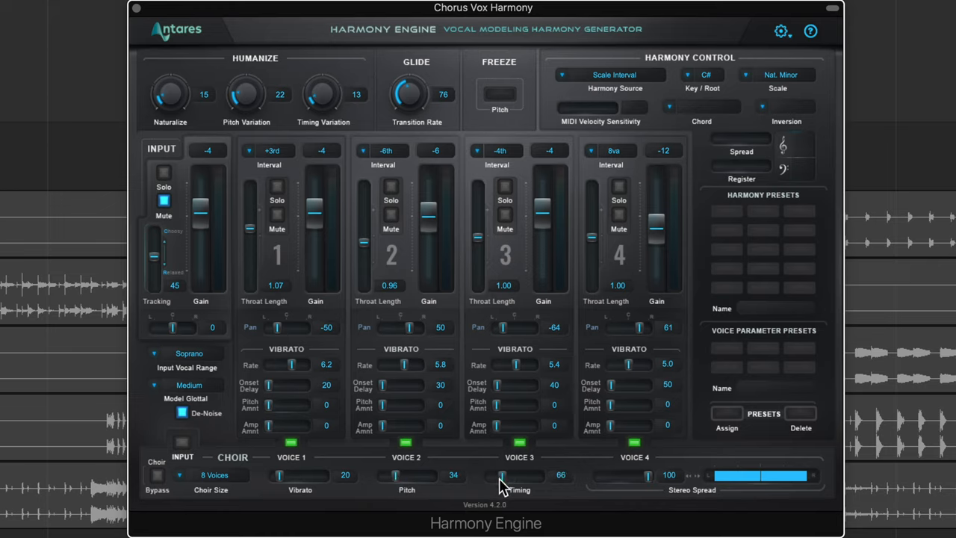
{"action": "left_click_drag", "start_coordinate": [516, 475], "coordinate": [497, 476]}
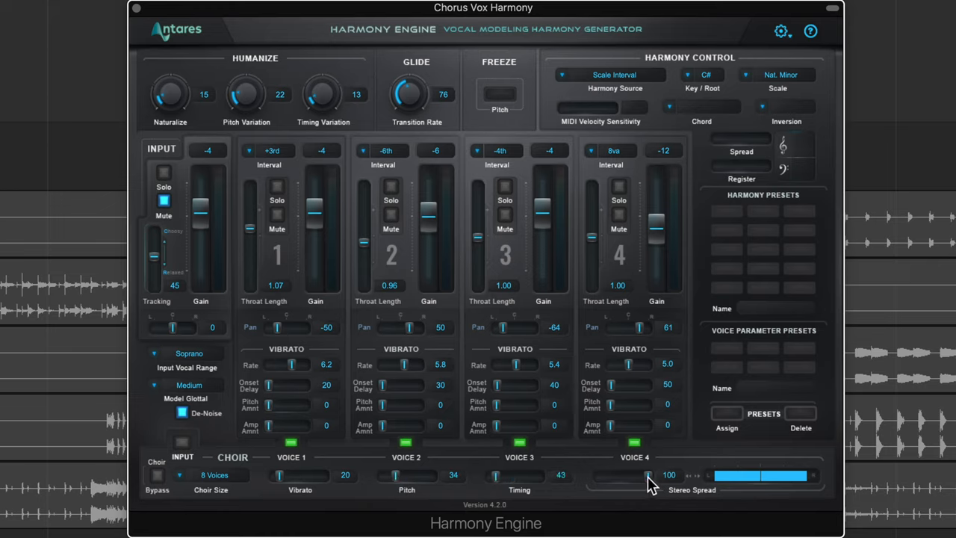
{"action": "left_click_drag", "start_coordinate": [650, 476], "coordinate": [644, 476]}
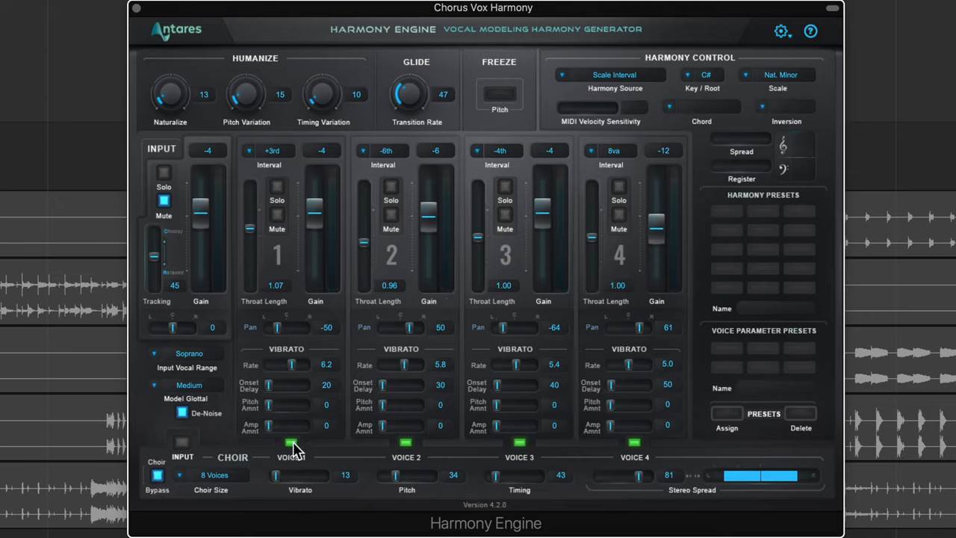
{"action": "mouse_move", "coordinate": [411, 448]}
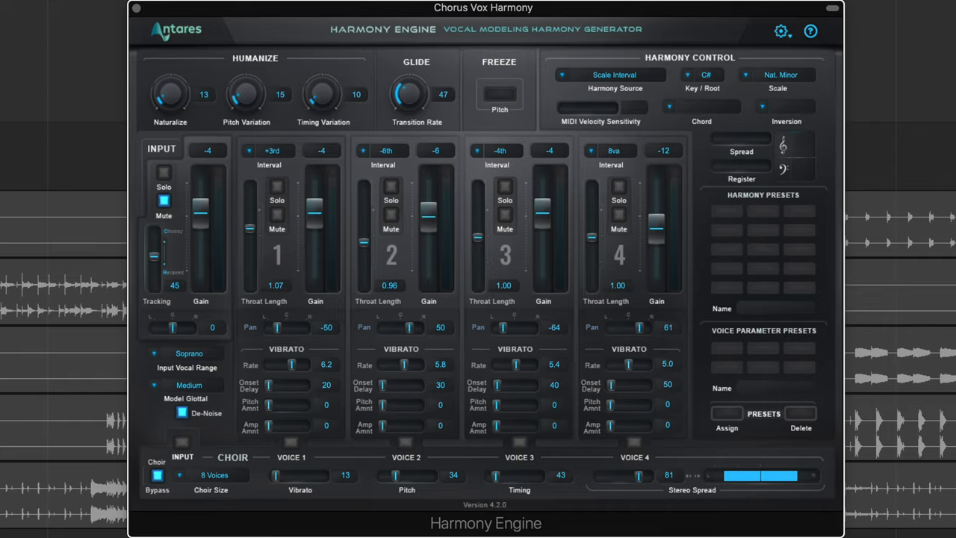
{"action": "mouse_move", "coordinate": [366, 493]}
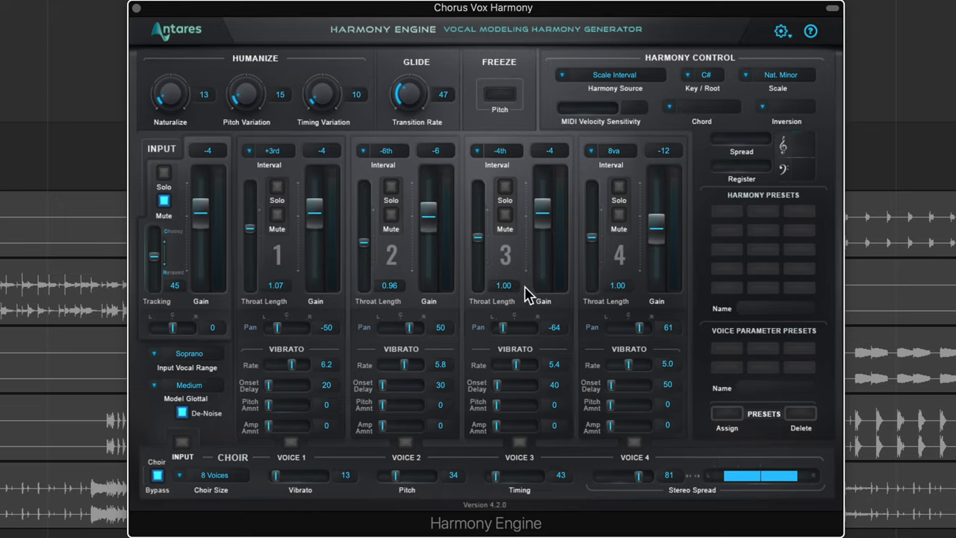
{"action": "mouse_move", "coordinate": [627, 78]}
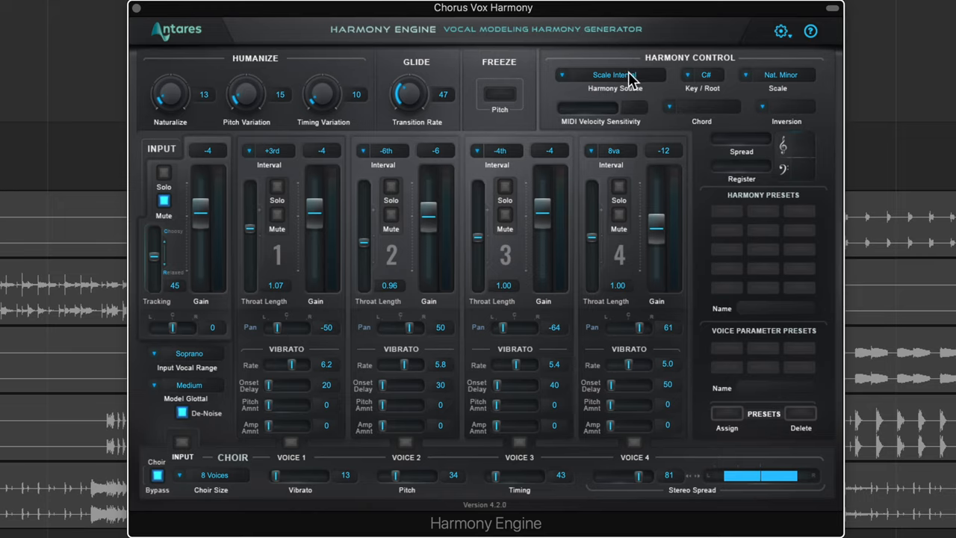
{"action": "left_click", "coordinate": [610, 75]}
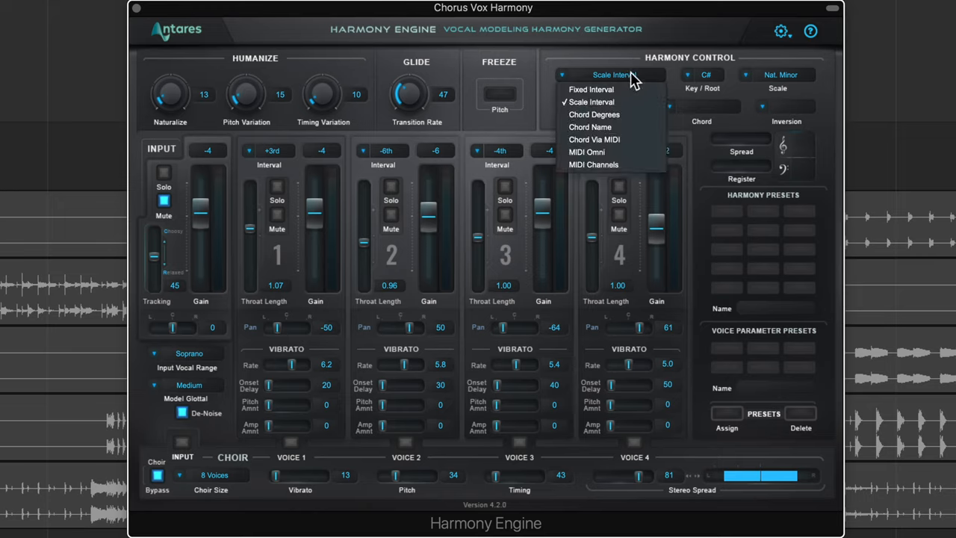
{"action": "mouse_move", "coordinate": [628, 67]}
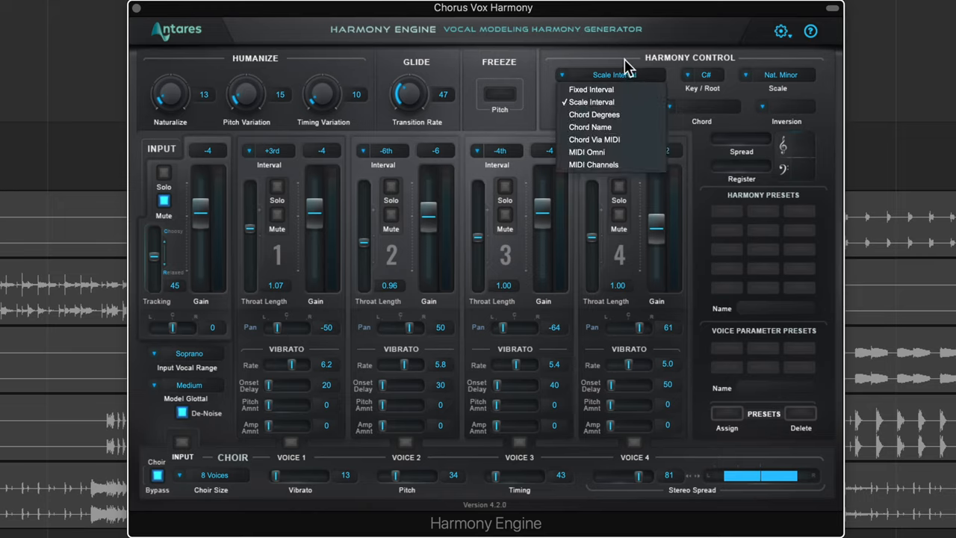
{"action": "mouse_move", "coordinate": [625, 140]}
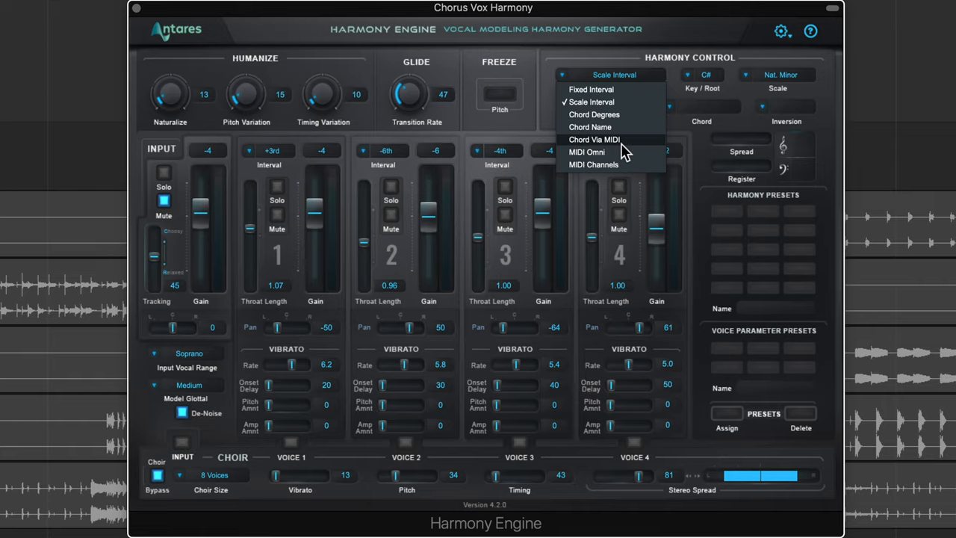
{"action": "mouse_move", "coordinate": [630, 107]}
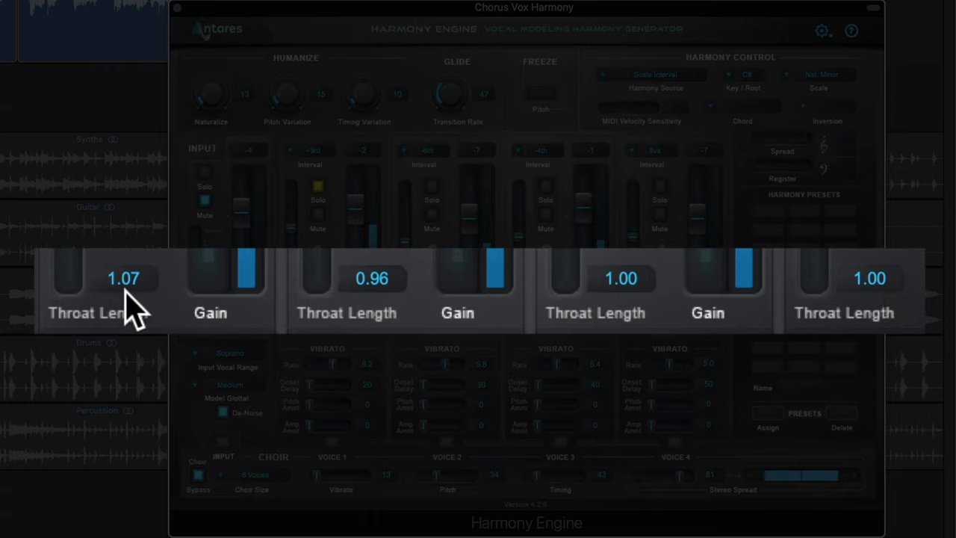
{"action": "mouse_move", "coordinate": [157, 321]}
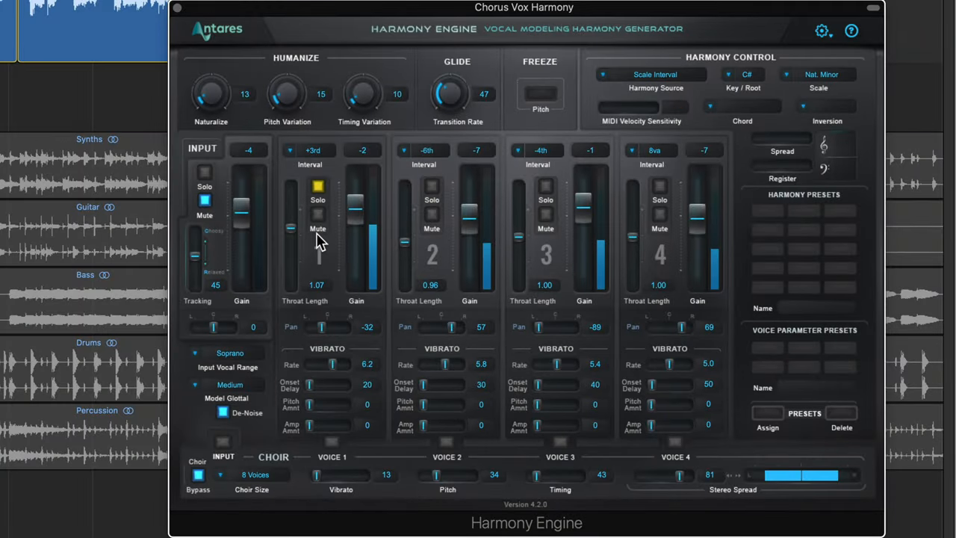
{"action": "mouse_move", "coordinate": [321, 254]}
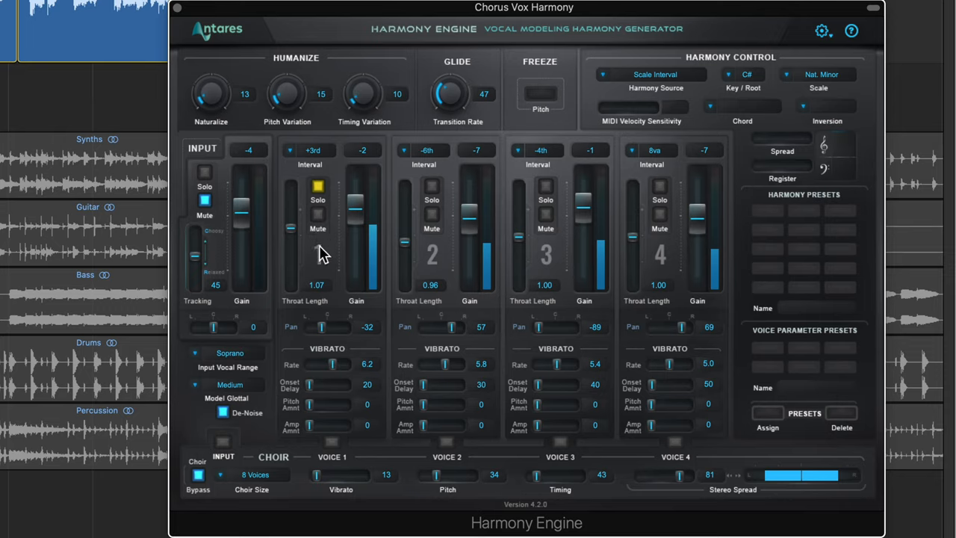
{"action": "mouse_move", "coordinate": [437, 302]}
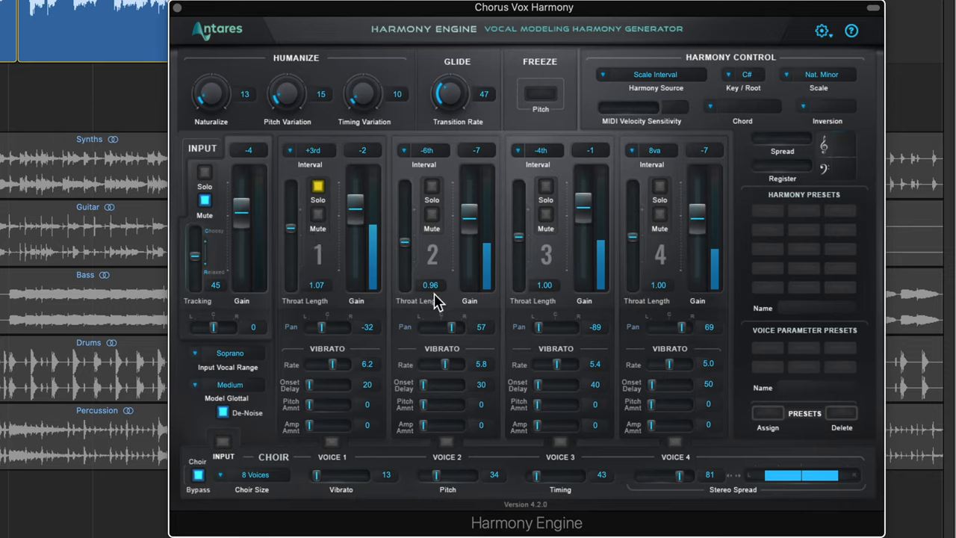
{"action": "mouse_move", "coordinate": [424, 303]}
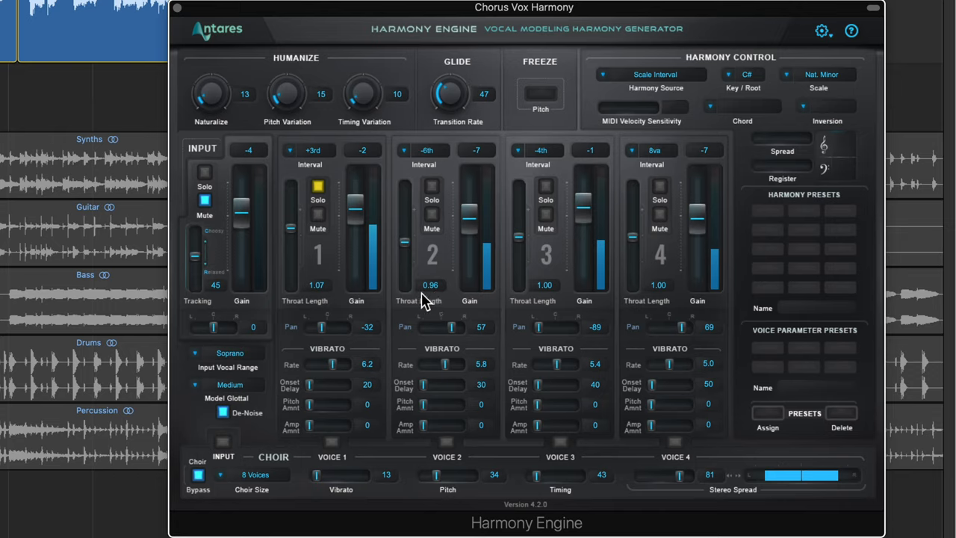
{"action": "mouse_move", "coordinate": [342, 217]}
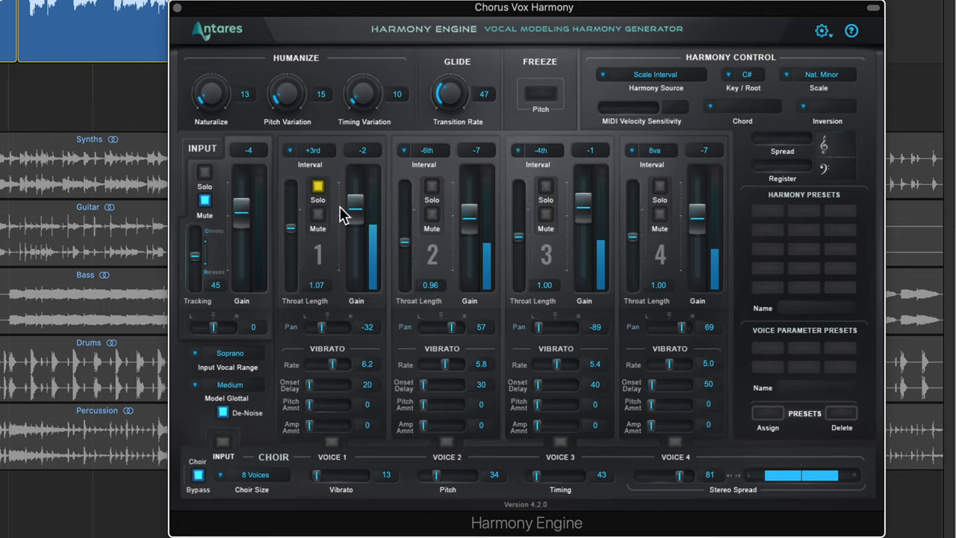
{"action": "mouse_move", "coordinate": [323, 292]}
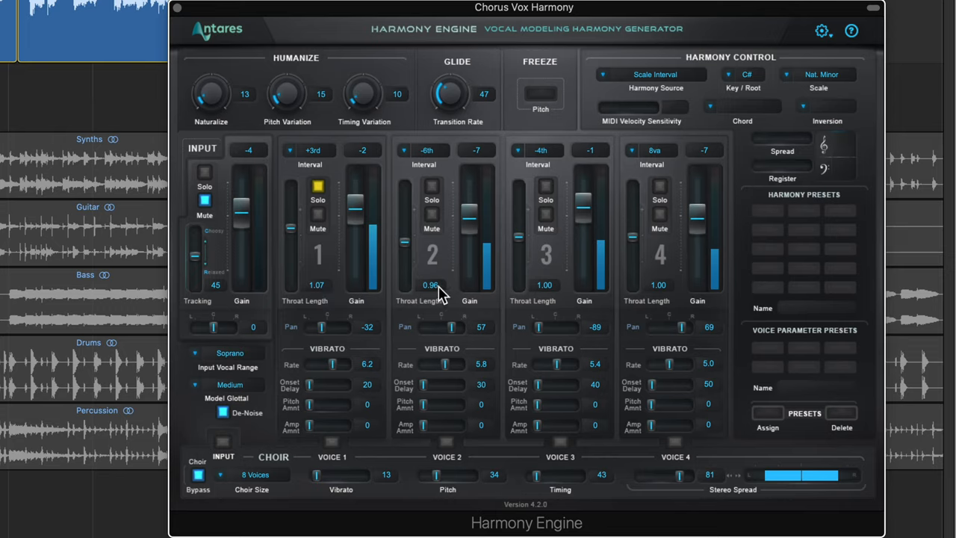
{"action": "mouse_move", "coordinate": [528, 306]}
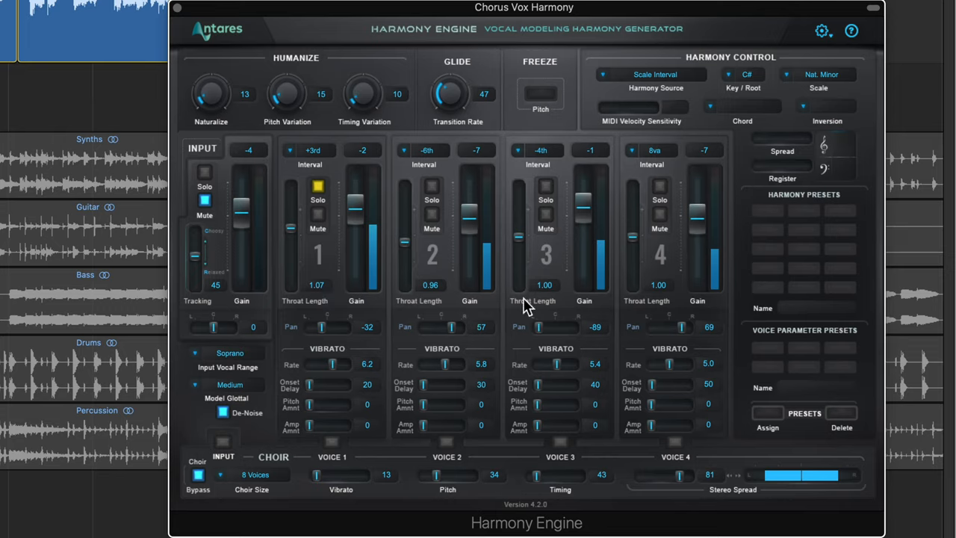
{"action": "mouse_move", "coordinate": [549, 315]}
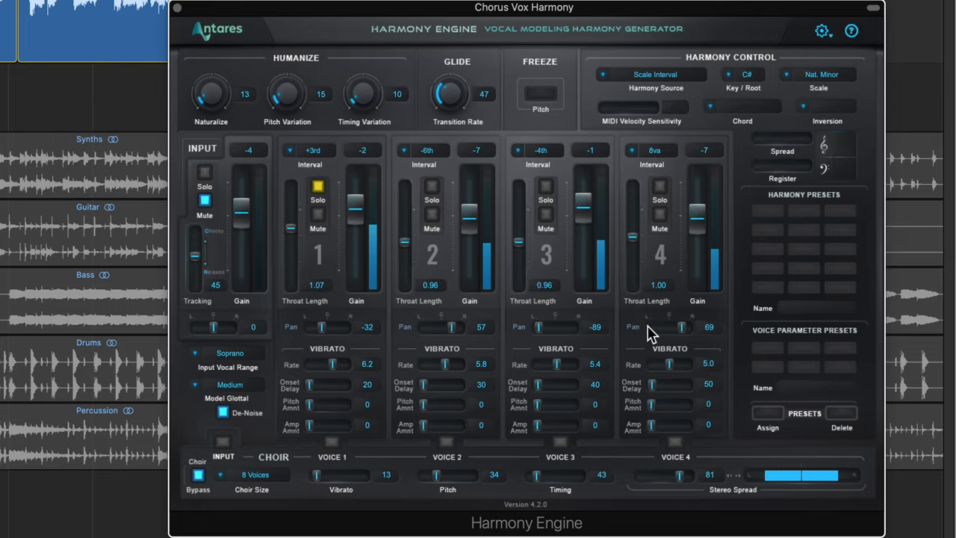
{"action": "mouse_move", "coordinate": [659, 282]}
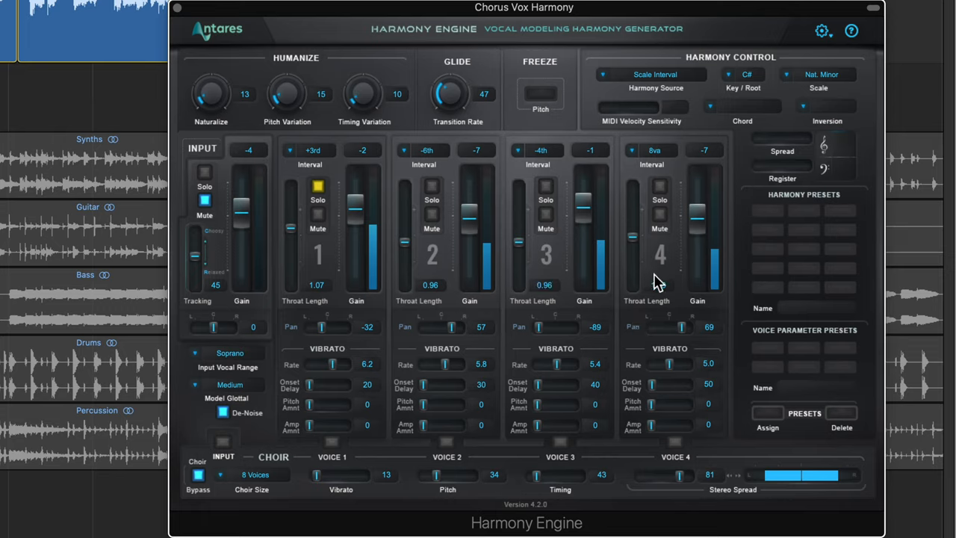
{"action": "mouse_move", "coordinate": [660, 286]}
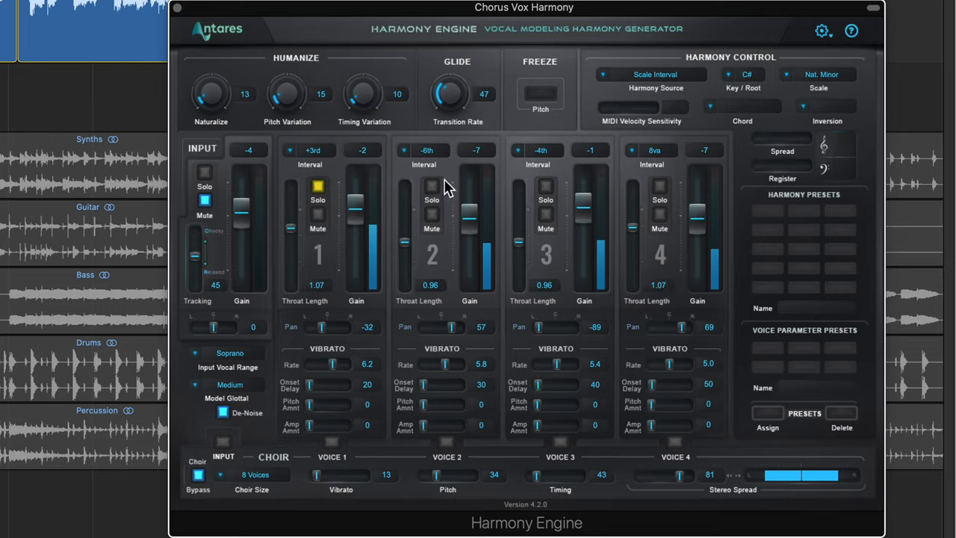
Operate a control in the Harmony Engine window.
{"action": "left_click", "coordinate": [318, 185]}
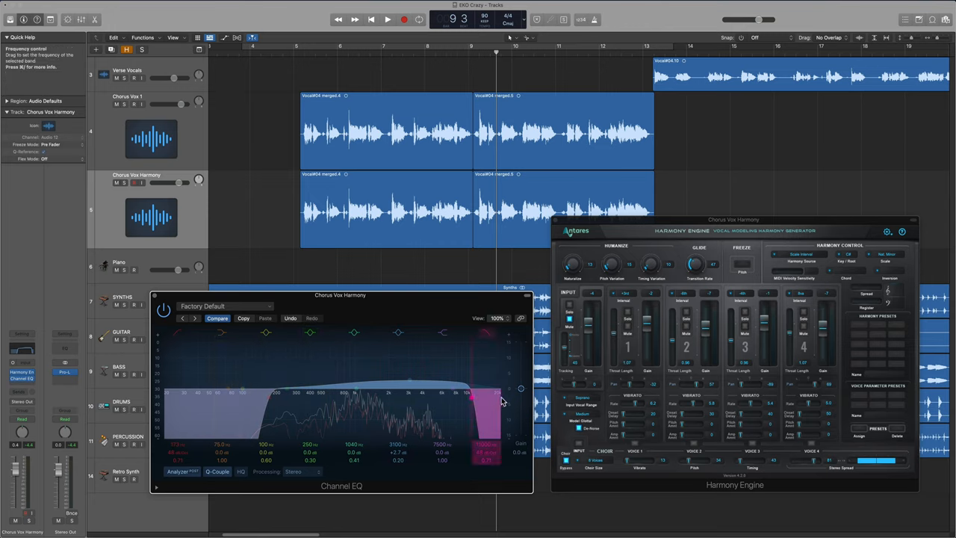
Select the 3100 Hz Channel EQ band and boost it by about 2.7 dB.
{"action": "left_click", "coordinate": [409, 383]}
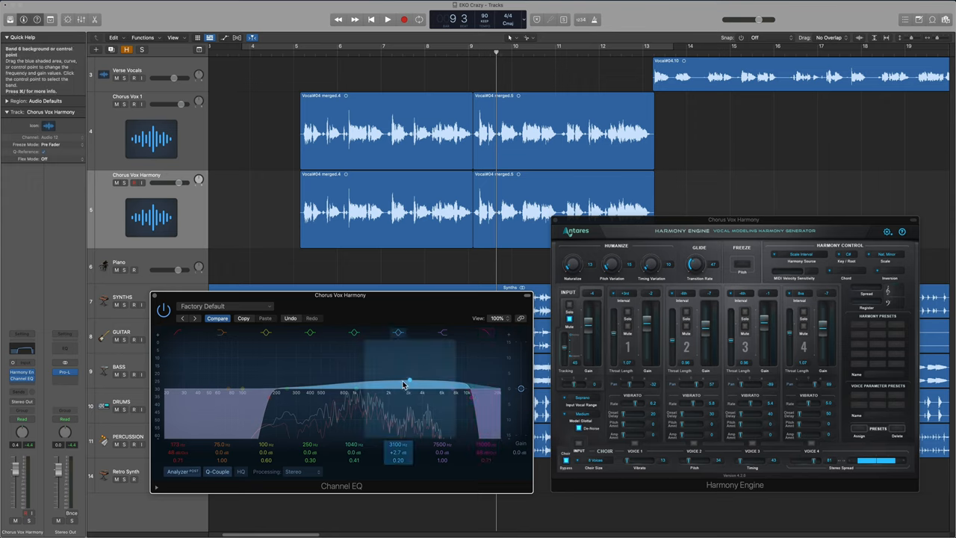
{"action": "left_click_drag", "start_coordinate": [408, 384], "coordinate": [418, 380]}
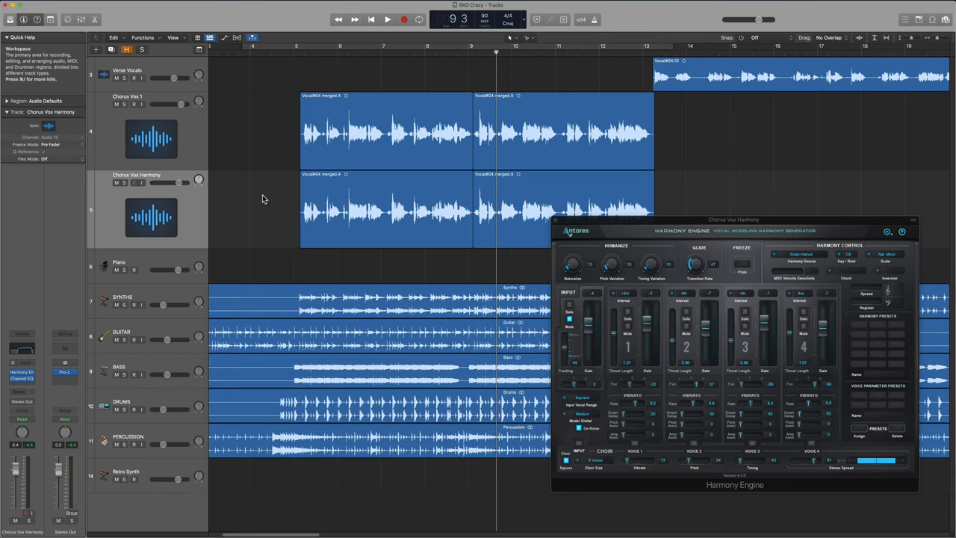
{"action": "left_click", "coordinate": [387, 19]}
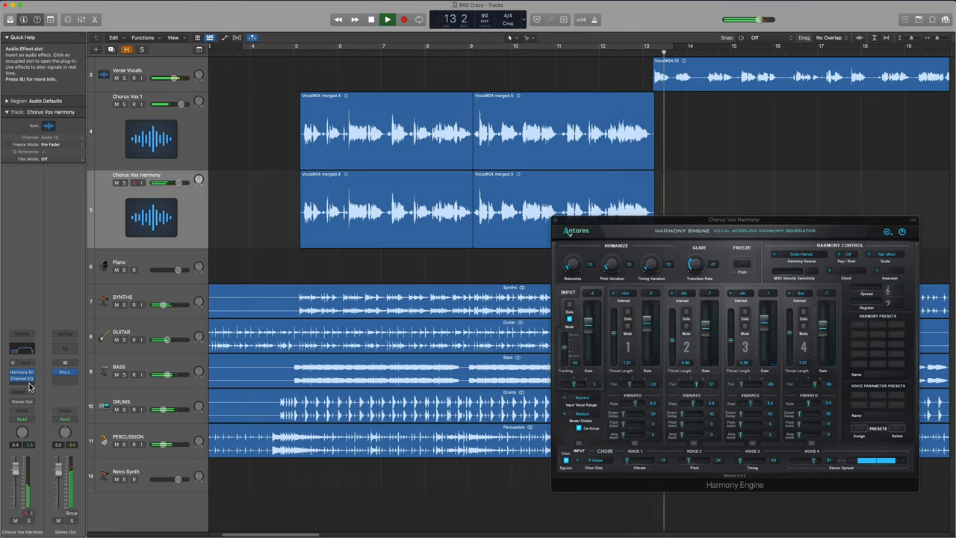
{"action": "left_click", "coordinate": [387, 19]}
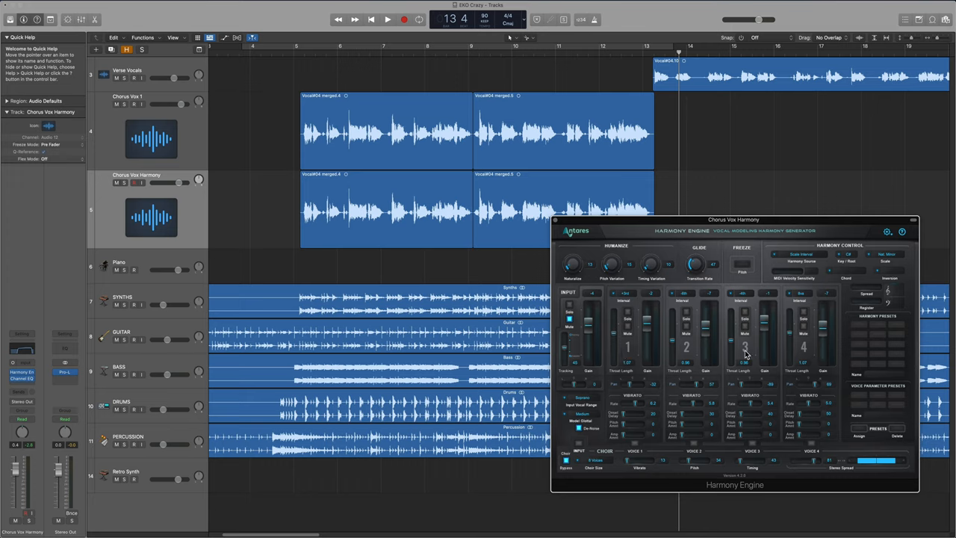
{"action": "mouse_move", "coordinate": [842, 298]}
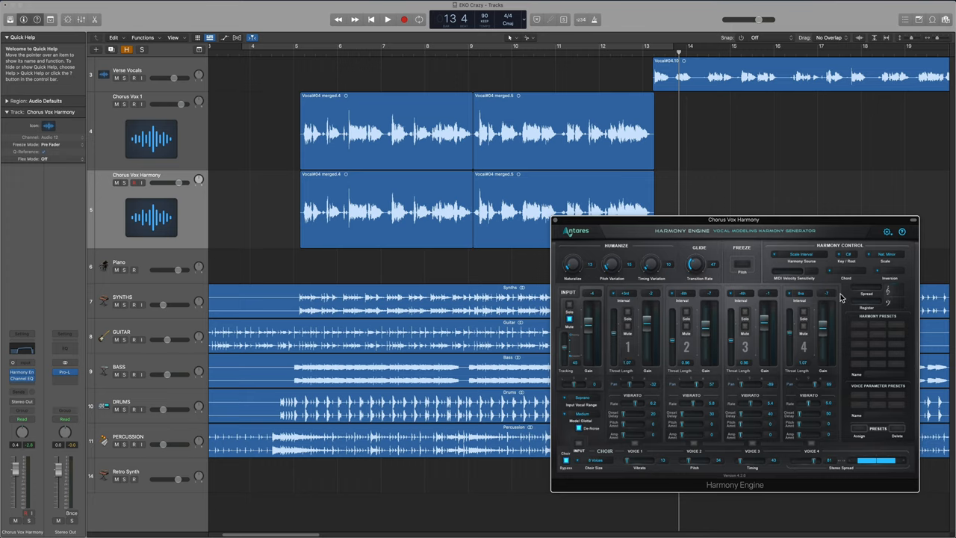
{"action": "mouse_move", "coordinate": [757, 281]}
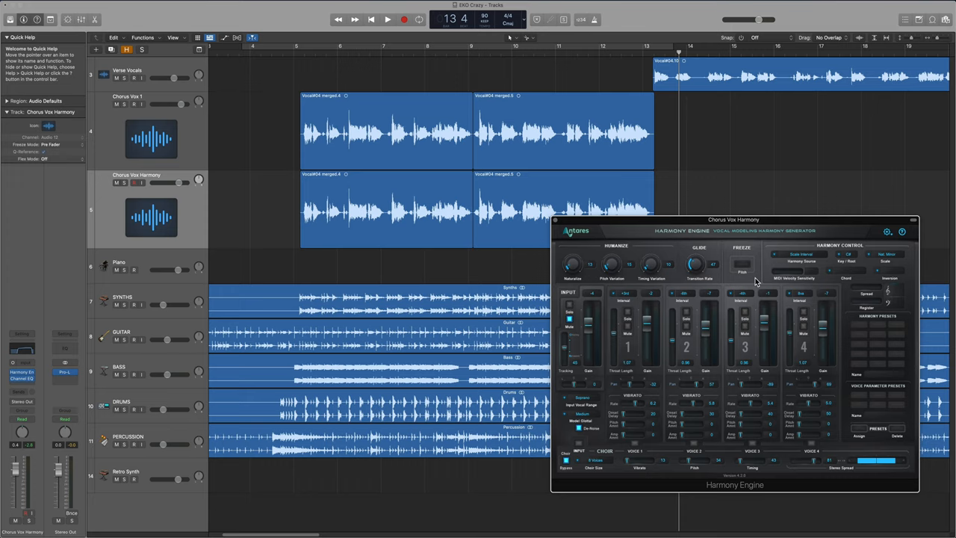